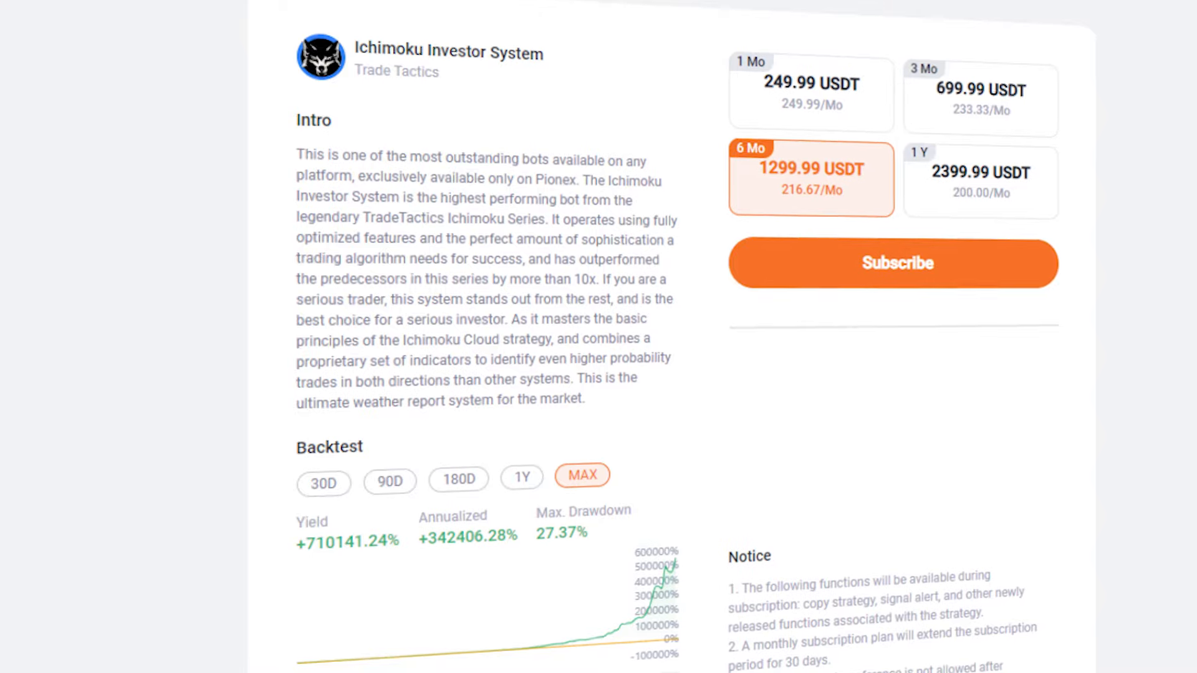
- Scroll the Pionex blog's tutorials and open the Grid Trading Bot article
scroll(down, 3)
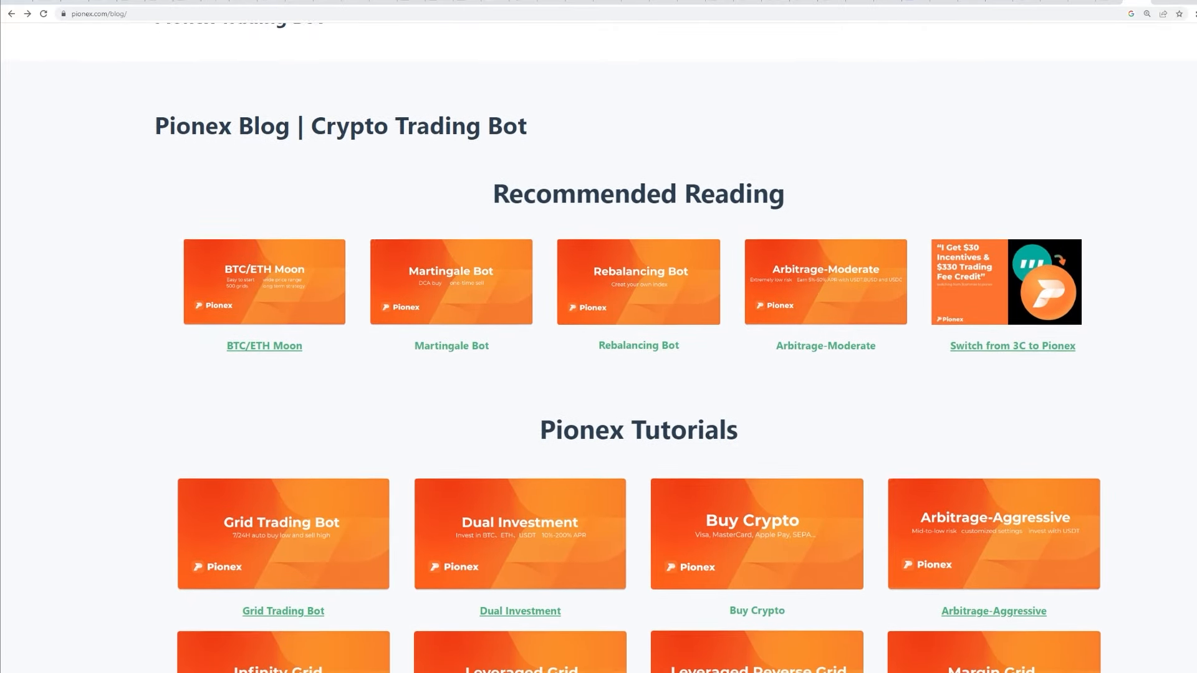
scroll(down, 3)
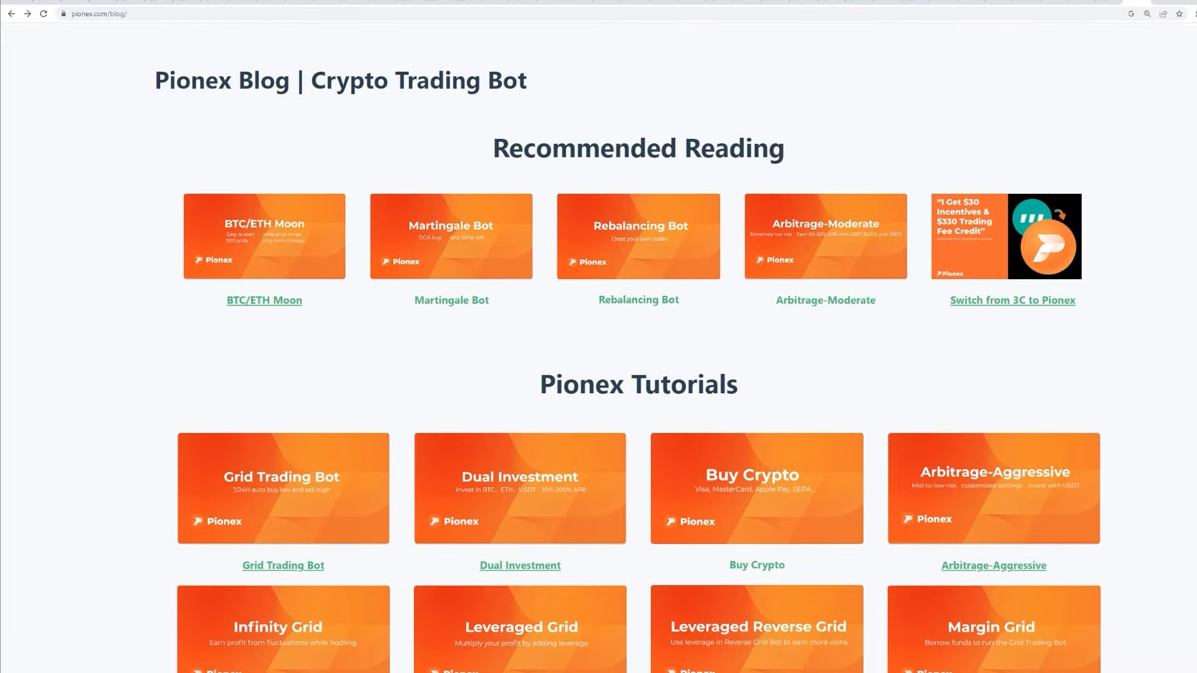
scroll(down, 3)
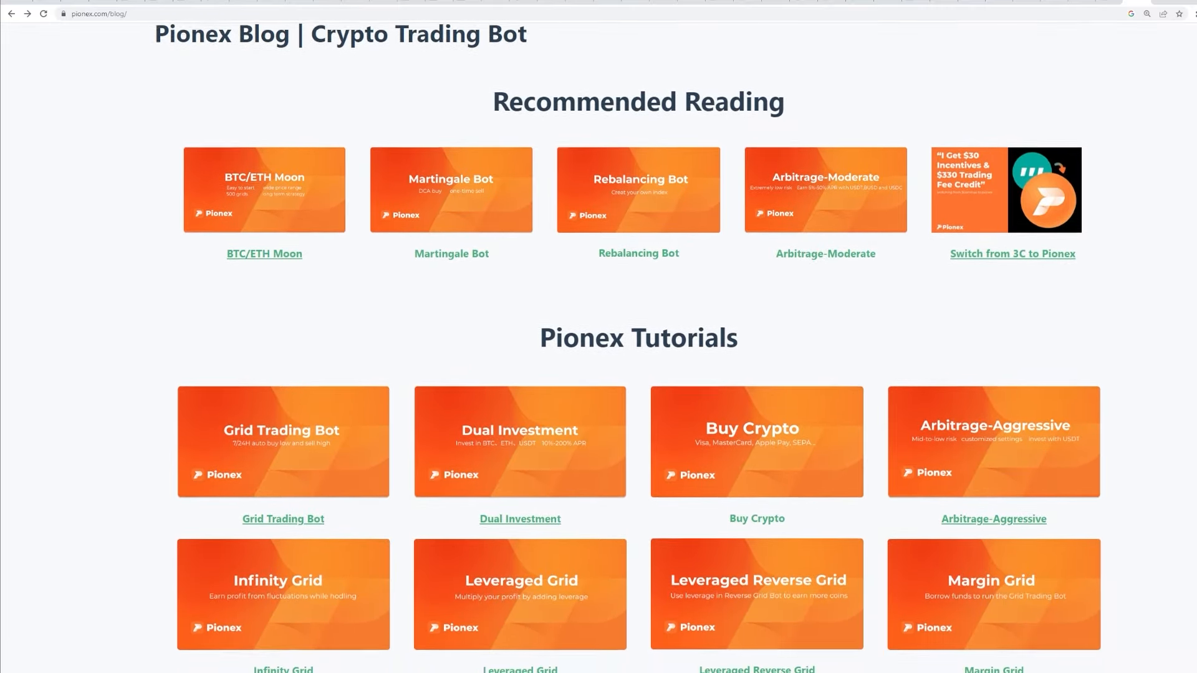
scroll(down, 3)
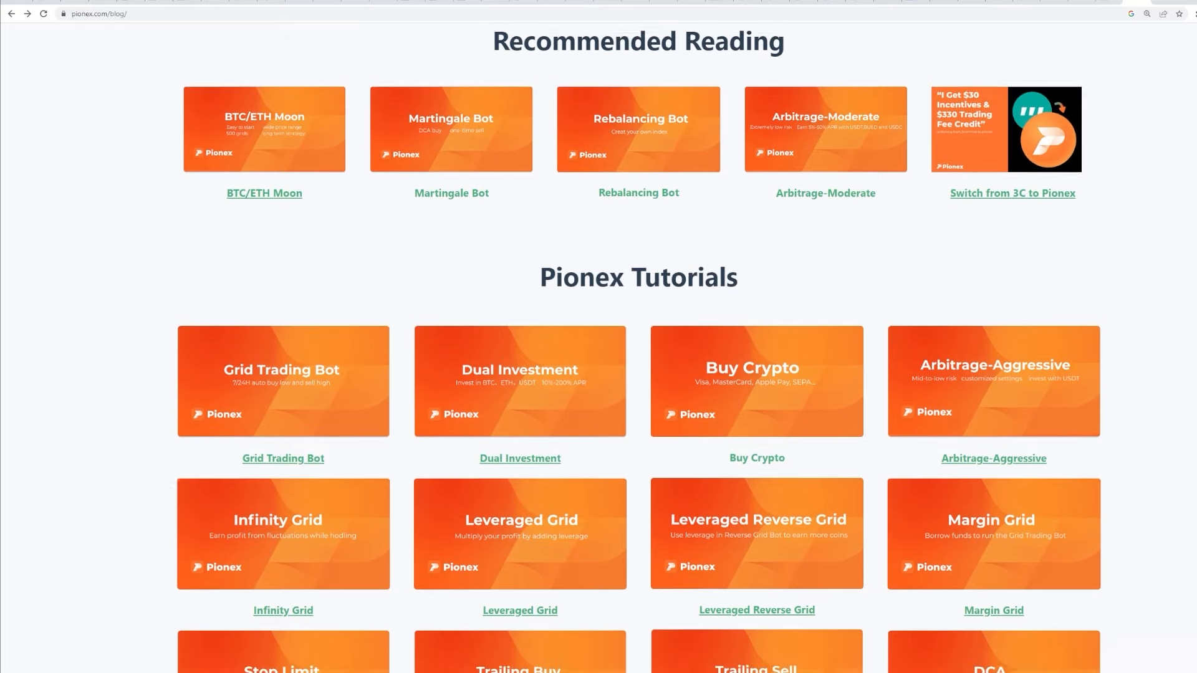
click(283, 458)
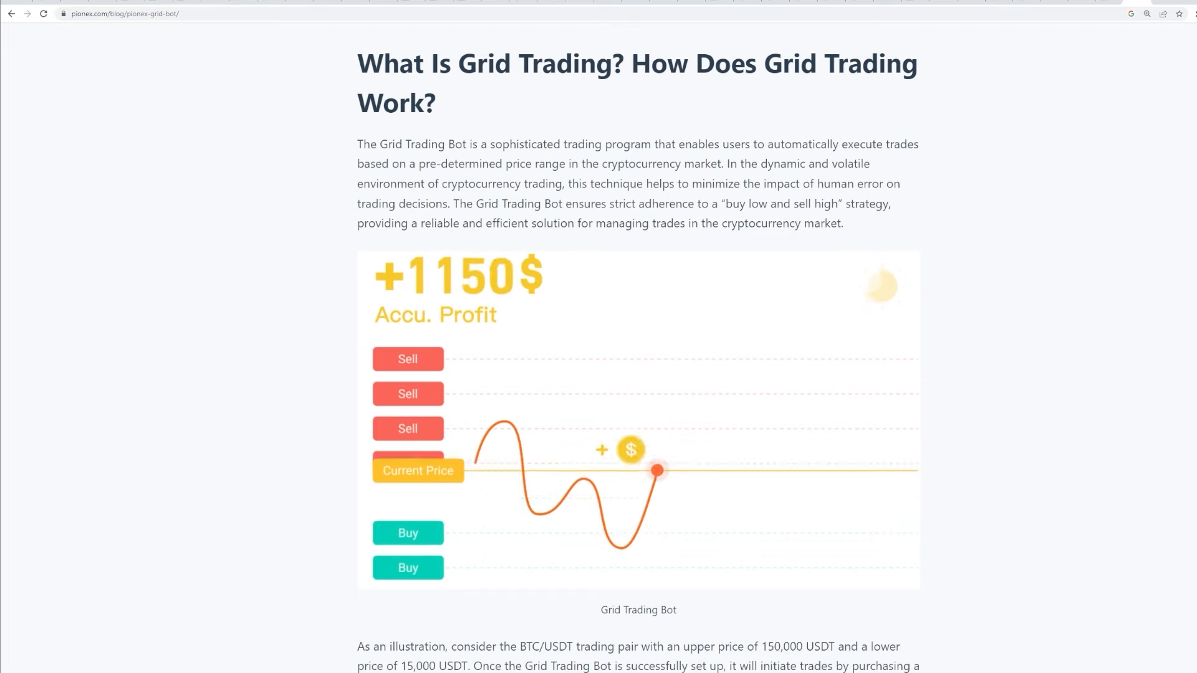
- Skim the Grid Trading, Signal and Arbitrage posts and open the DCA bot tutorial
scroll(down, 3)
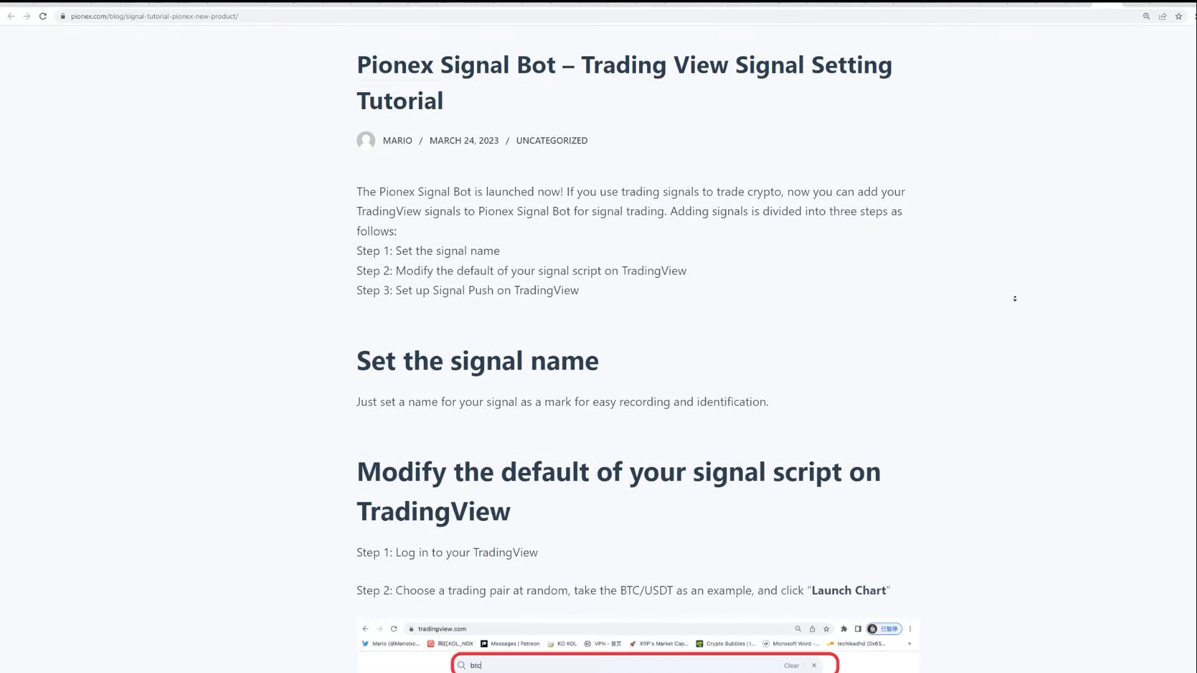
scroll(down, 3)
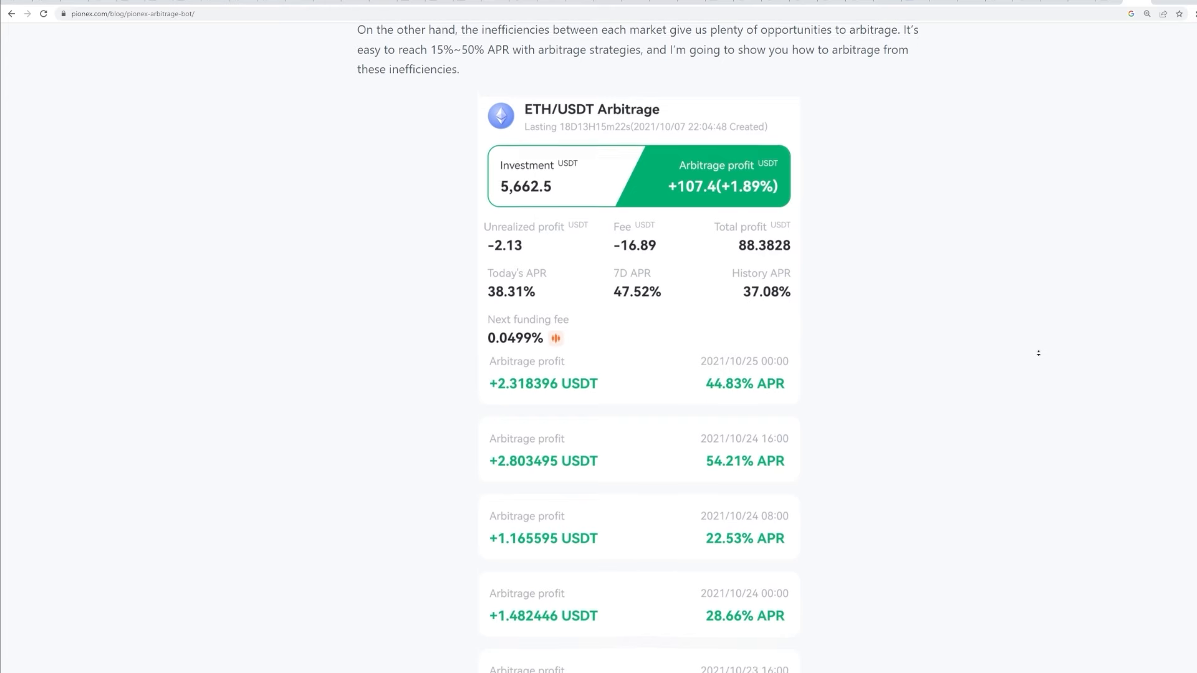
scroll(down, 3)
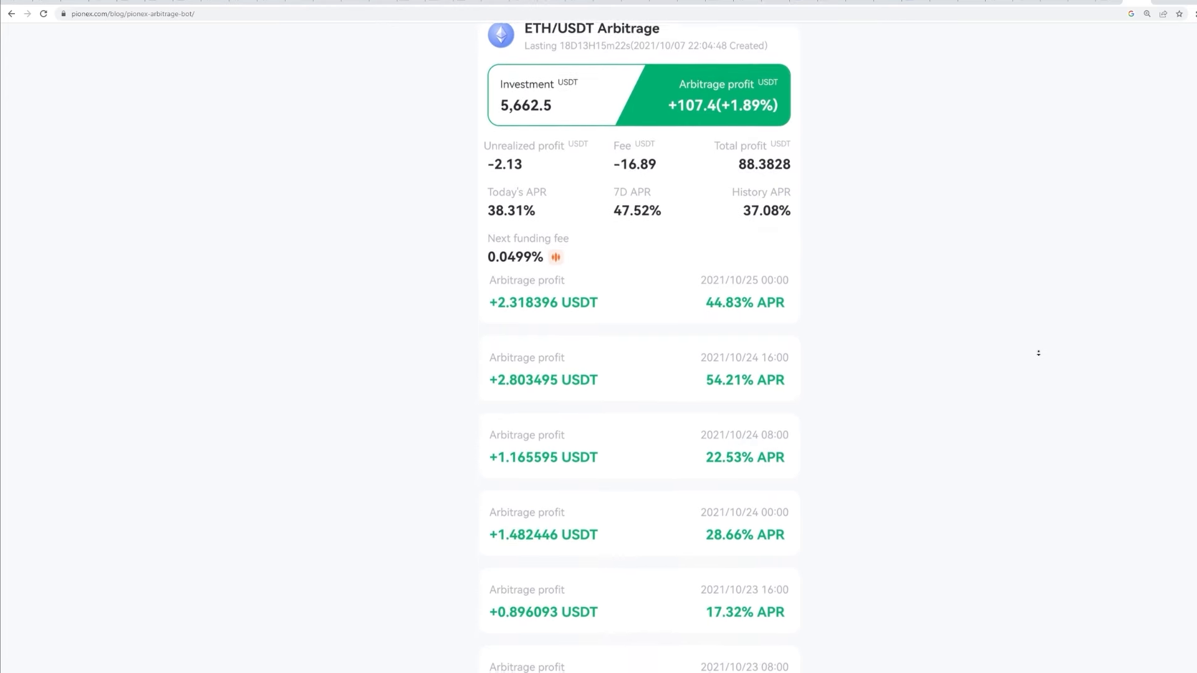
click(130, 13)
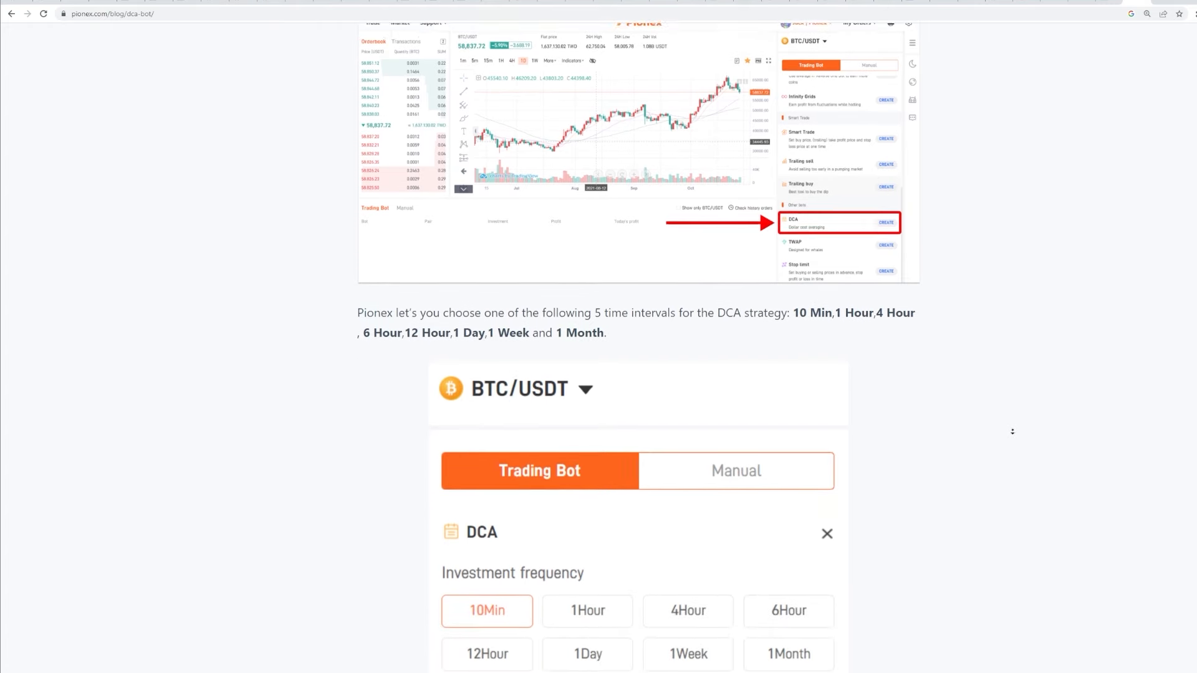
- Scroll through the DCA bot article
scroll(down, 3)
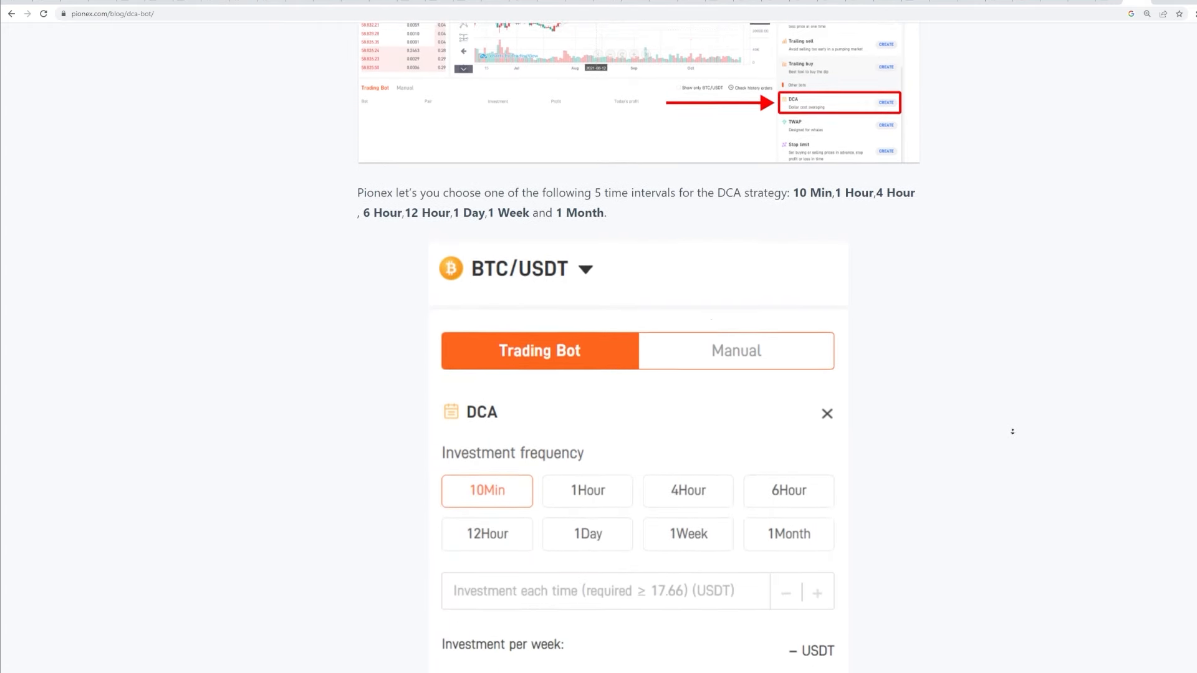
scroll(down, 3)
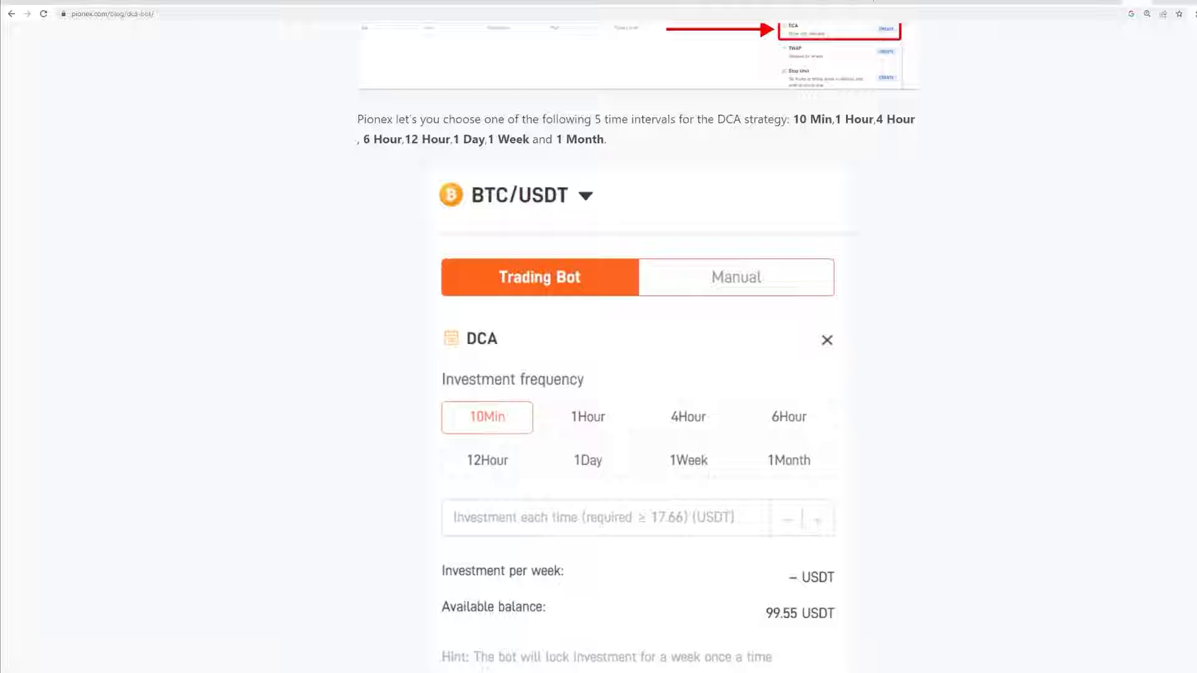
scroll(down, 3)
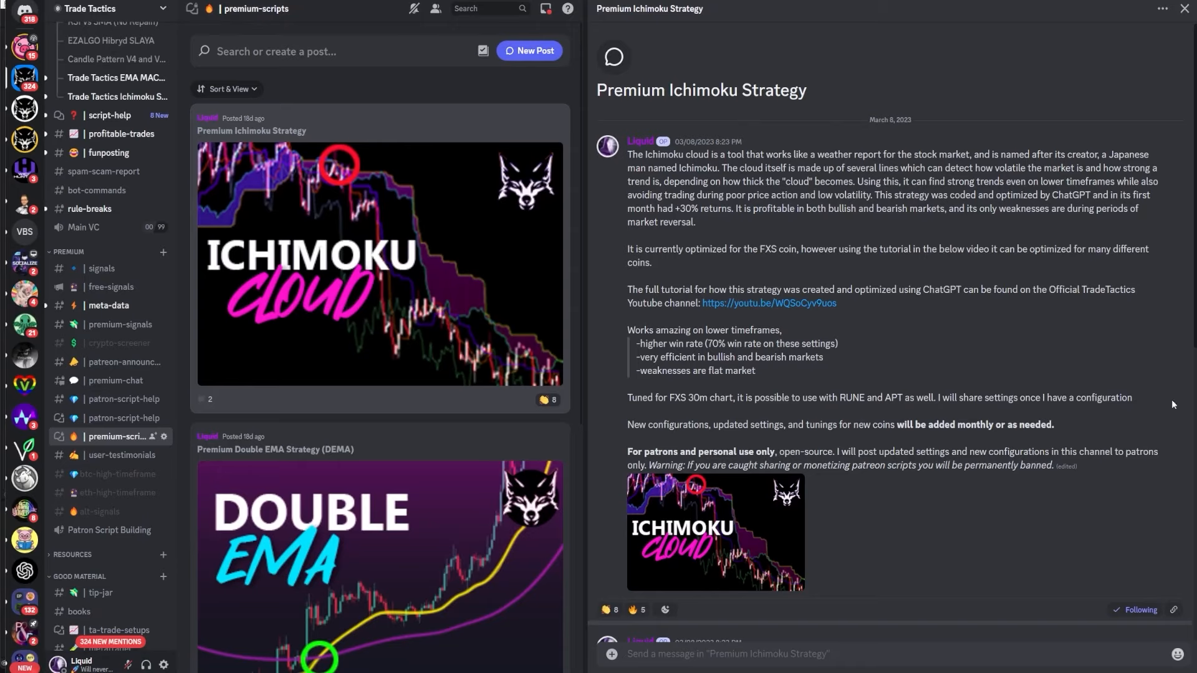
- Scroll through the Premium Ichimoku Strategy post and the r/pinescript page
scroll(down, 3)
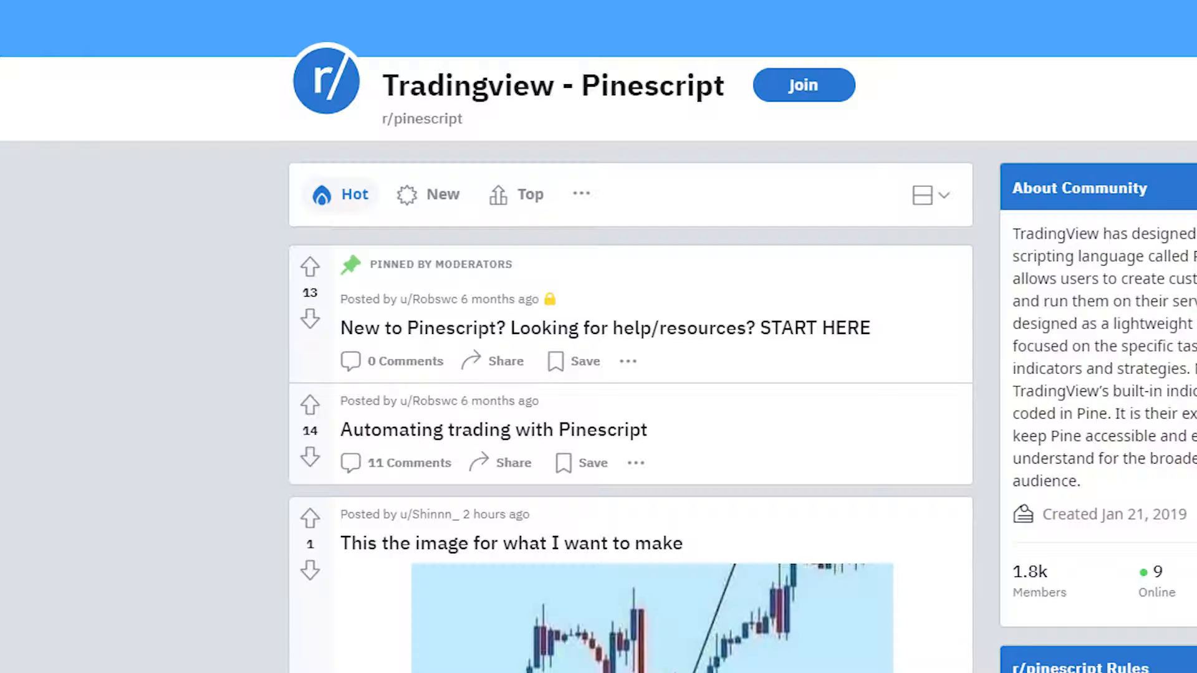
scroll(down, 3)
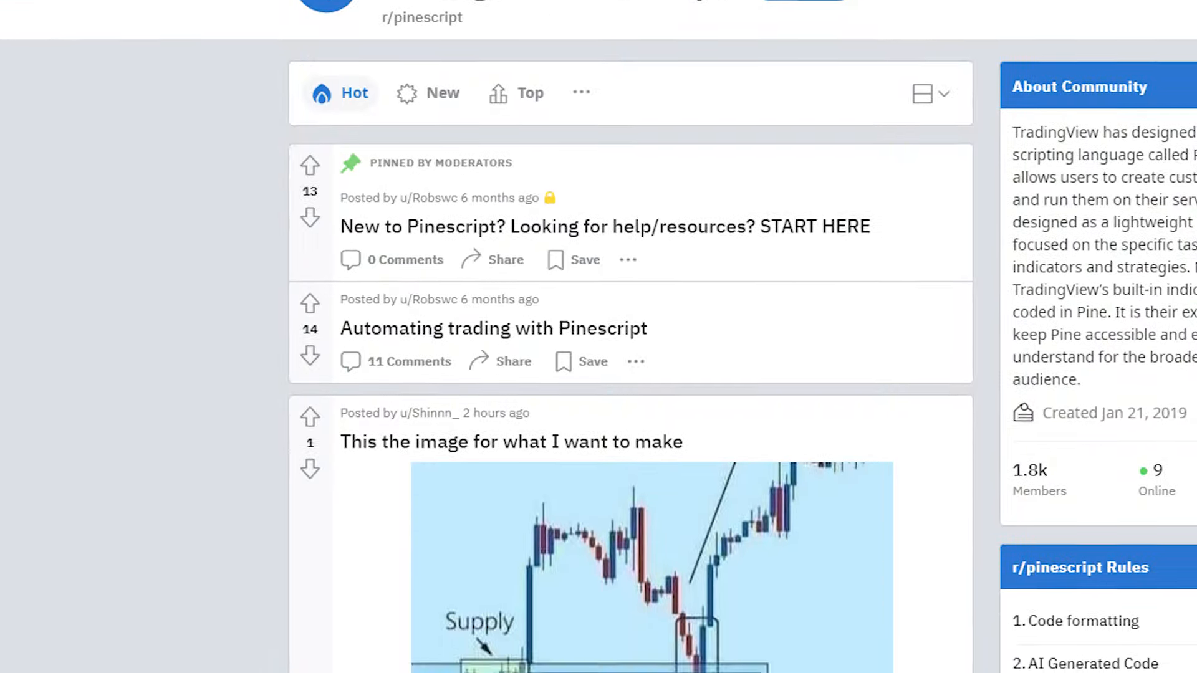
scroll(down, 3)
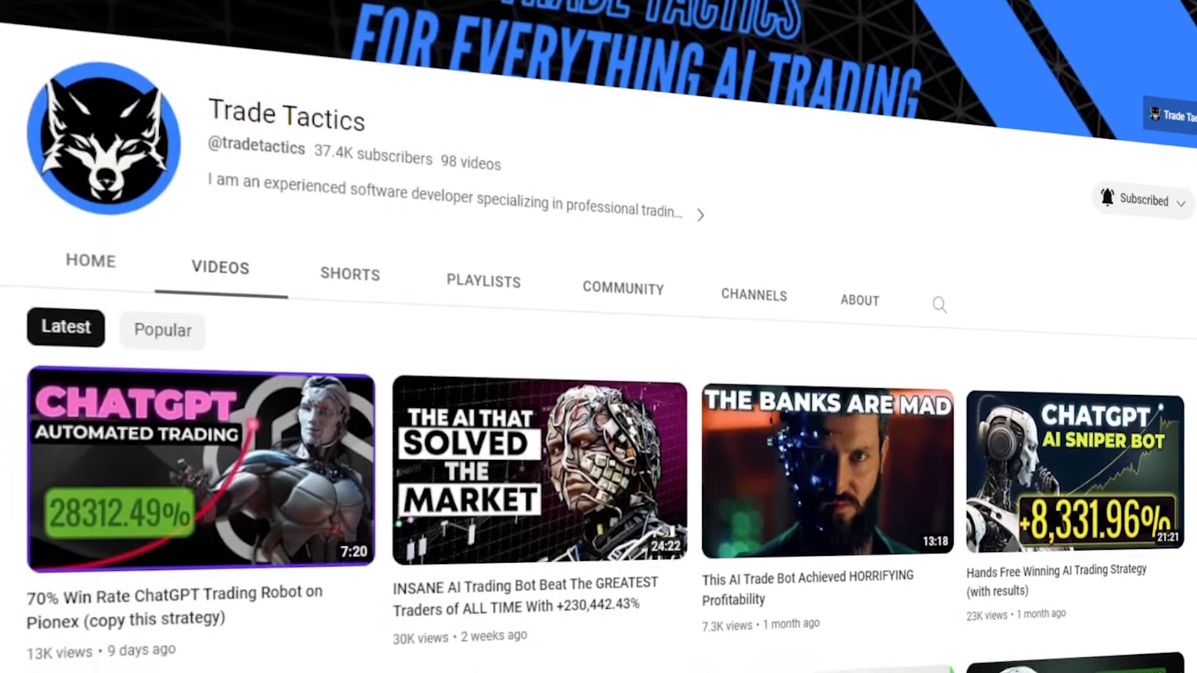
scroll(down, 3)
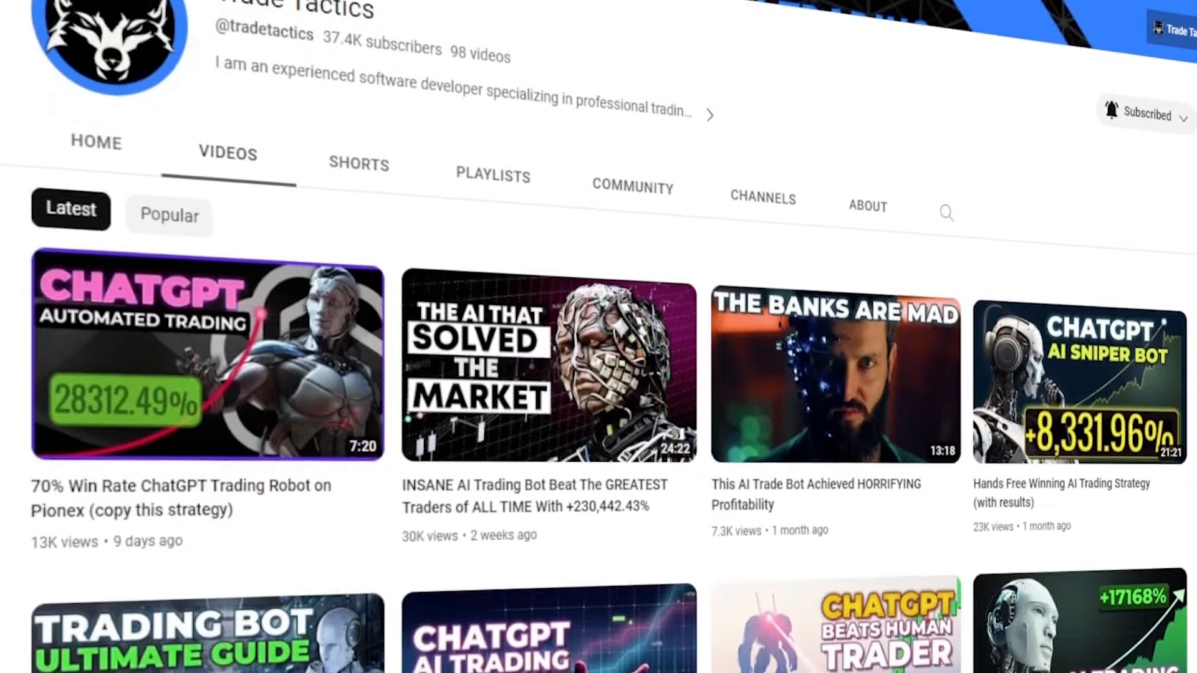
scroll(down, 3)
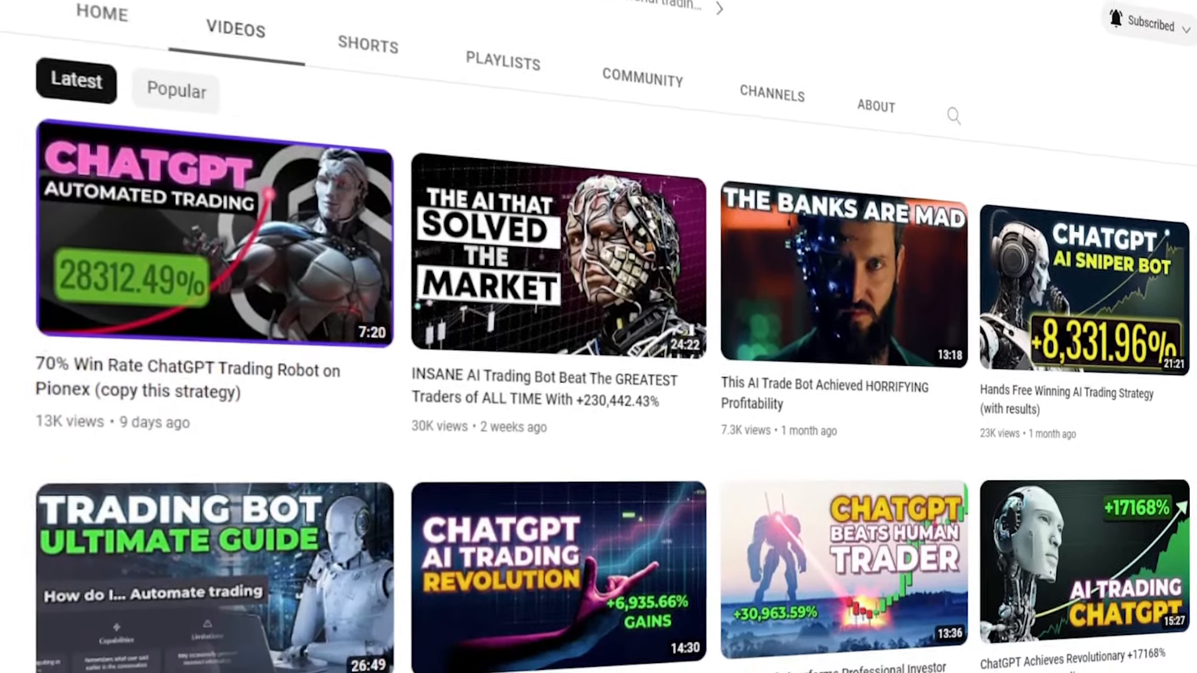
scroll(down, 3)
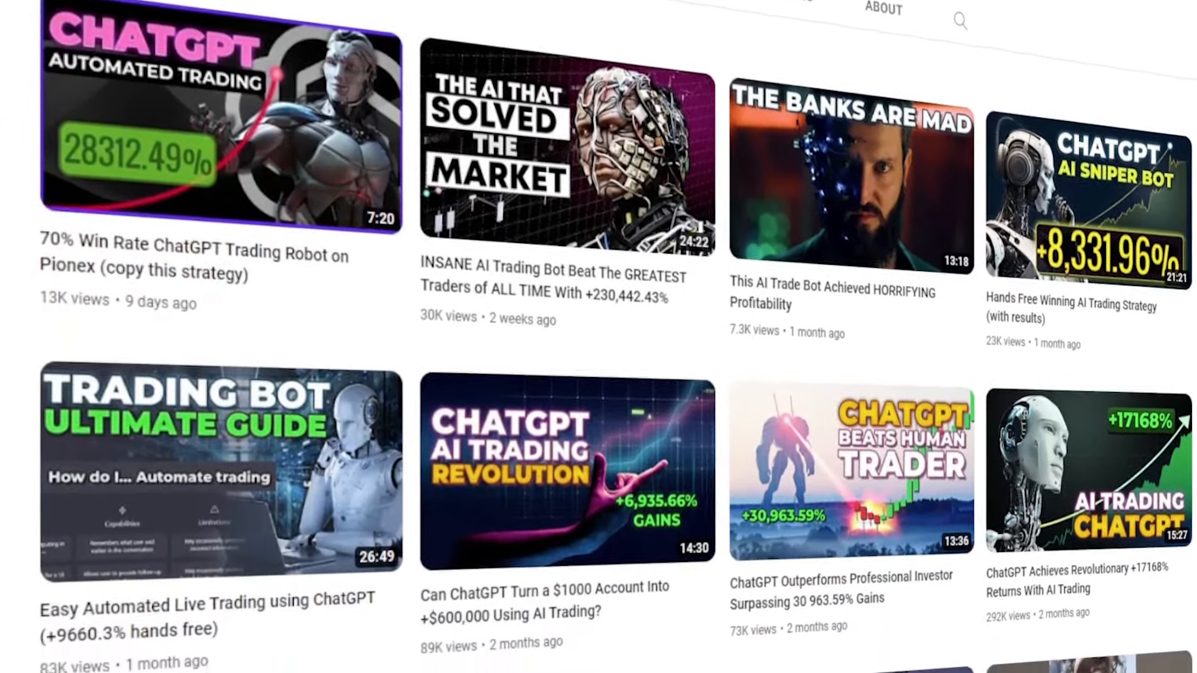
scroll(down, 3)
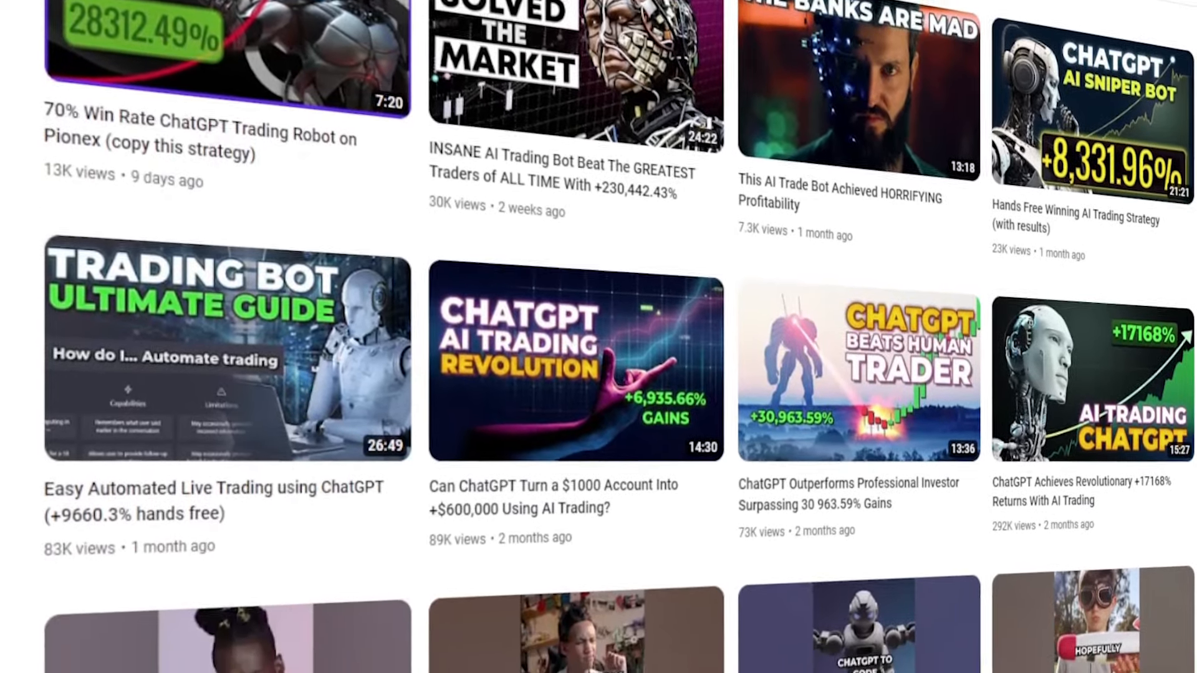
scroll(down, 3)
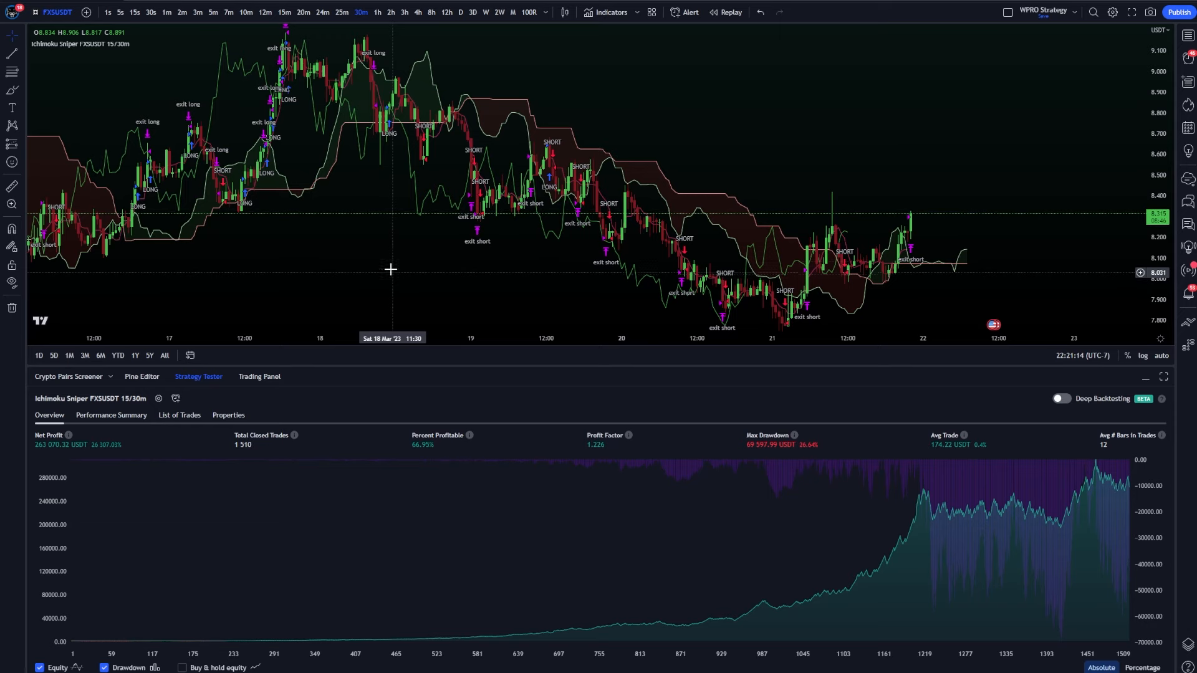
mouse_move(473, 262)
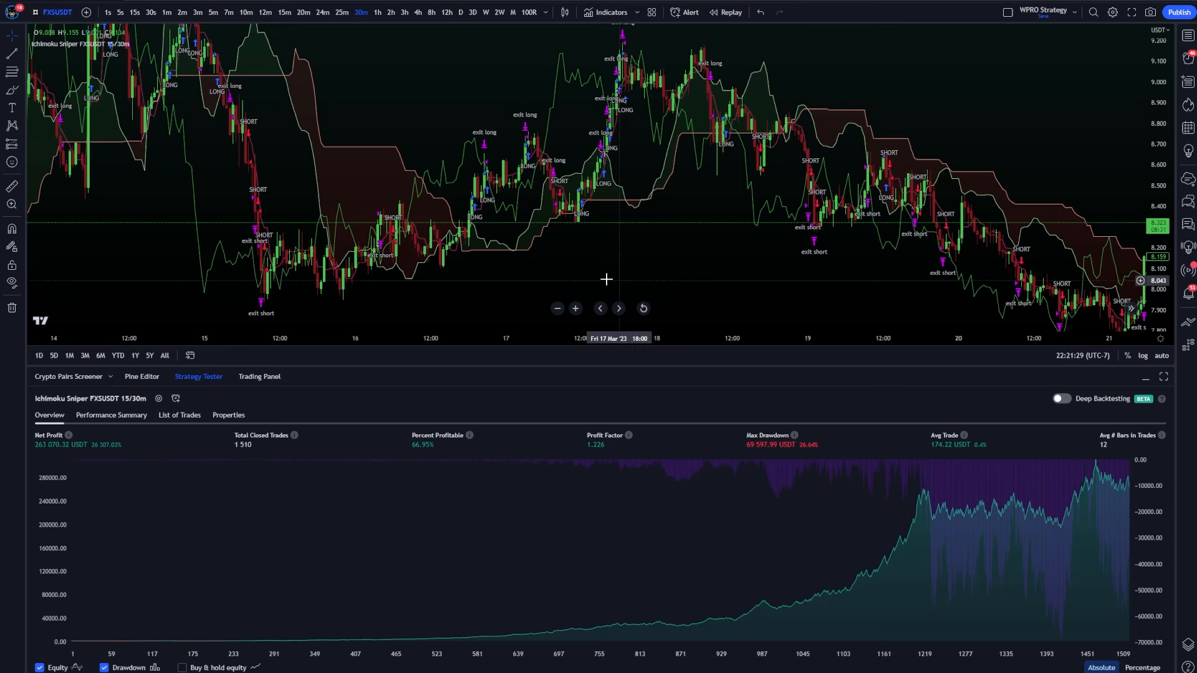
mouse_move(590, 271)
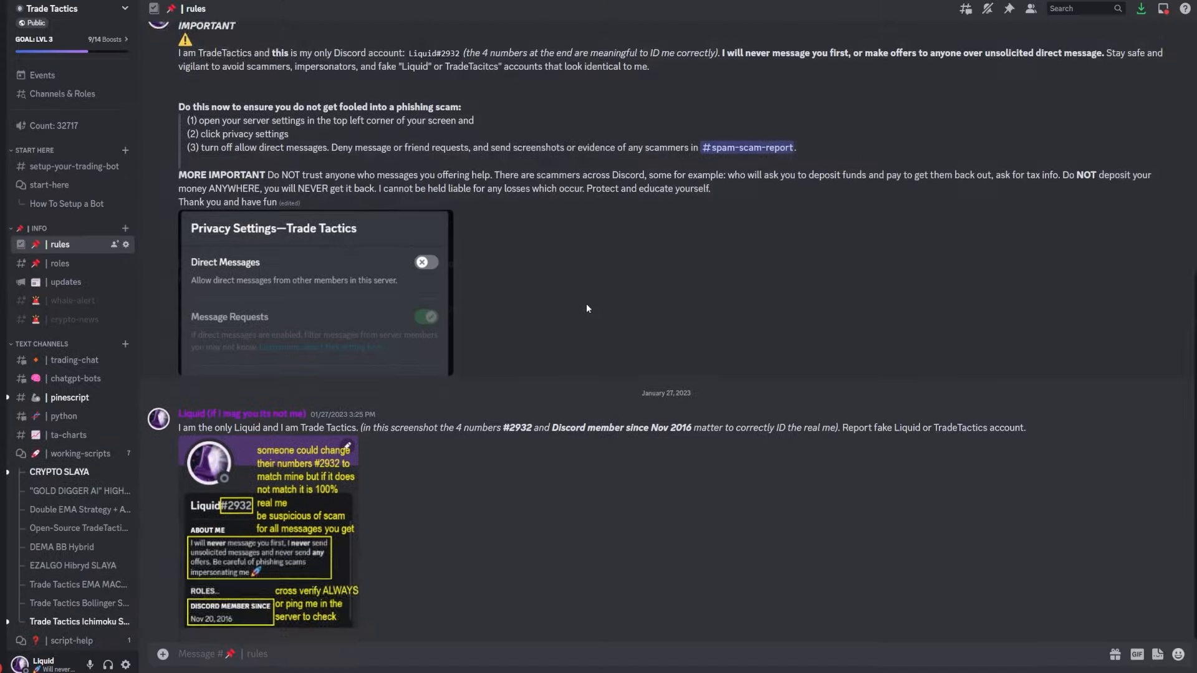
- Scroll the current post and go to the working-scripts channel
scroll(up, 3)
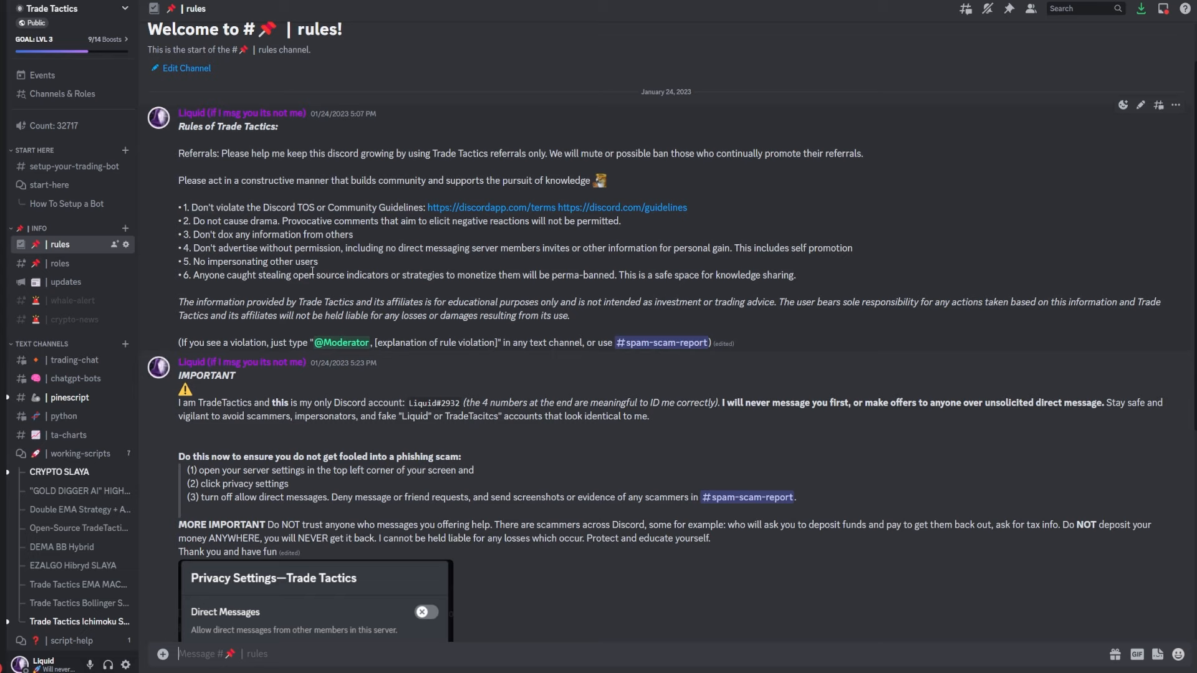
scroll(down, 3)
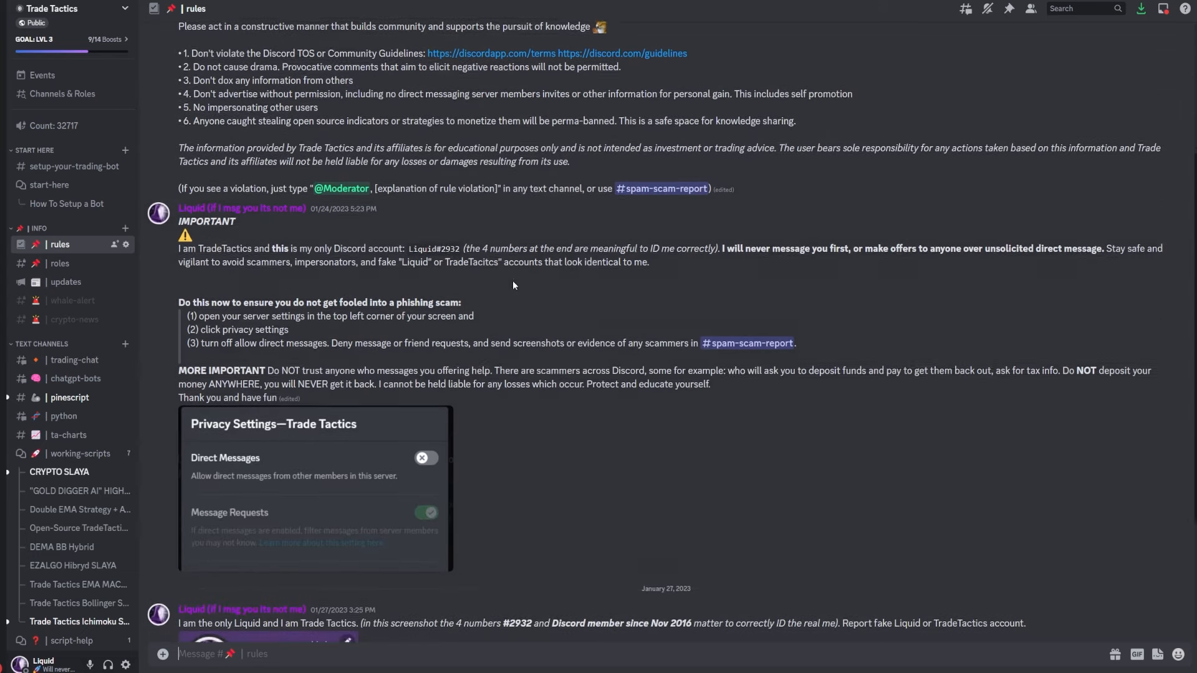
scroll(down, 3)
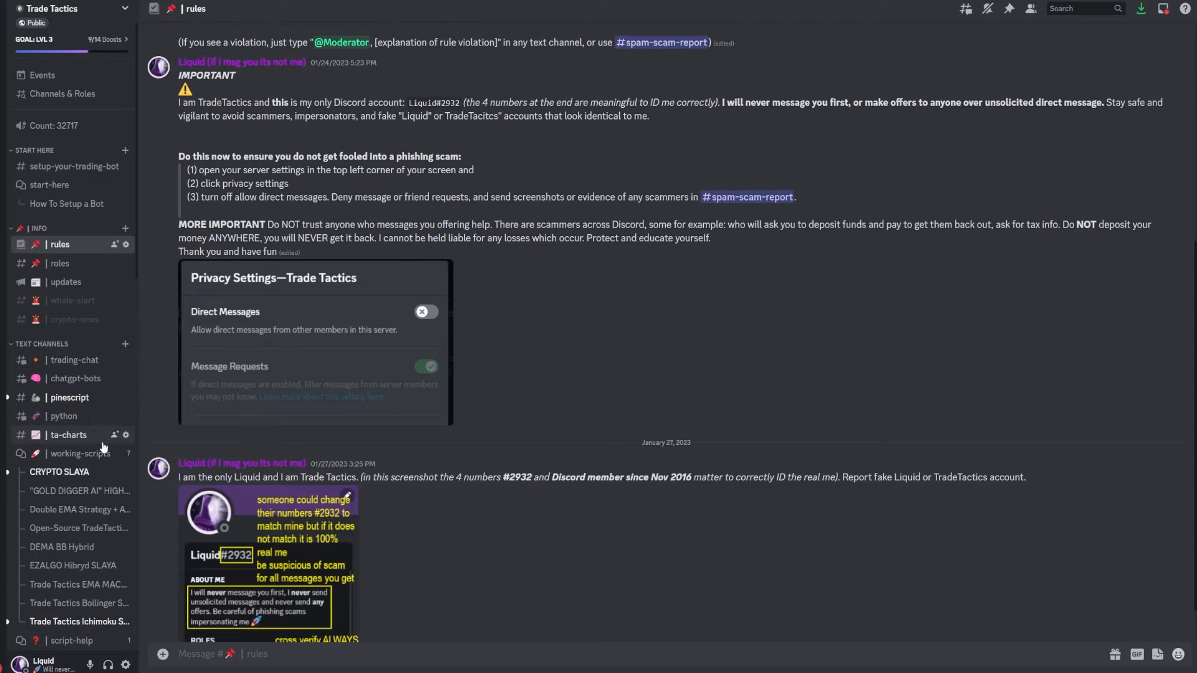
click(80, 453)
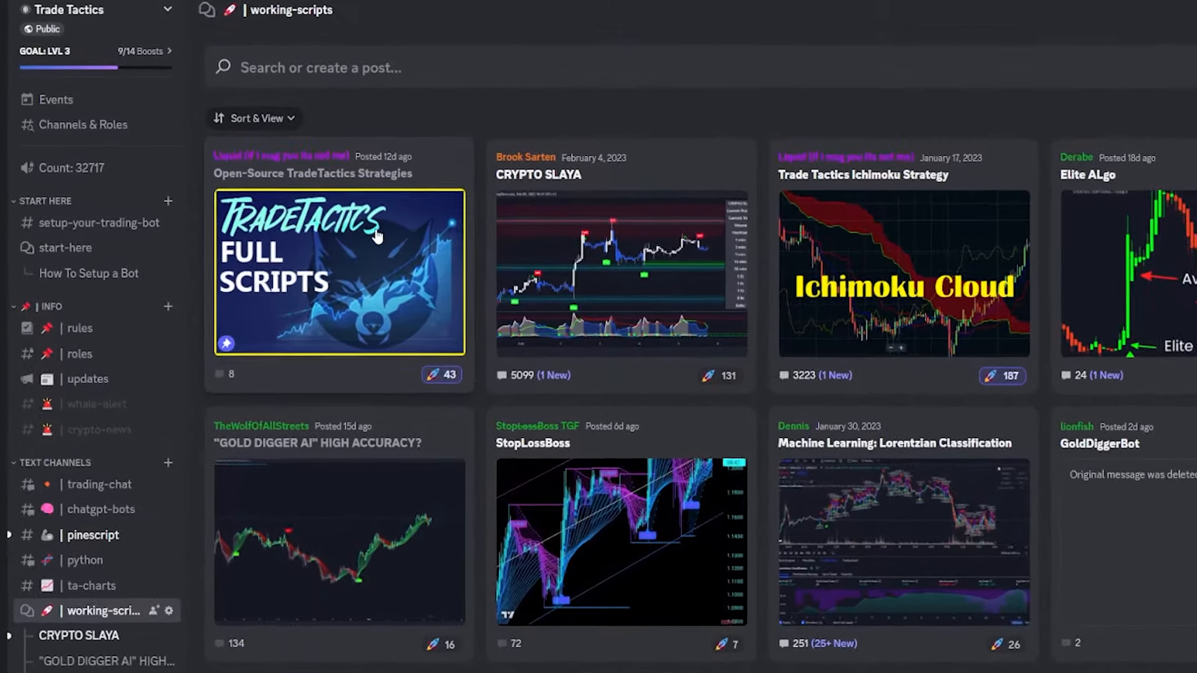
- Open the Open-Source TradeTactics Strategies post and scroll to the Ichimoku Sniper code
click(338, 271)
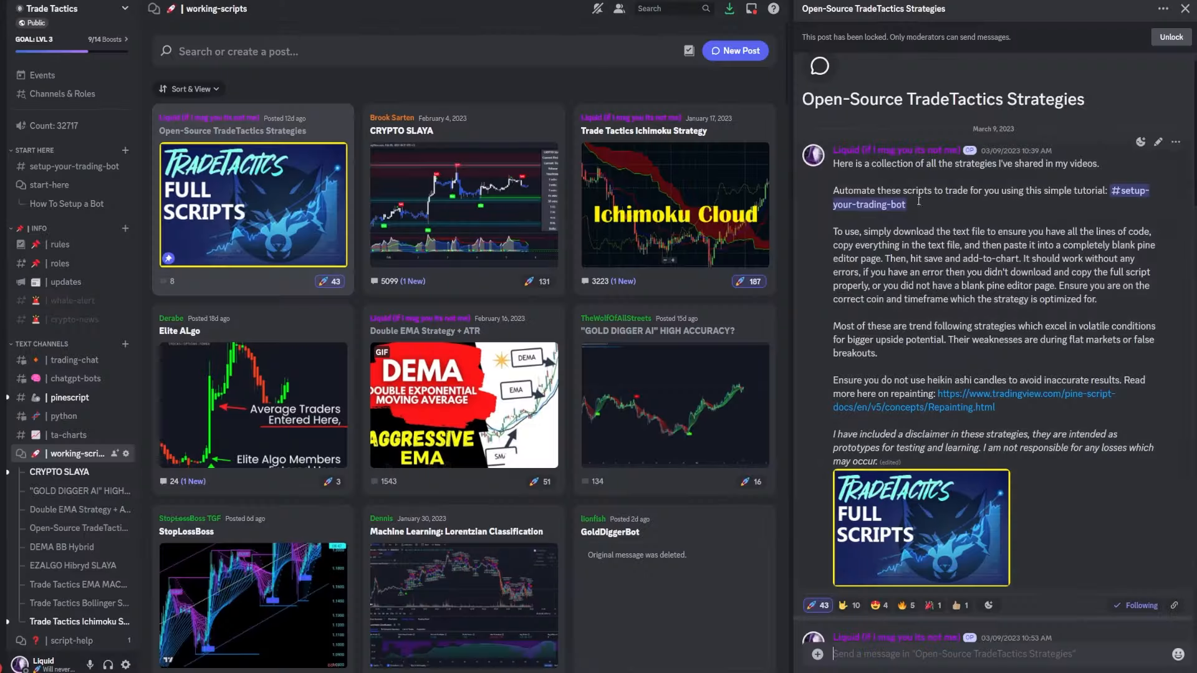
scroll(down, 3)
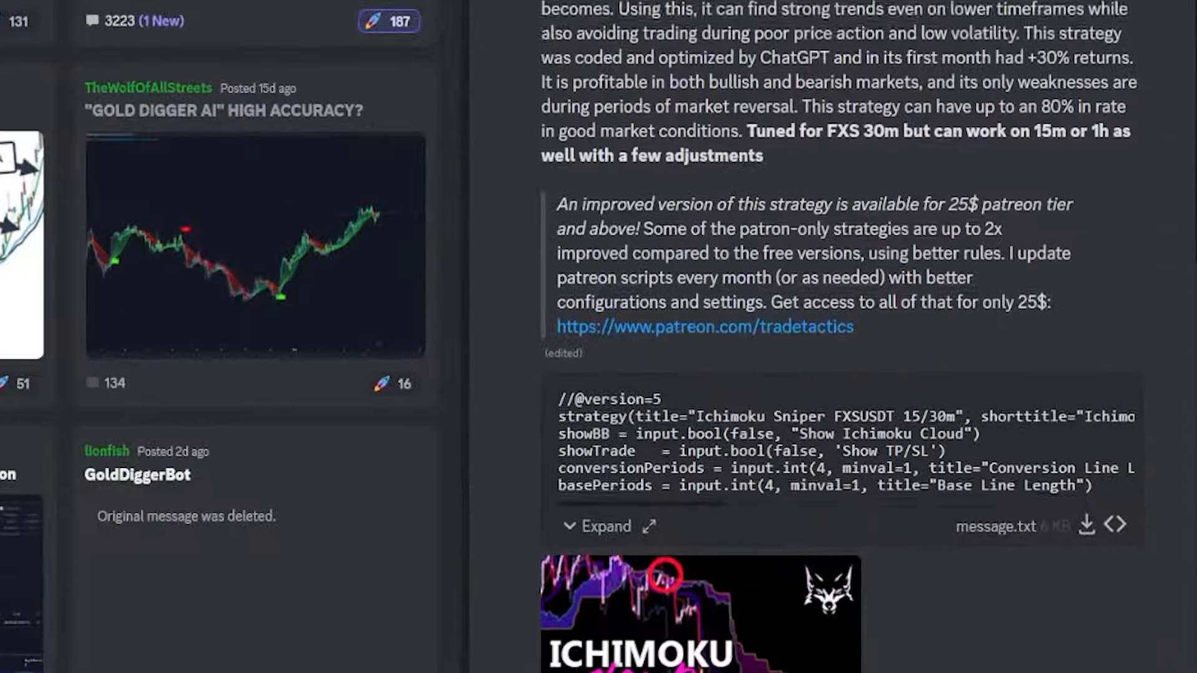
scroll(down, 3)
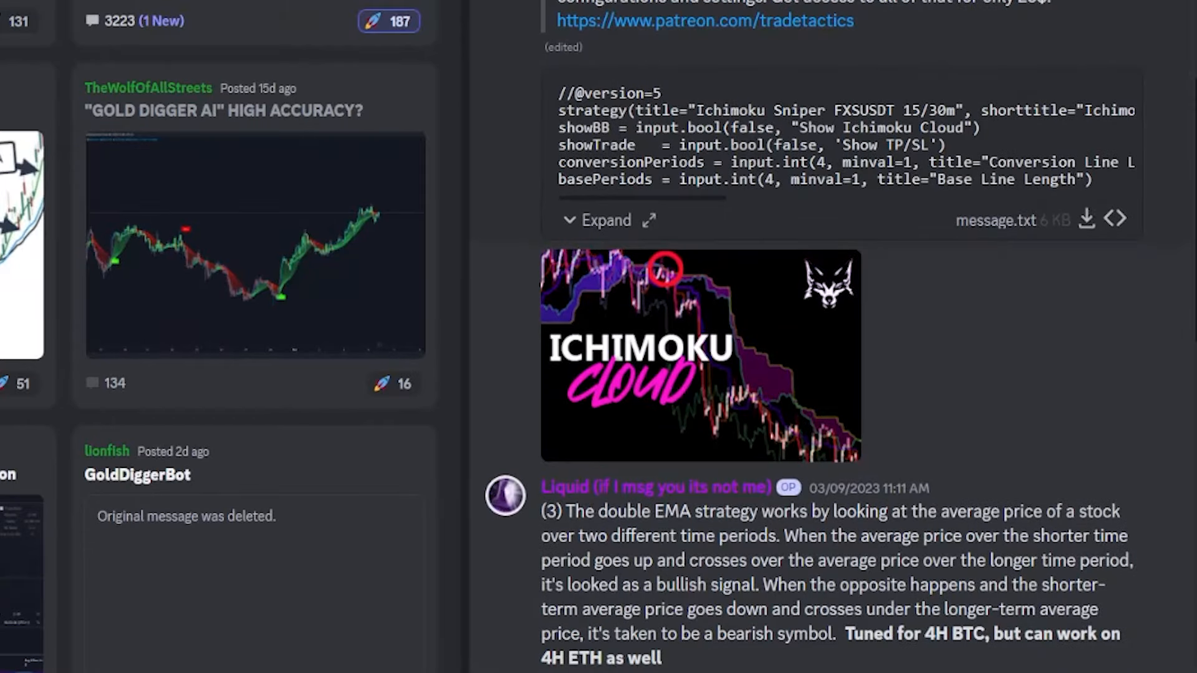
mouse_move(1086, 220)
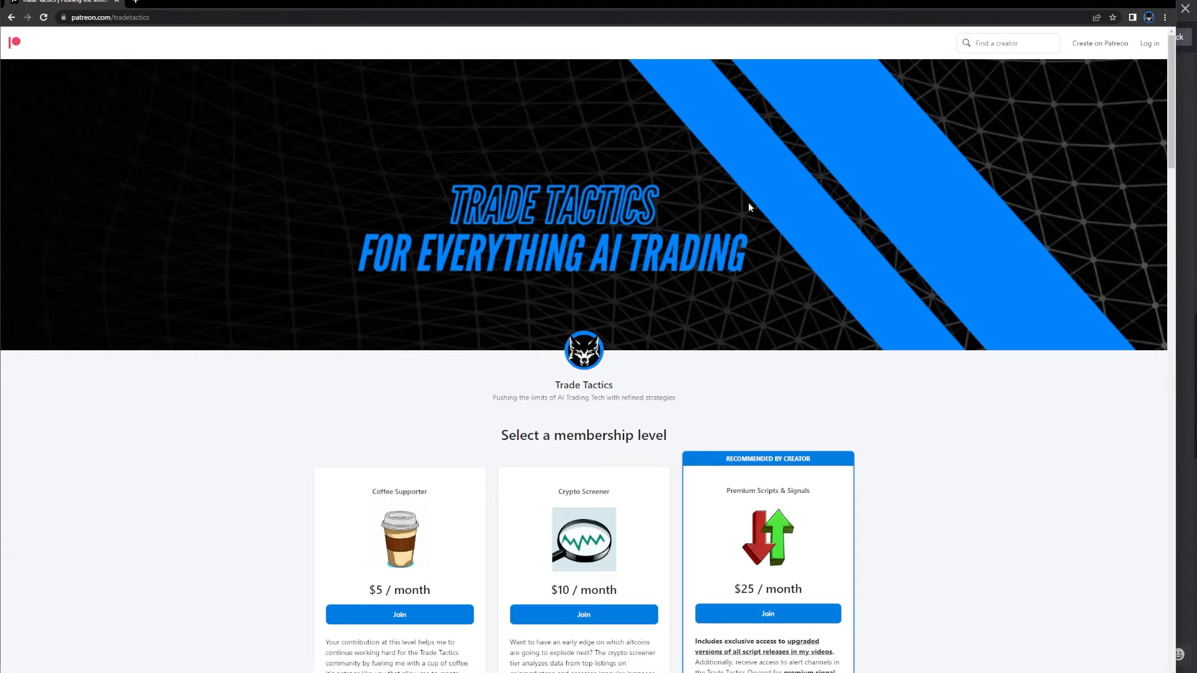
- Scroll down to the Patreon membership tiers at $5, $10 and $25
scroll(down, 3)
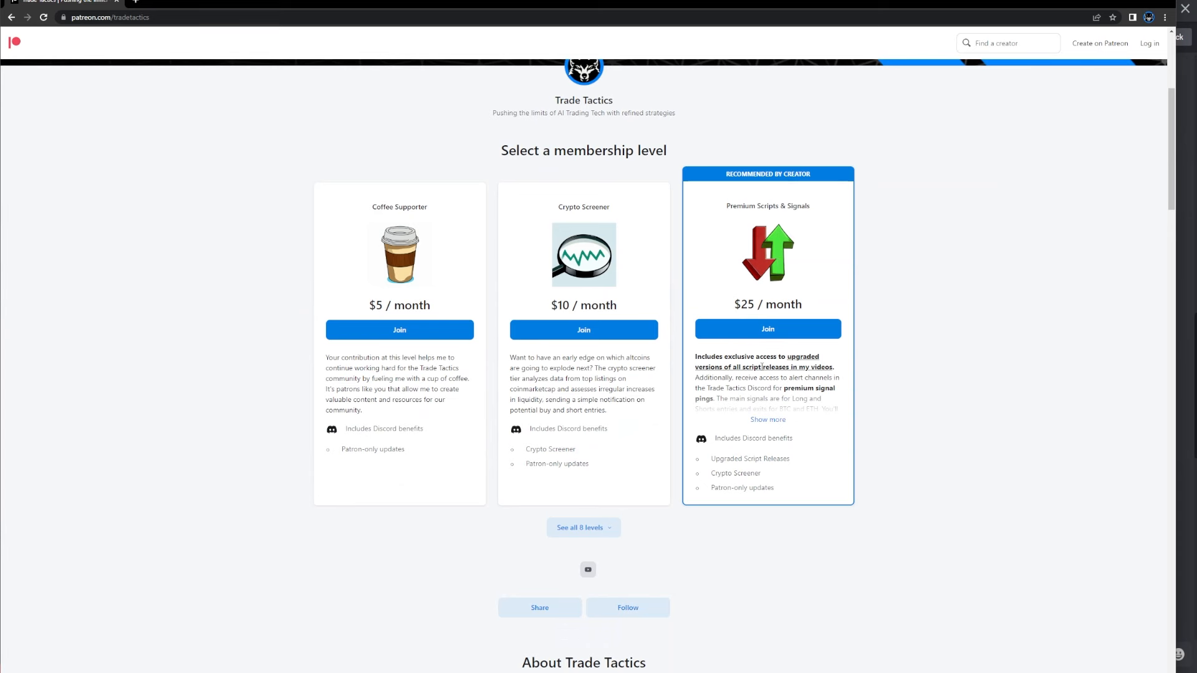
mouse_move(905, 392)
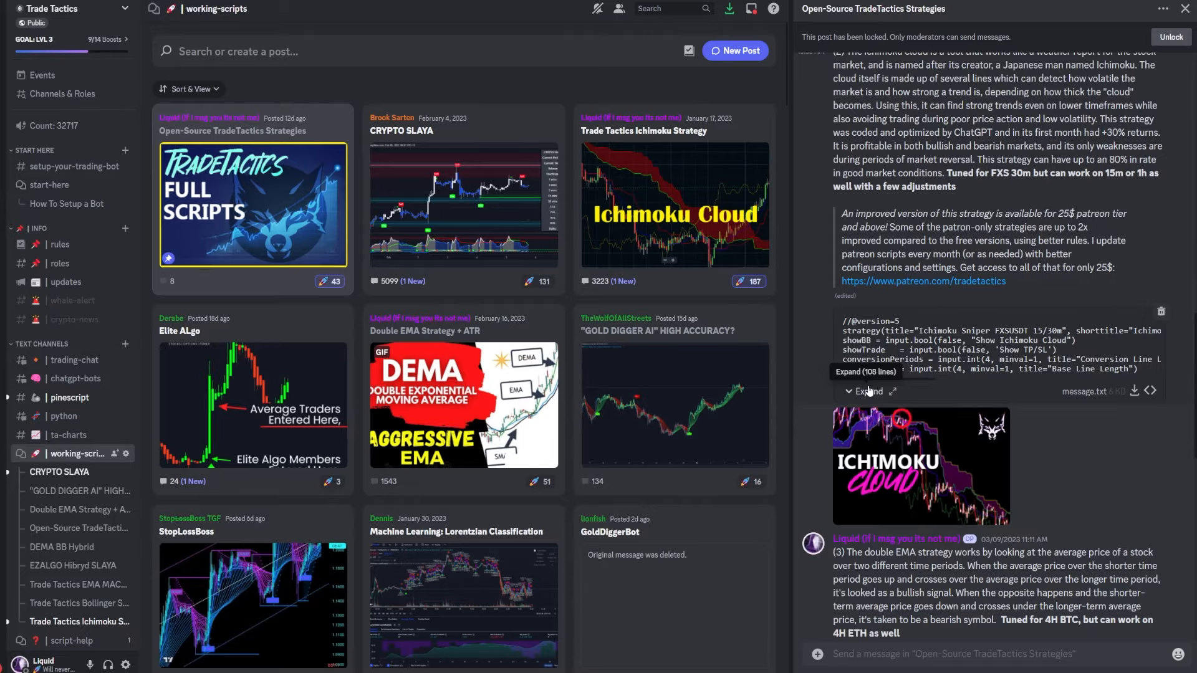
- Switch to the browser tab showing the Pionex homepage
click(868, 391)
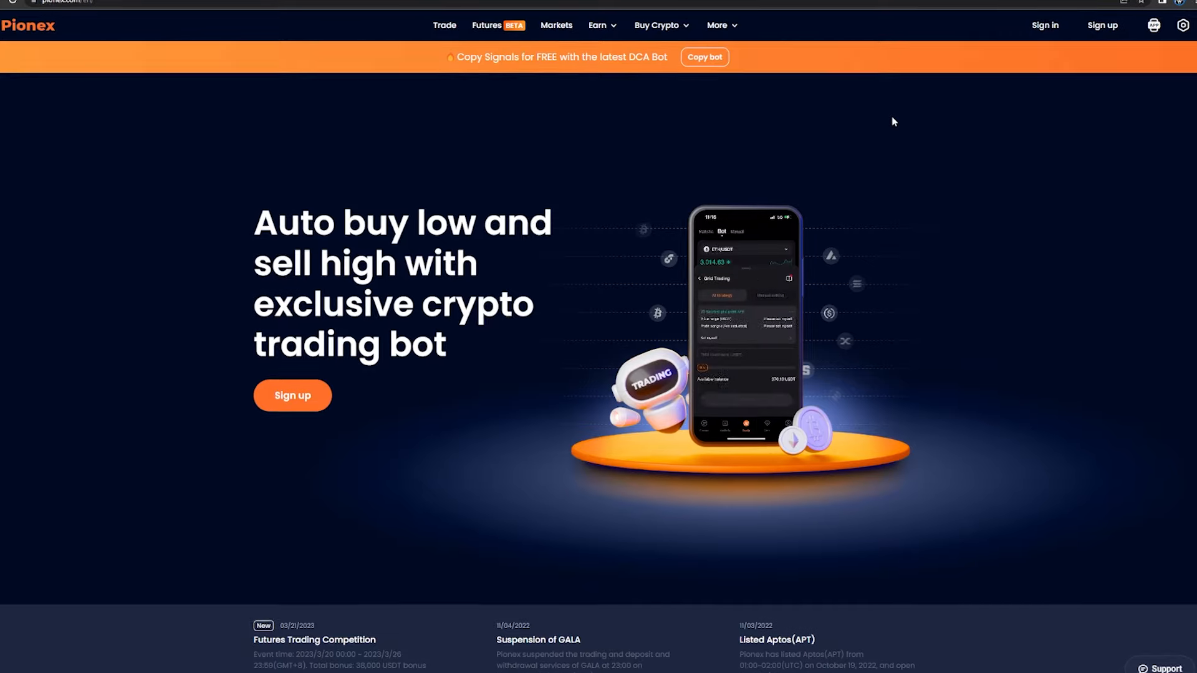
- Bring up the TradingView FXSUSDT chart with the Ichimoku Sniper backtest
scroll(down, 3)
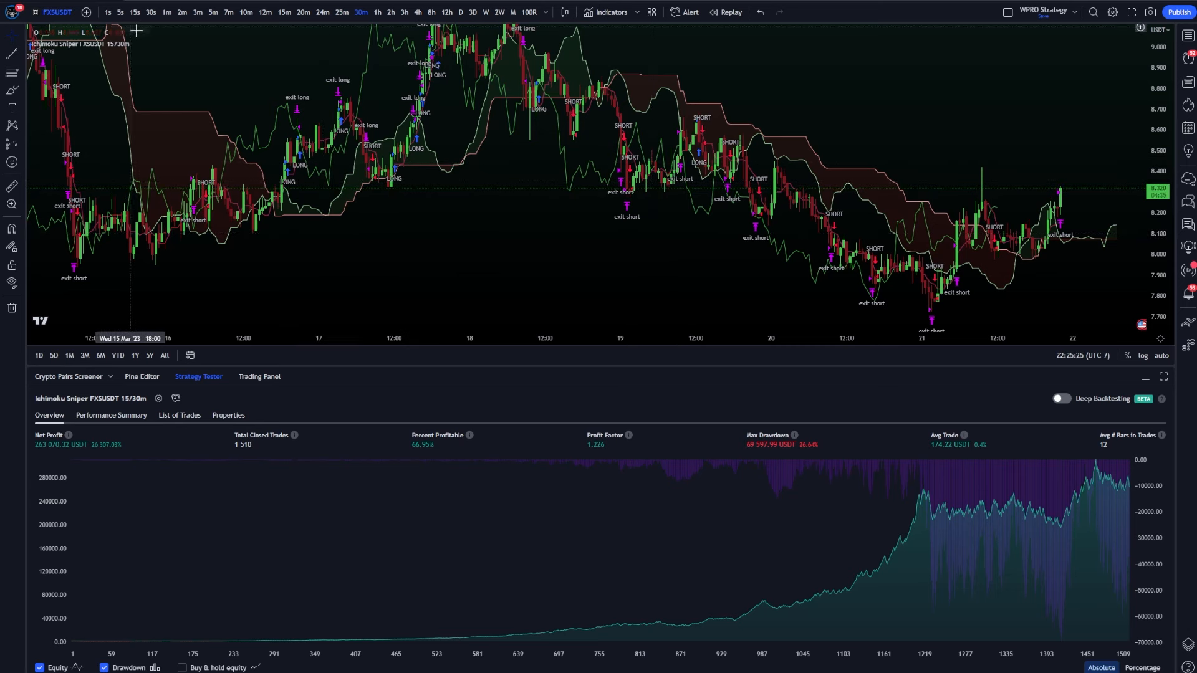
mouse_move(366, 33)
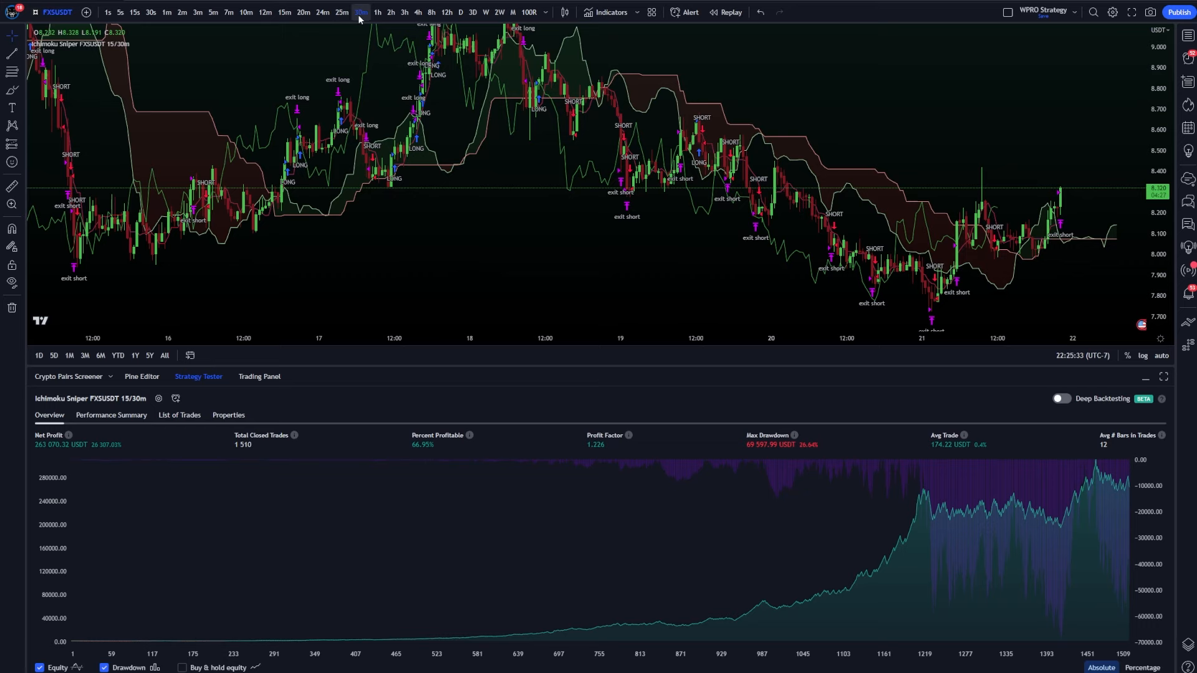
click(341, 11)
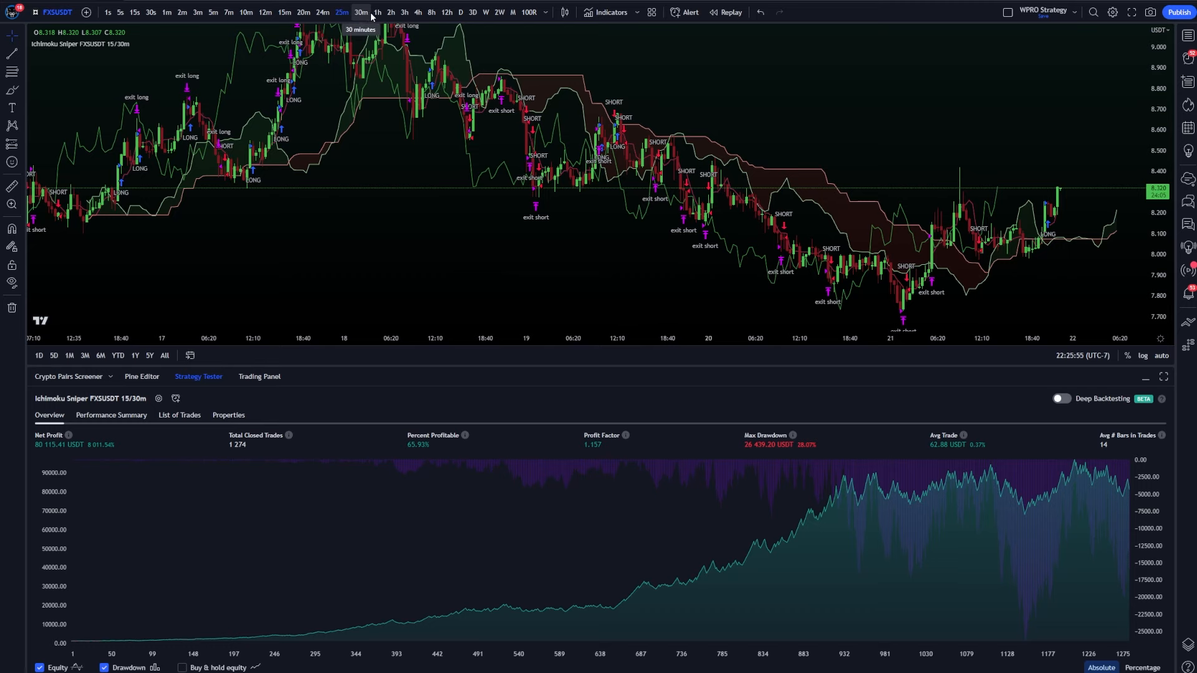
click(375, 11)
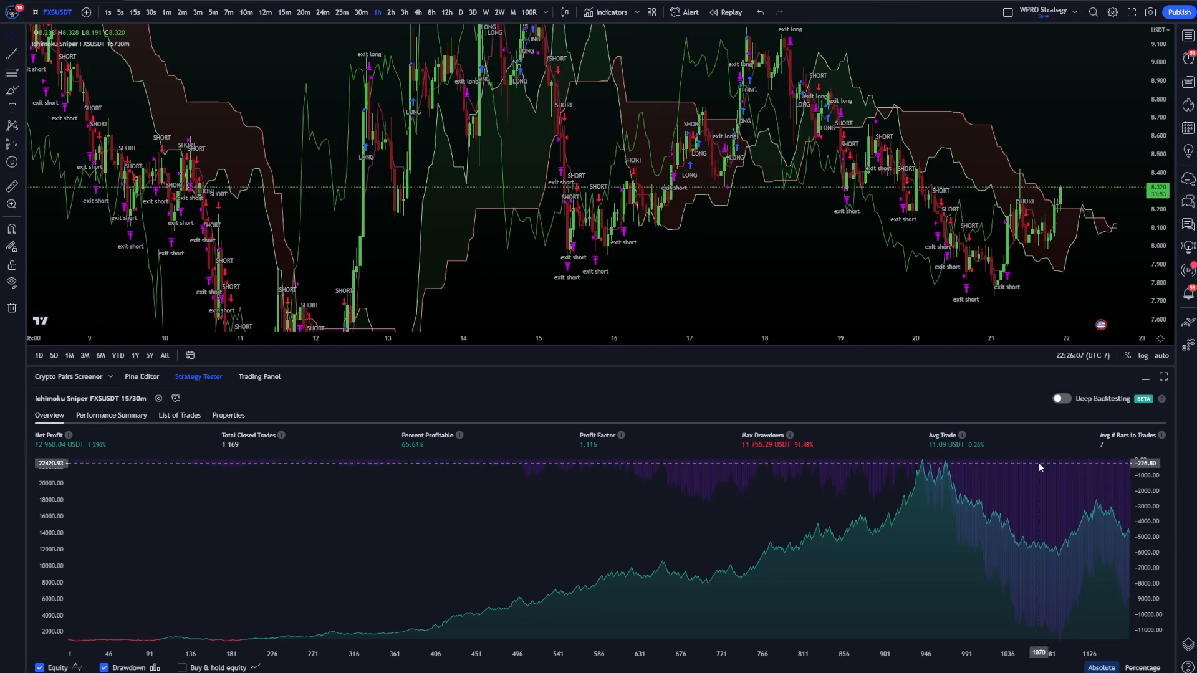
mouse_move(745, 449)
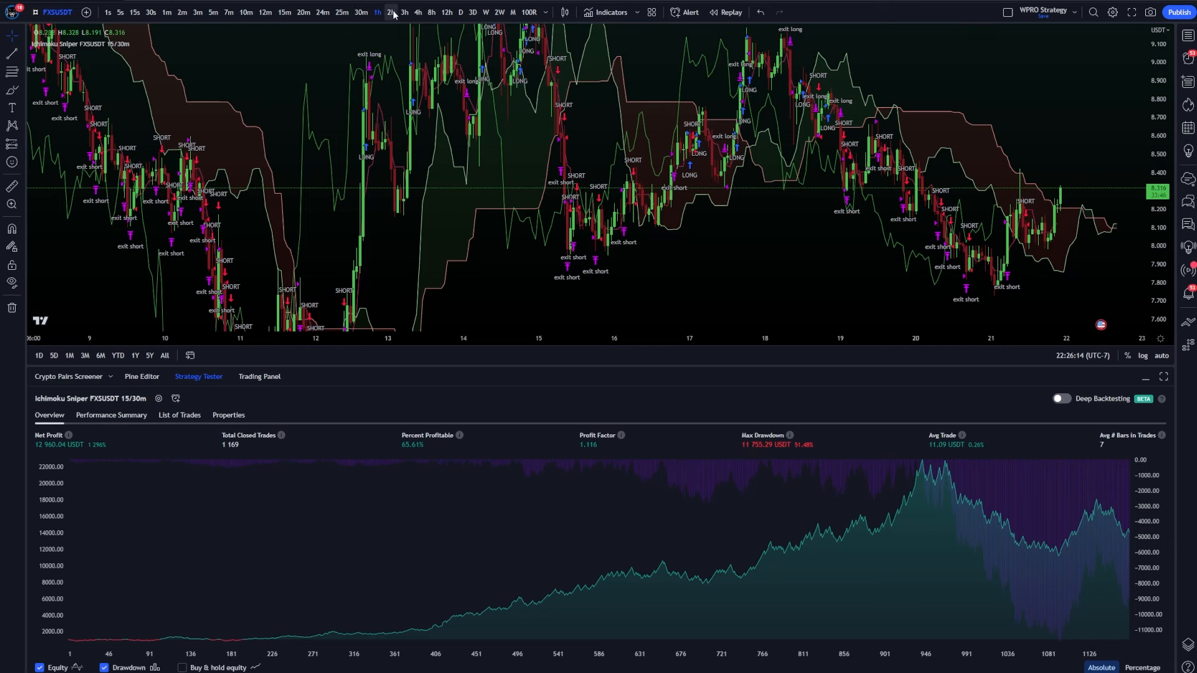
click(360, 12)
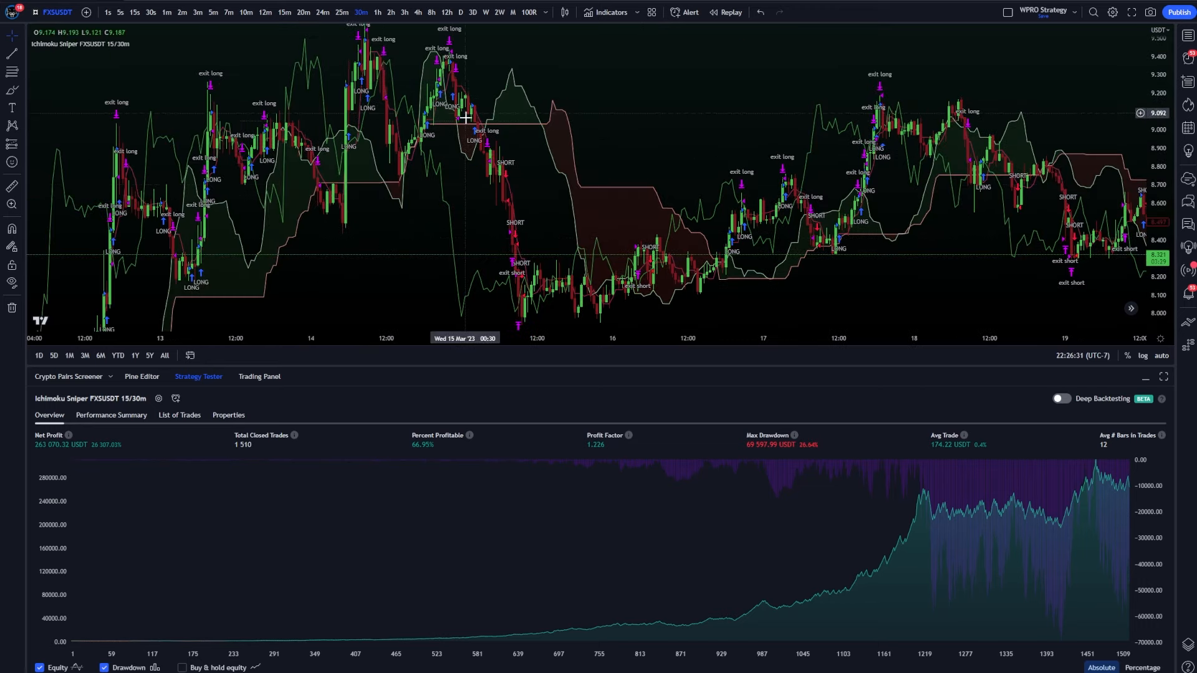
mouse_move(495, 247)
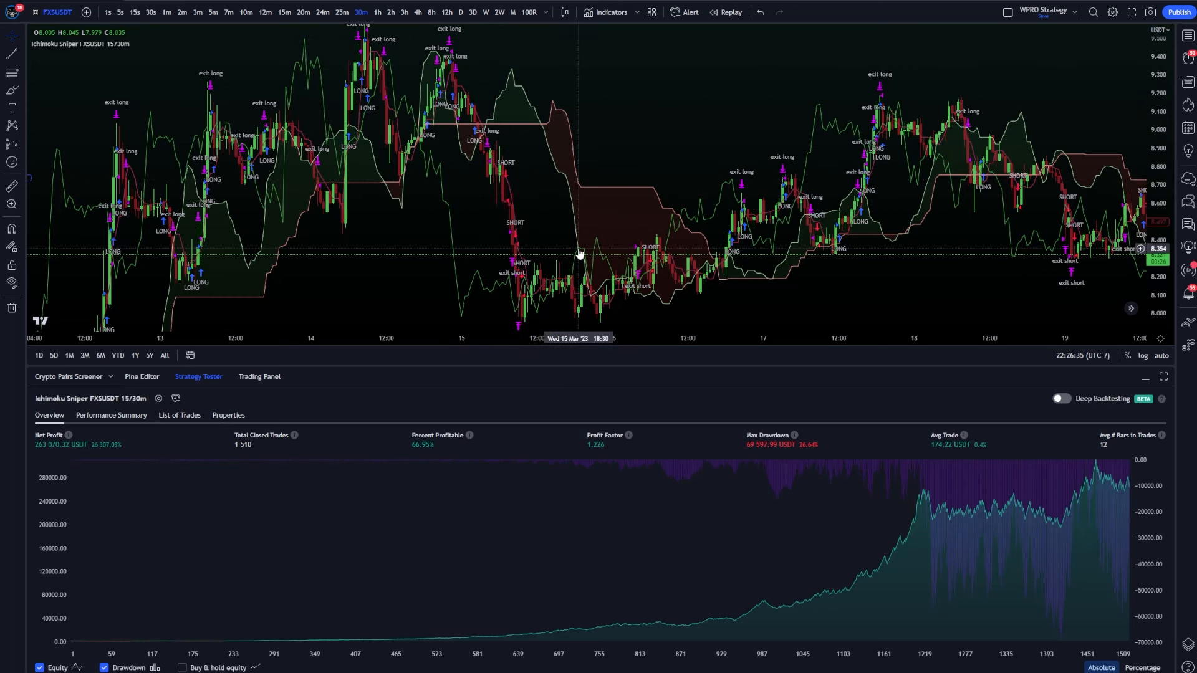
mouse_move(491, 193)
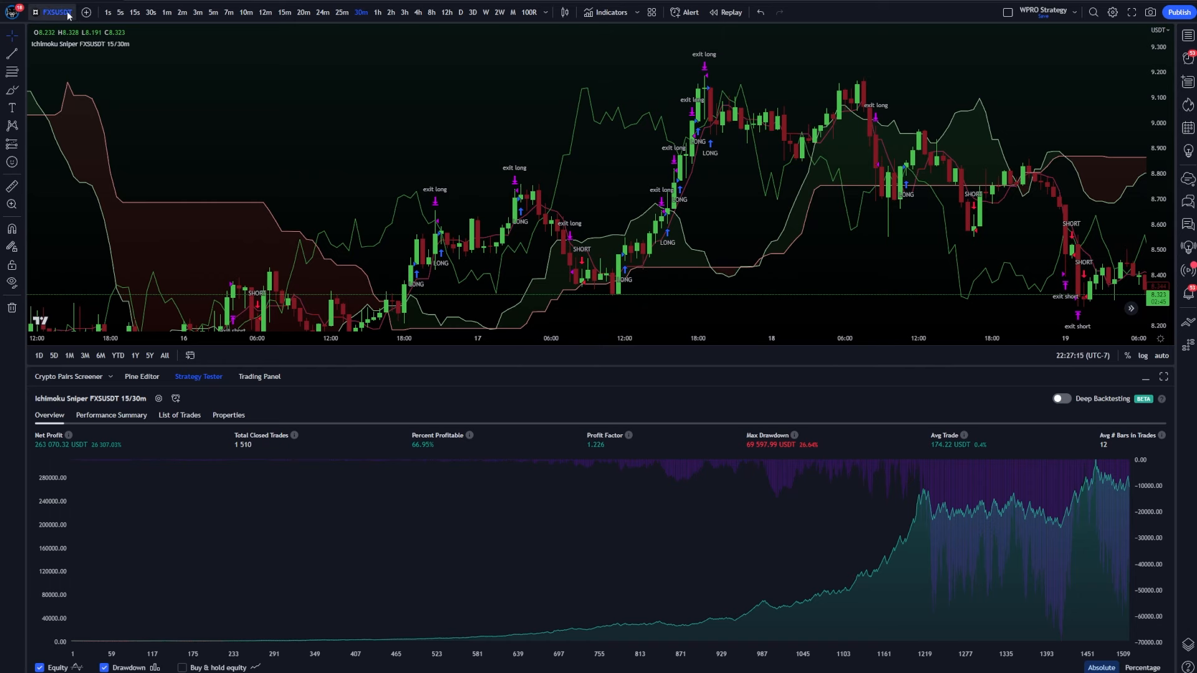
mouse_move(53, 13)
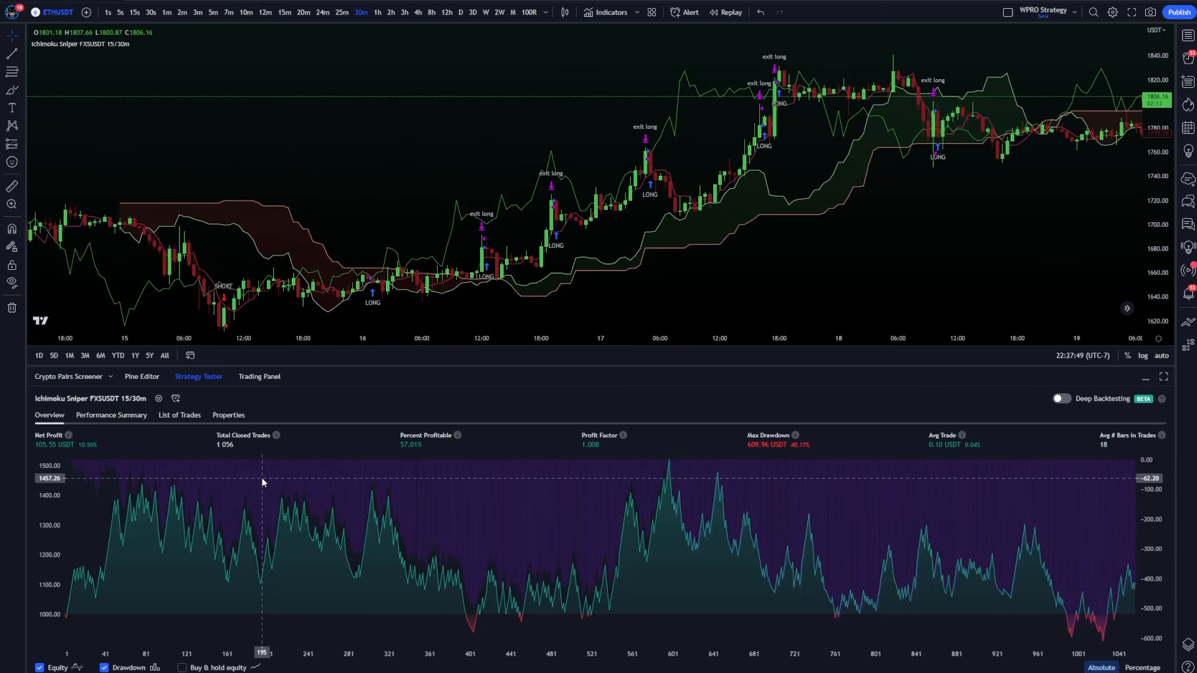
mouse_move(403, 207)
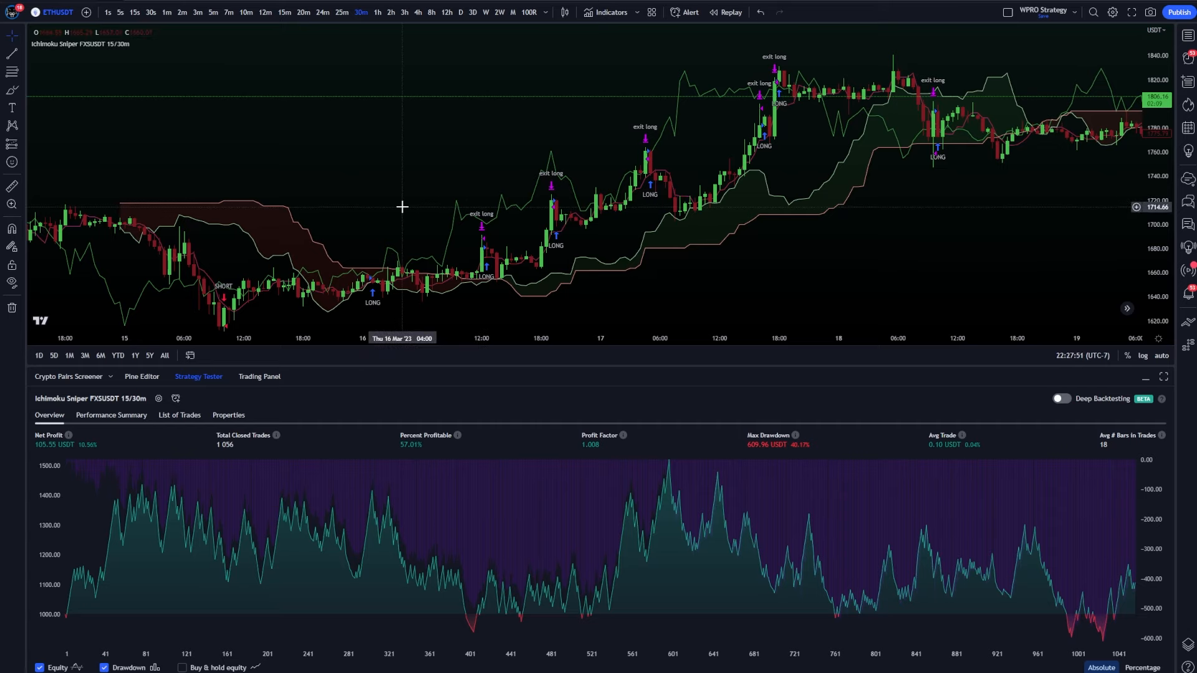
- Load RUNEUSD on the 30-minute chart showing 1,102.52 USDT net profit over 1,731 trades
click(55, 13)
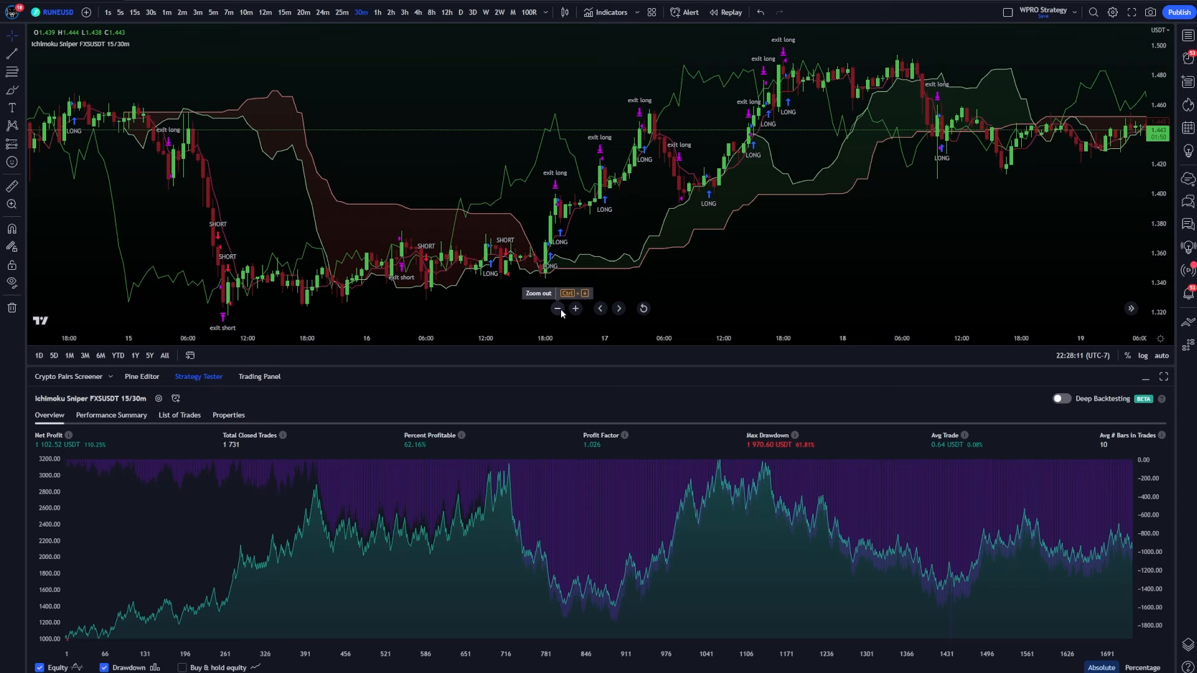
mouse_move(725, 284)
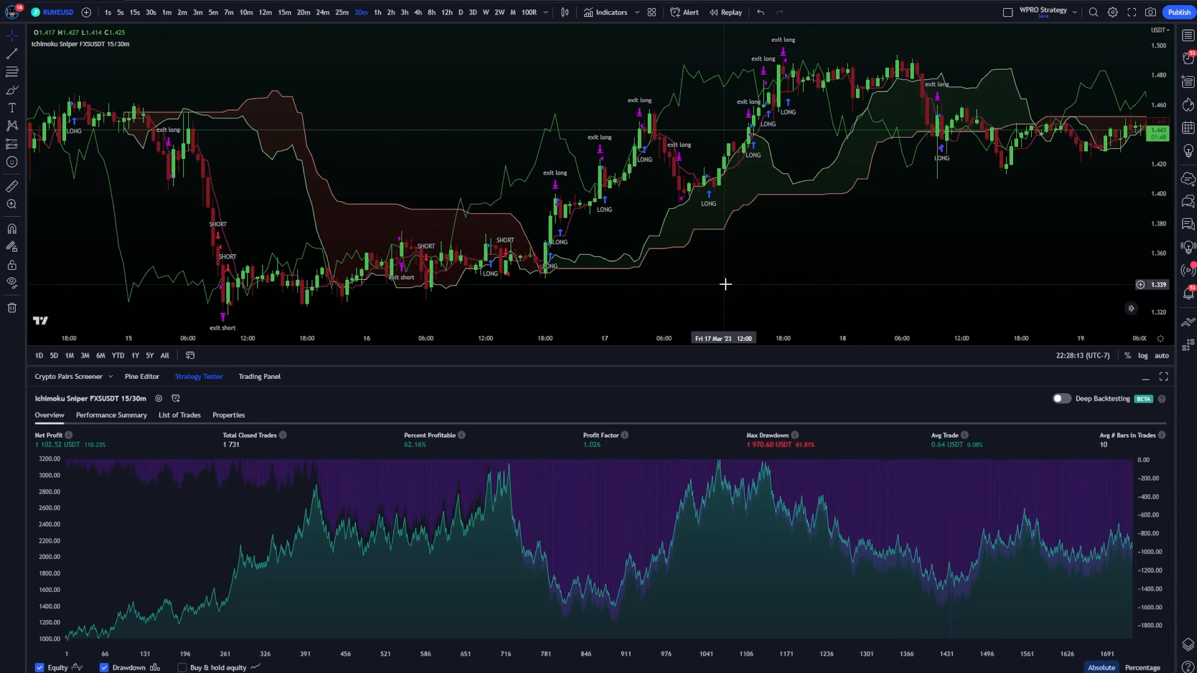
mouse_move(130, 456)
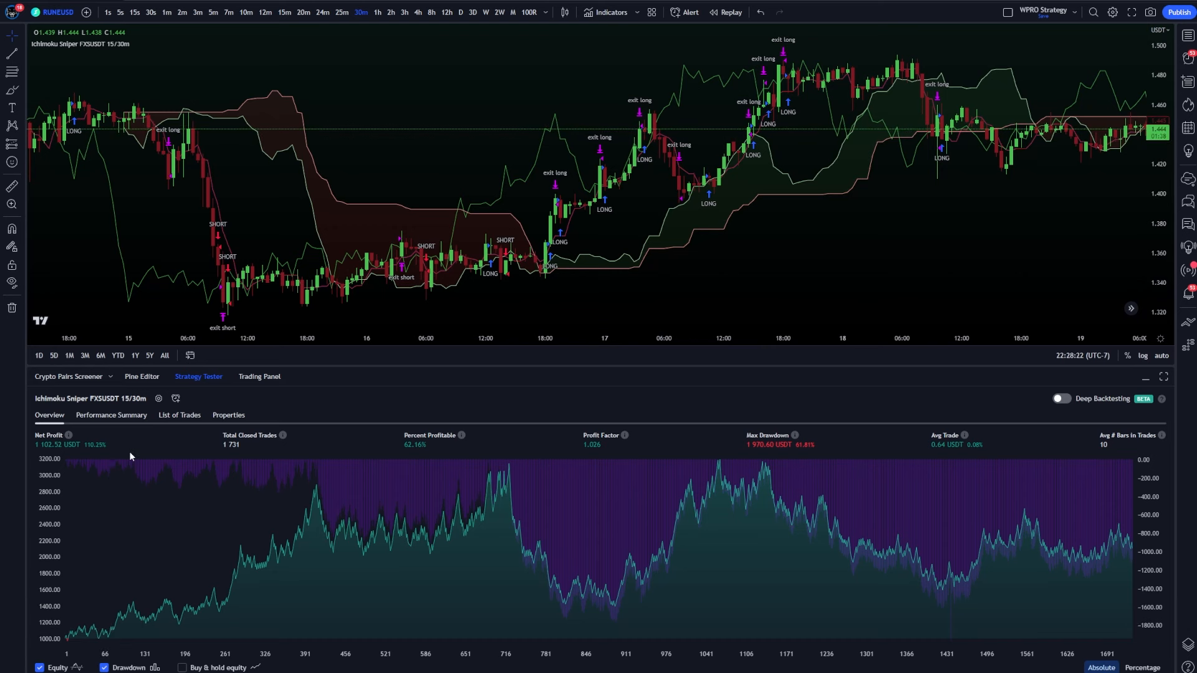
mouse_move(240, 450)
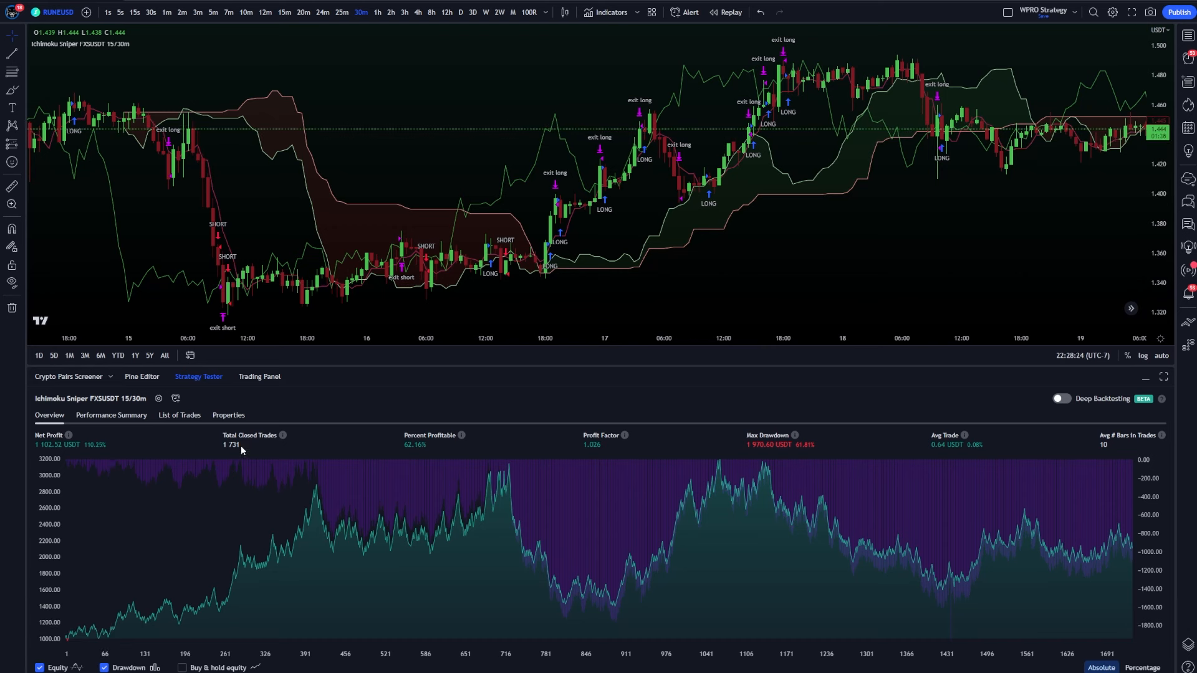
mouse_move(465, 459)
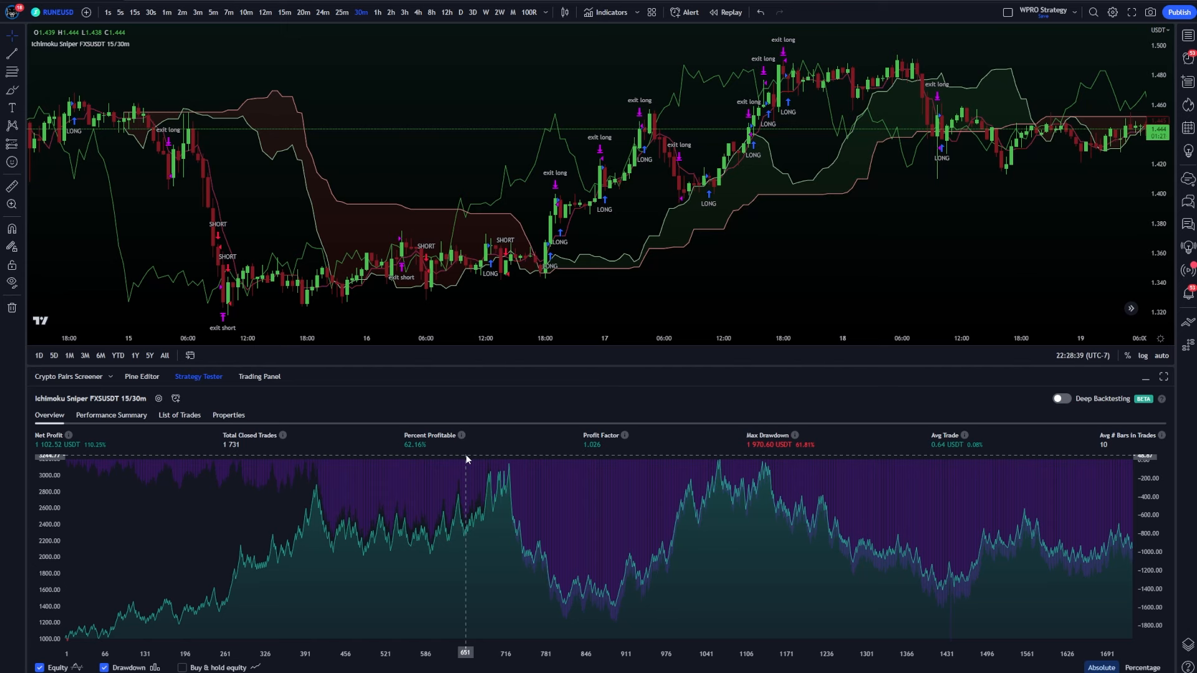
mouse_move(540, 450)
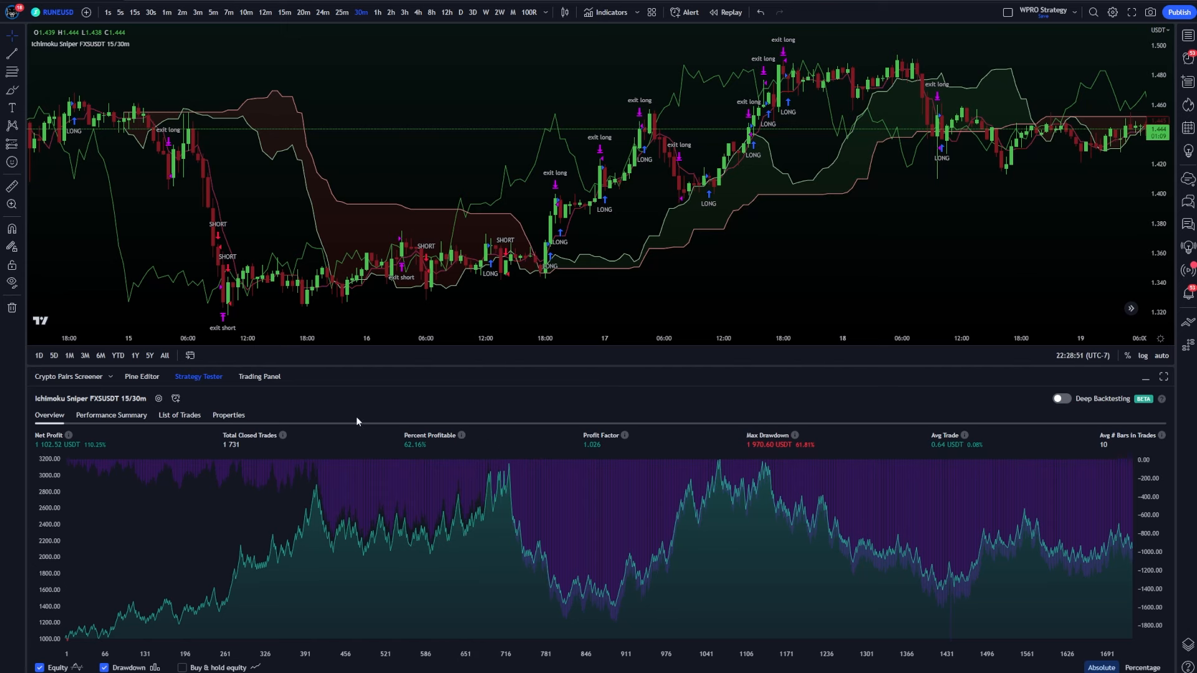
mouse_move(414, 447)
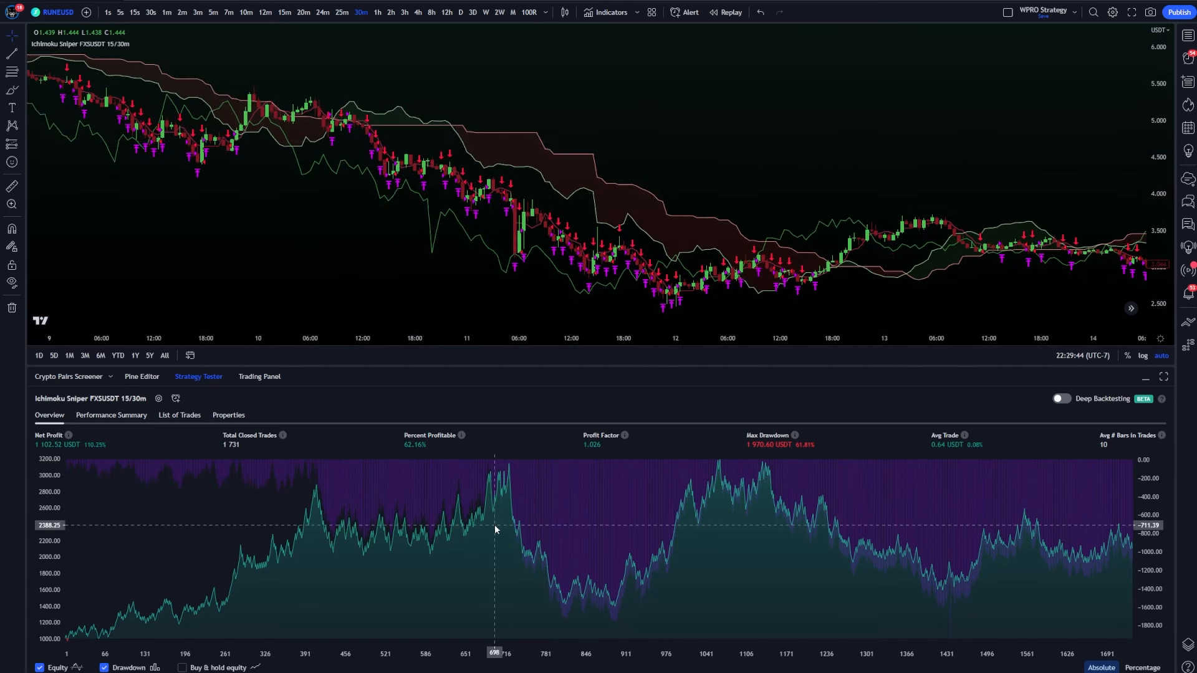
mouse_move(497, 547)
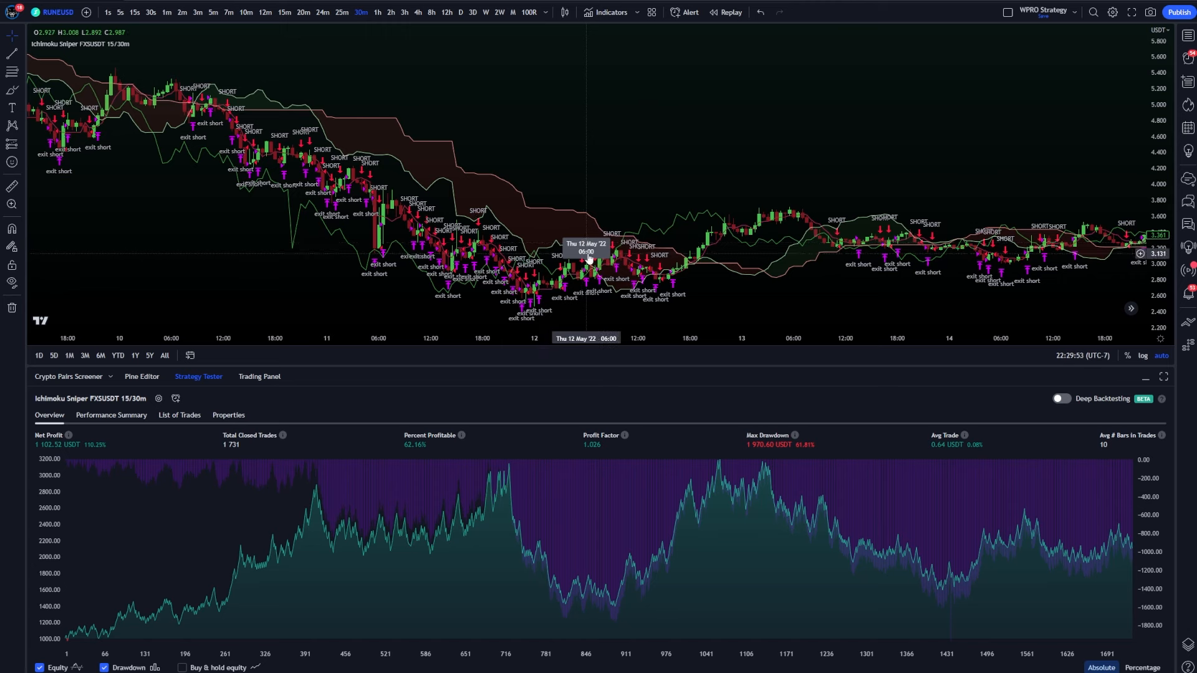
mouse_move(510, 495)
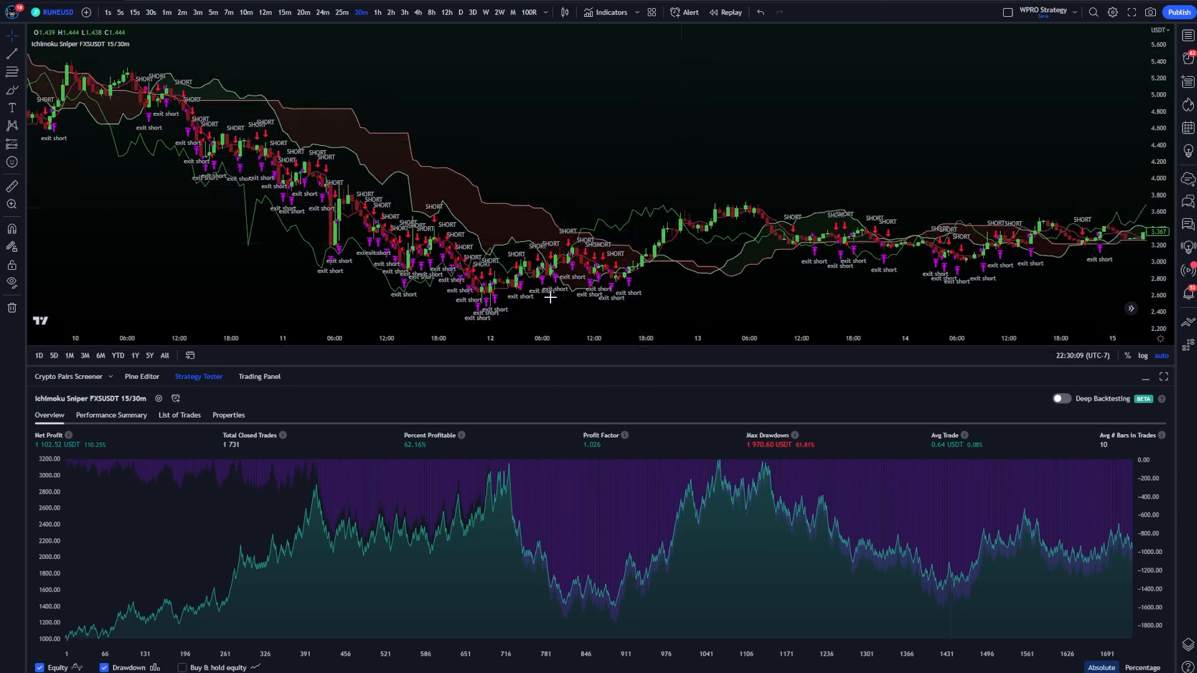
mouse_move(509, 496)
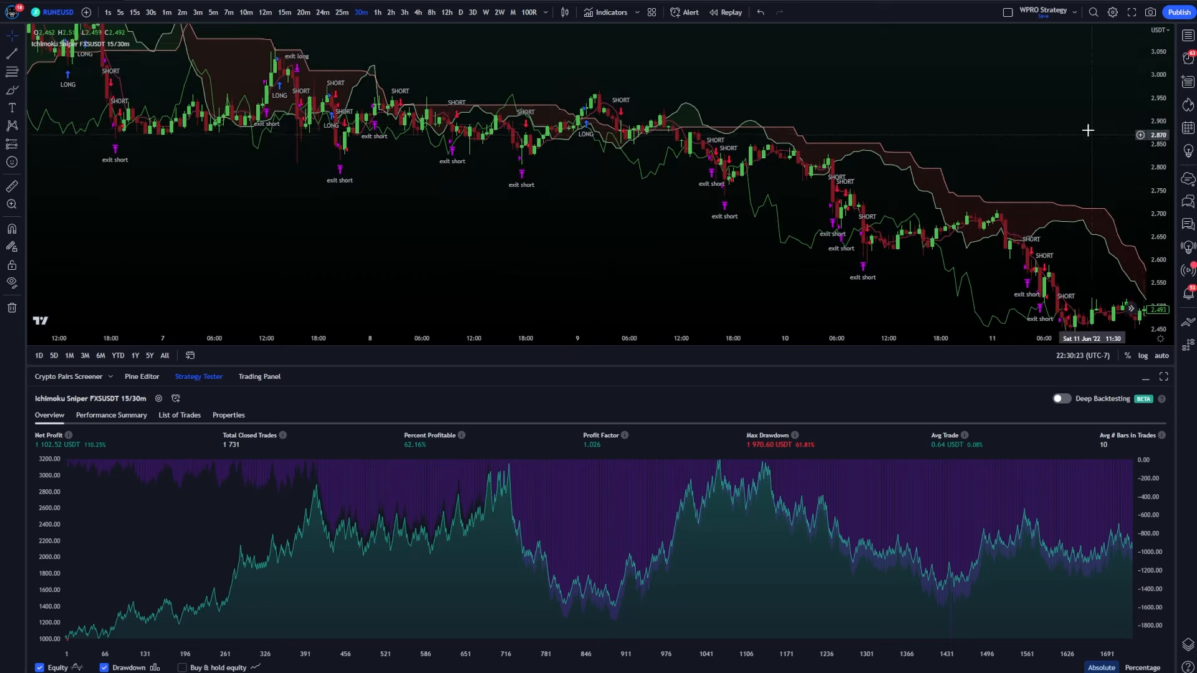
drag(1087, 130, 710, 161)
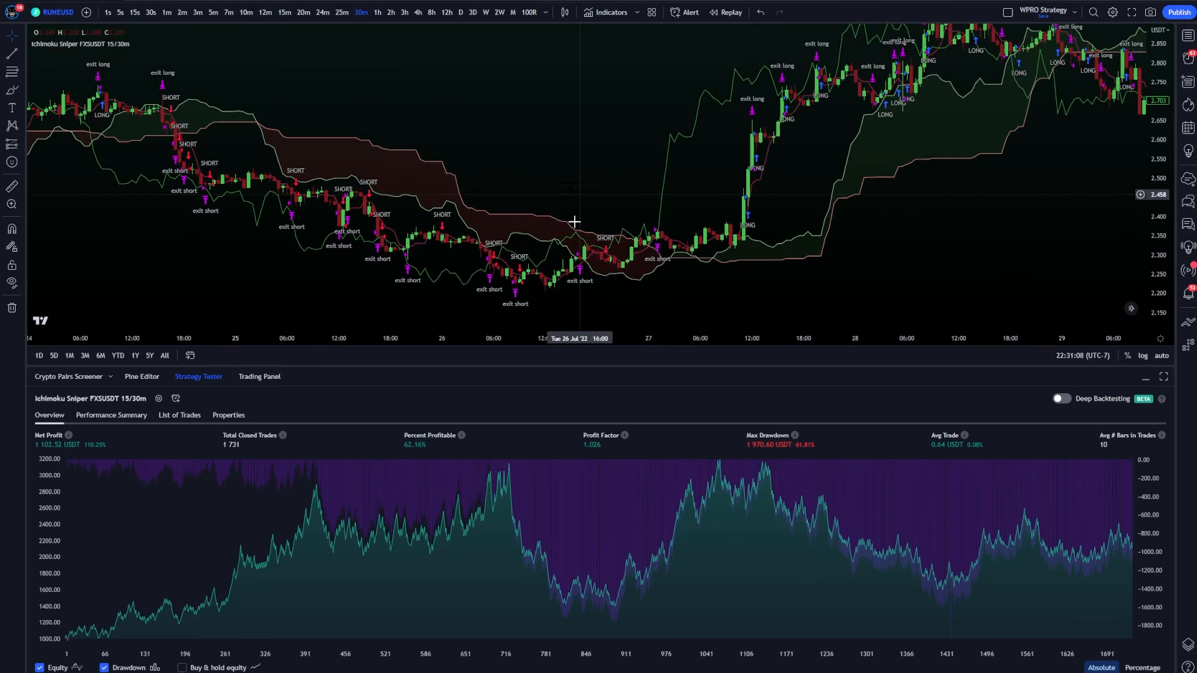
mouse_move(896, 171)
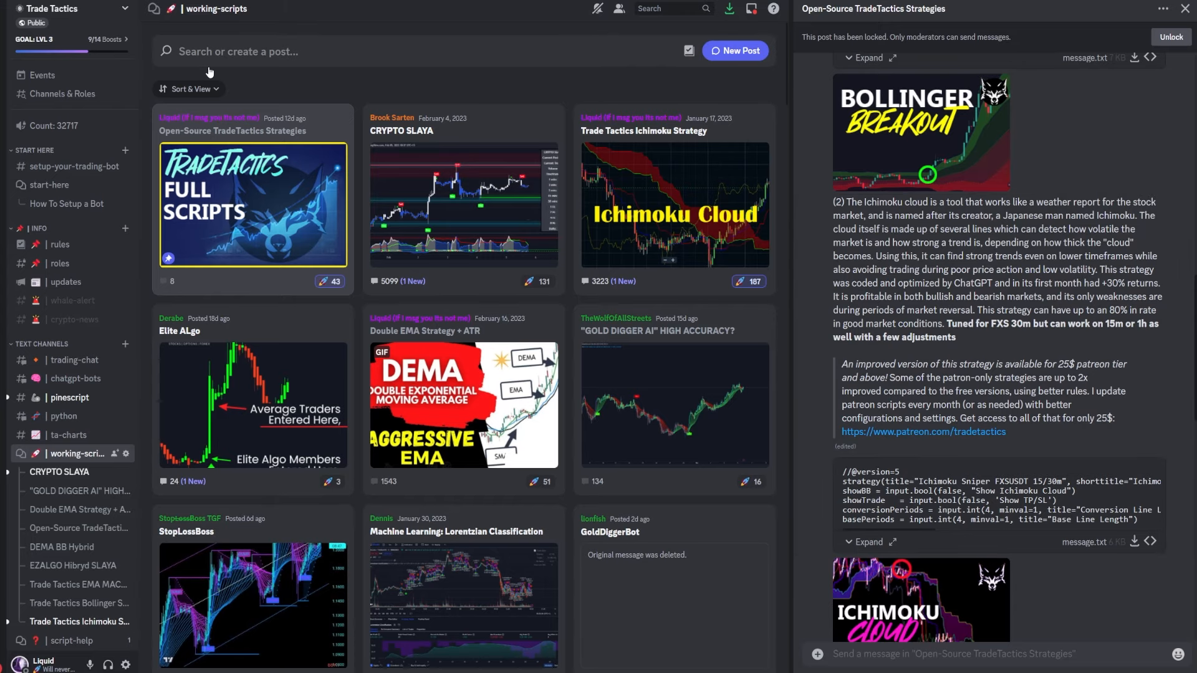
- Scroll to the message.txt Ichimoku Sniper attachment in the Discord post
scroll(down, 3)
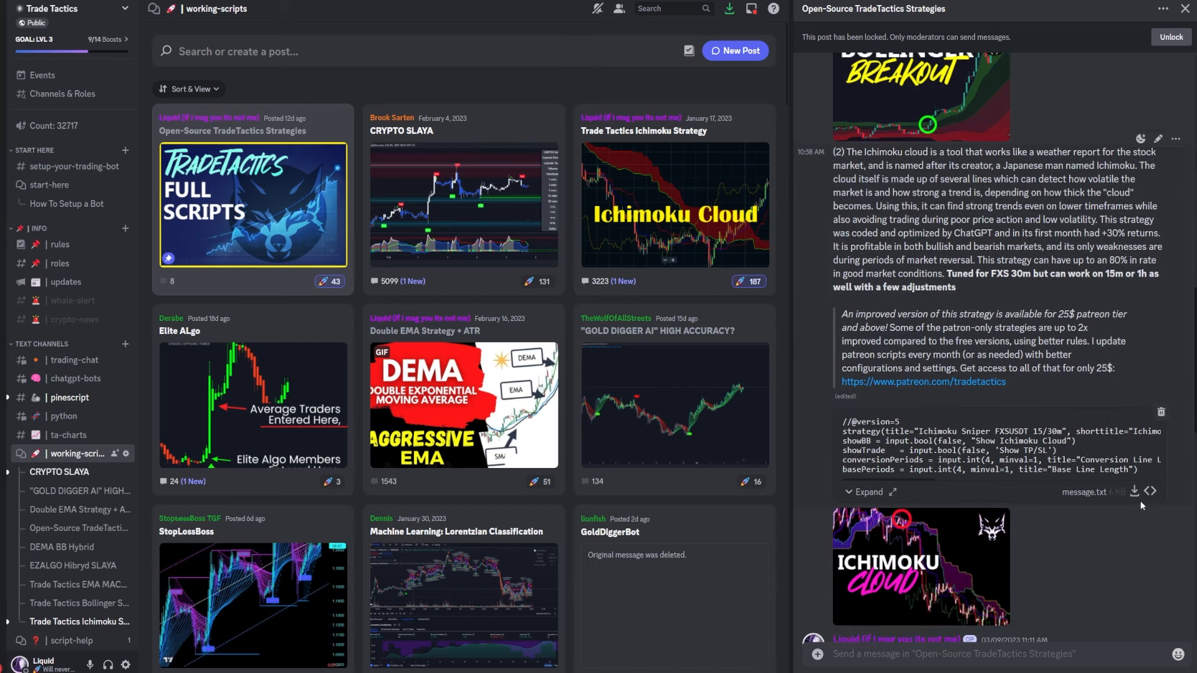
mouse_move(1135, 492)
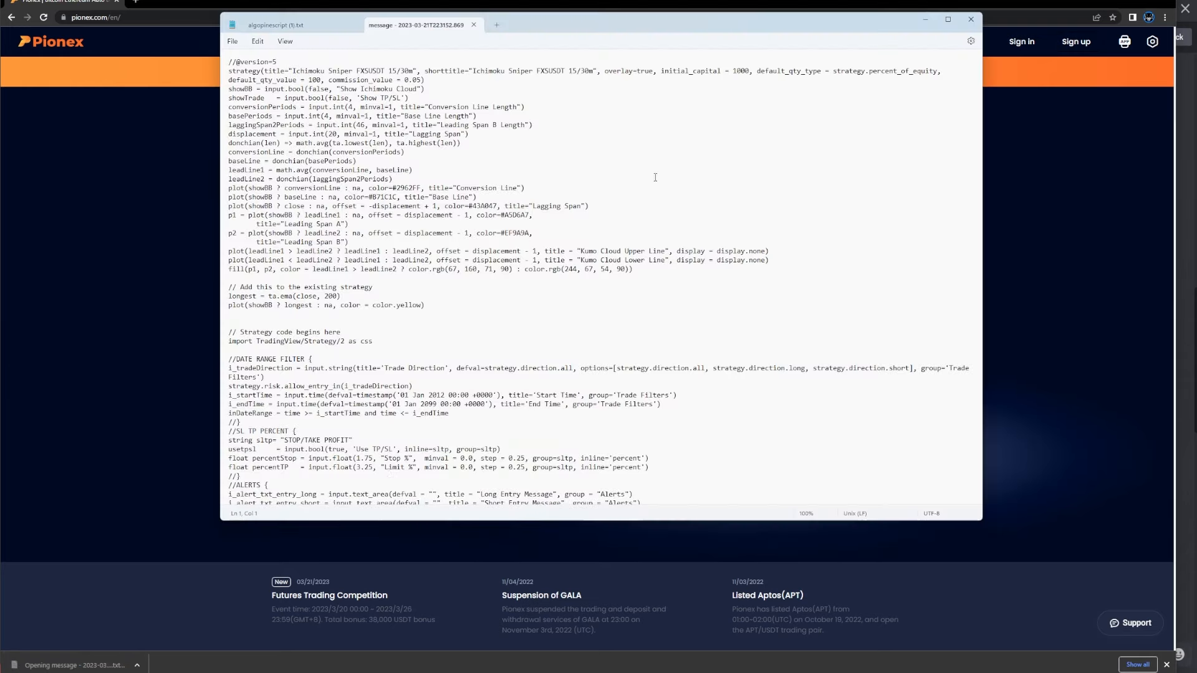
- Select and copy the entire Ichimoku Sniper script, then close Notepad
scroll(down, 3)
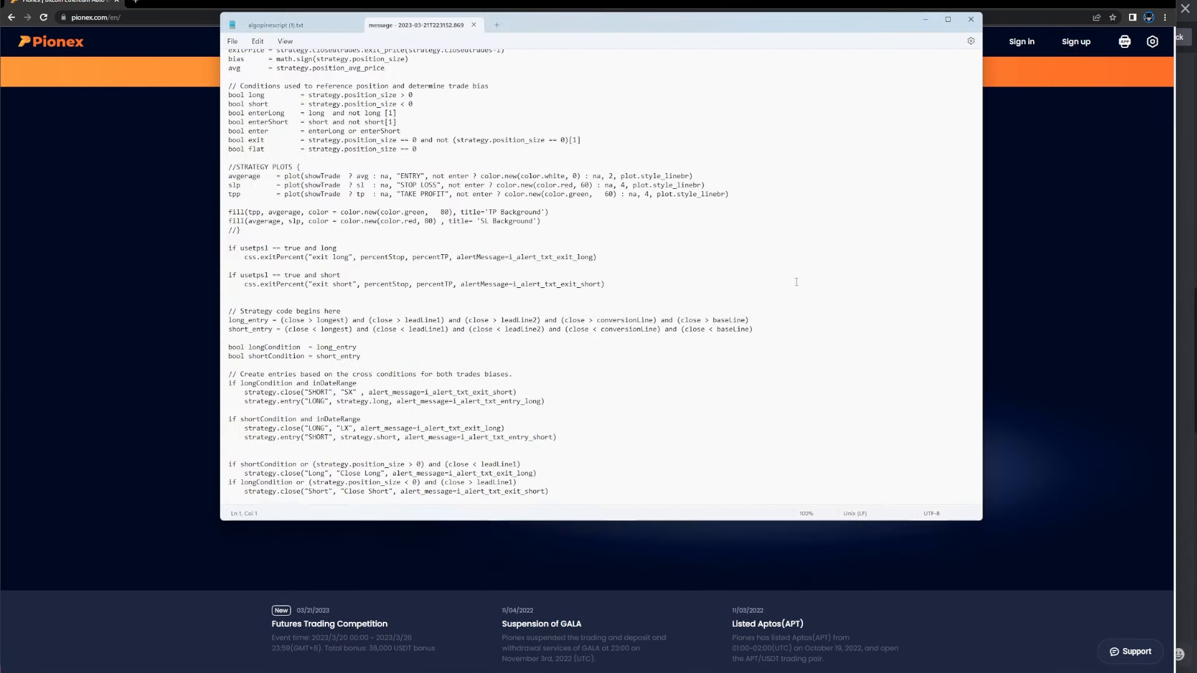
click(548, 491)
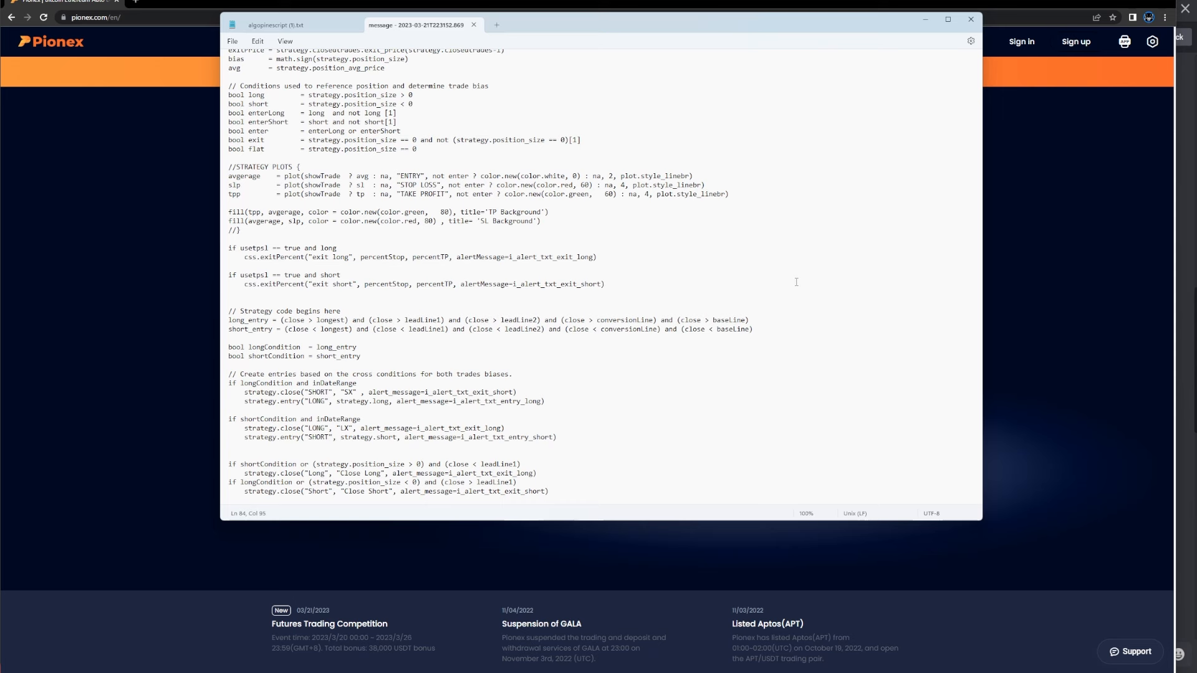
key(ctrl+a)
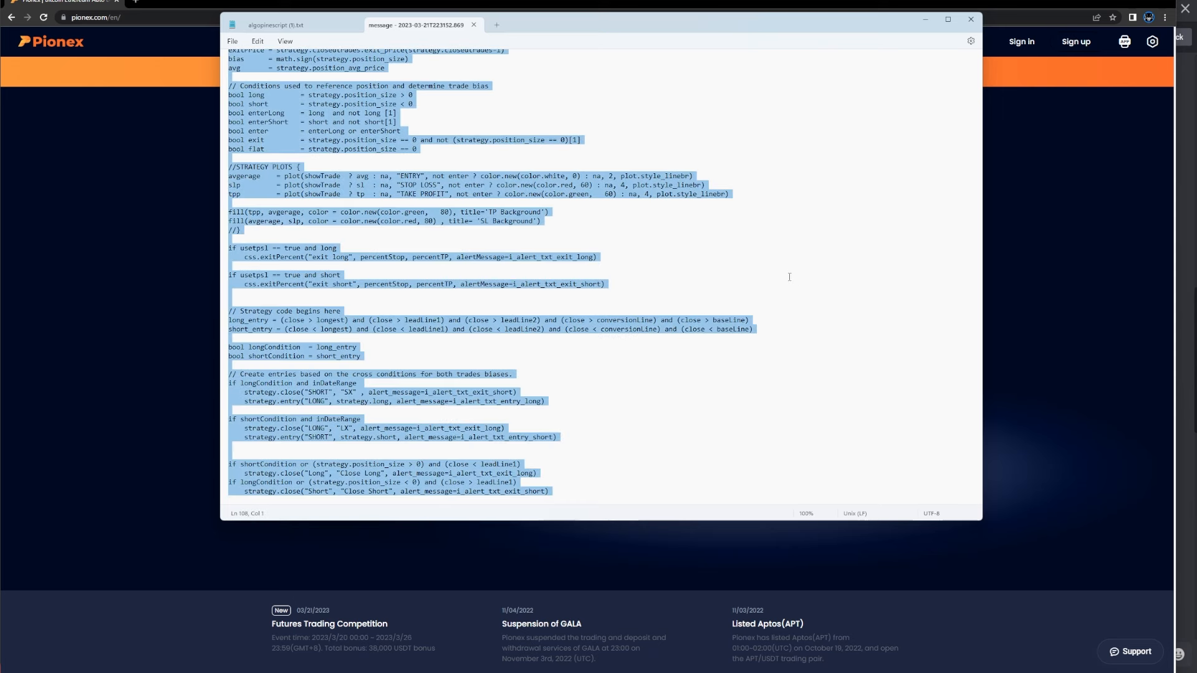
mouse_move(780, 257)
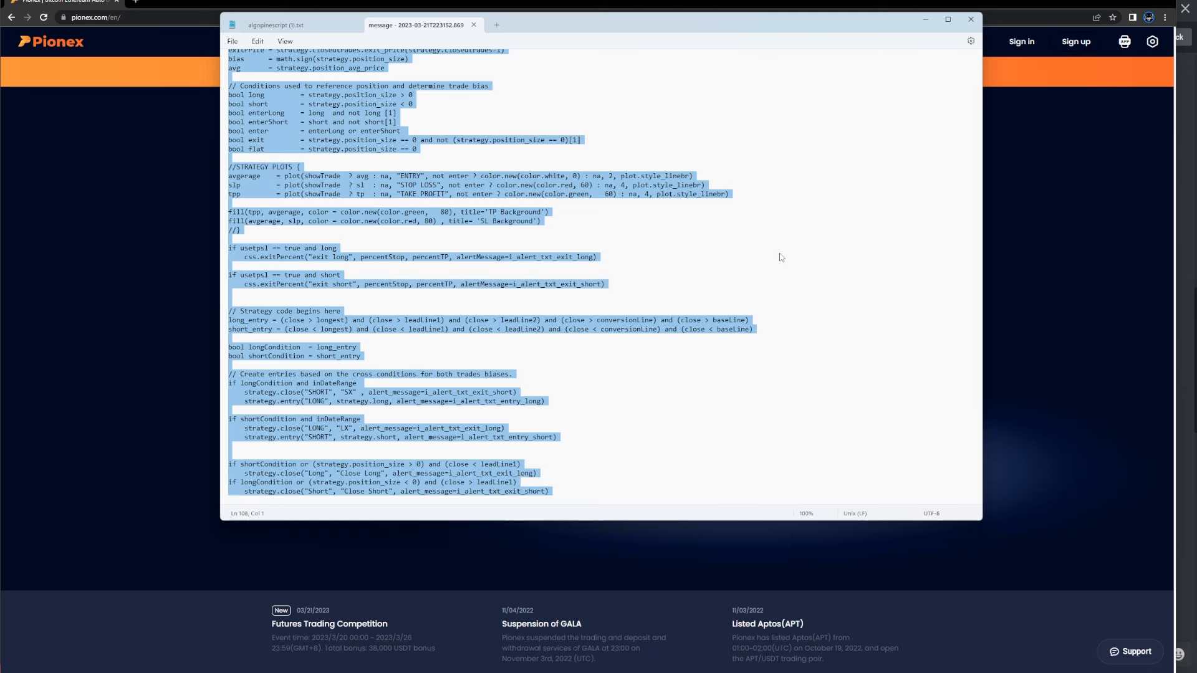
right_click(780, 257)
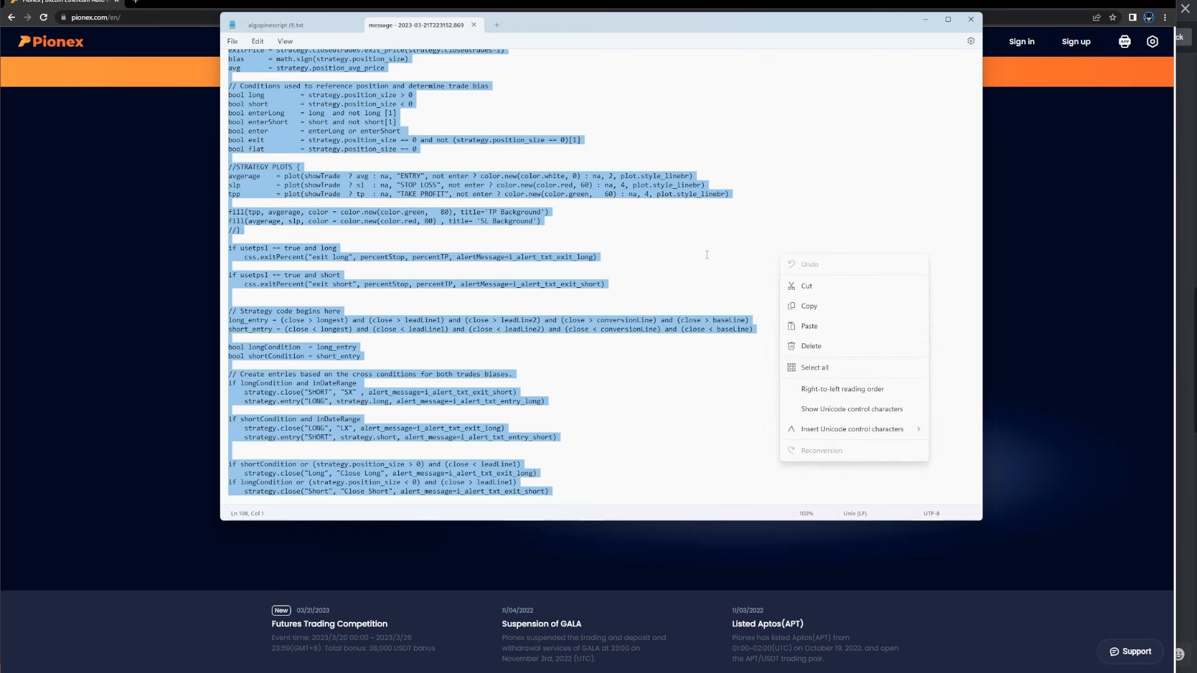
click(473, 25)
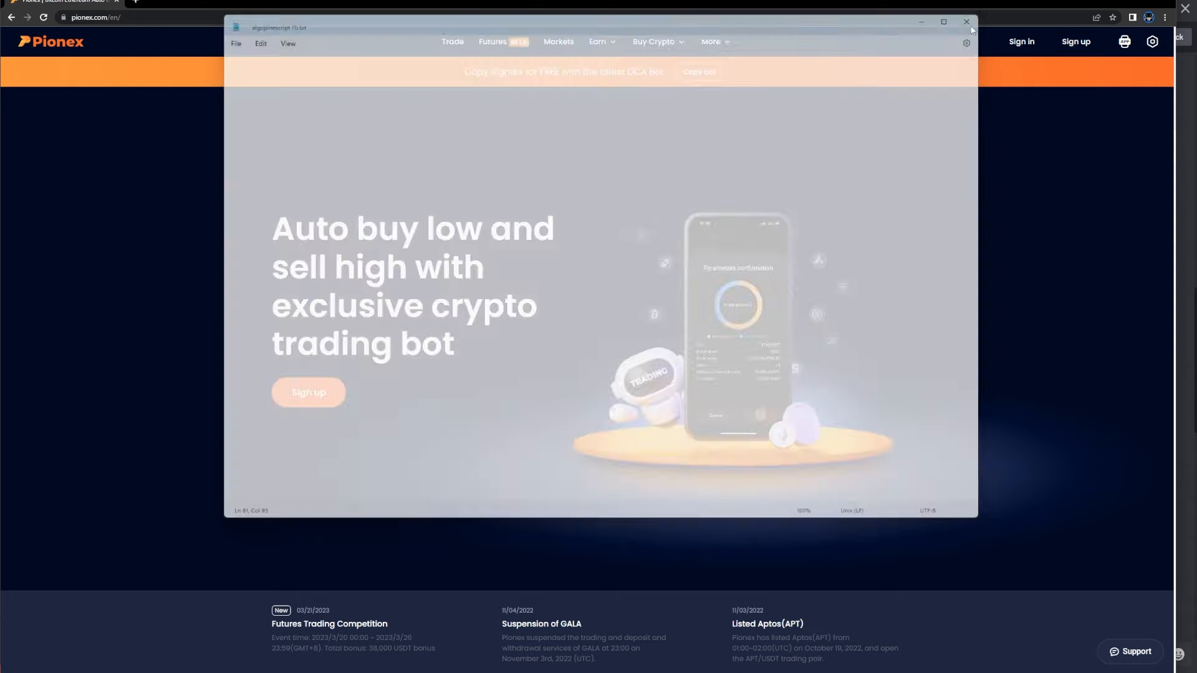
click(966, 21)
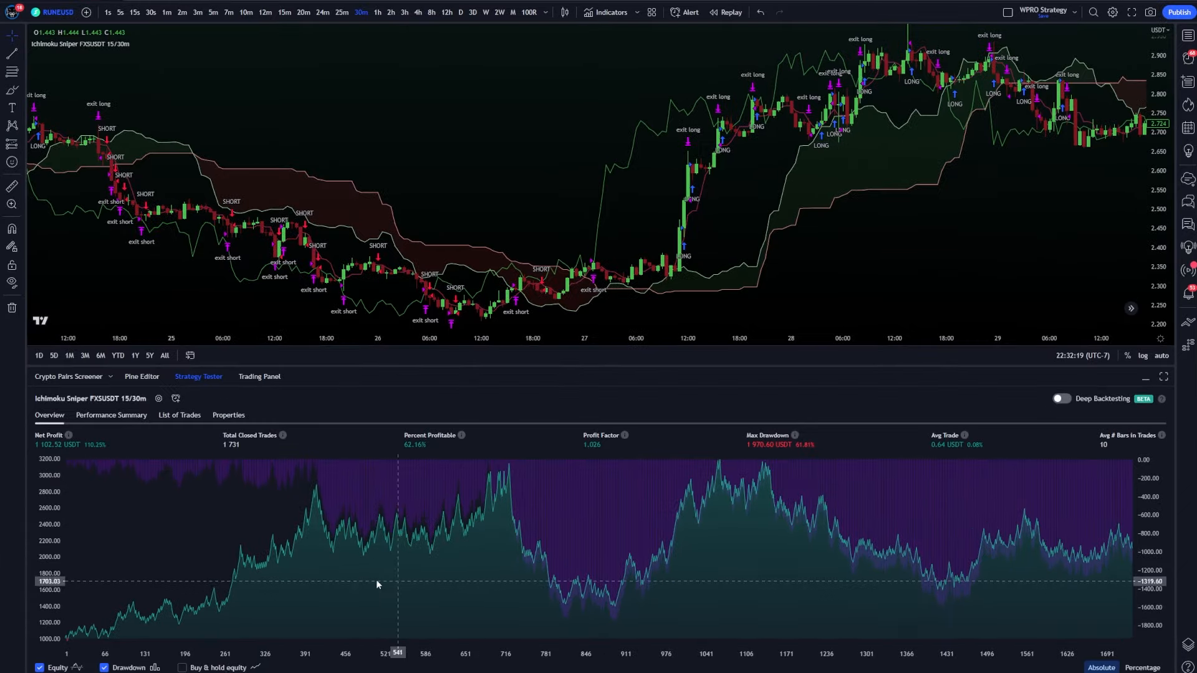
- Paste the copied Ichimoku Sniper code into the untitled Pine script and return to the Strategy Tester
click(141, 375)
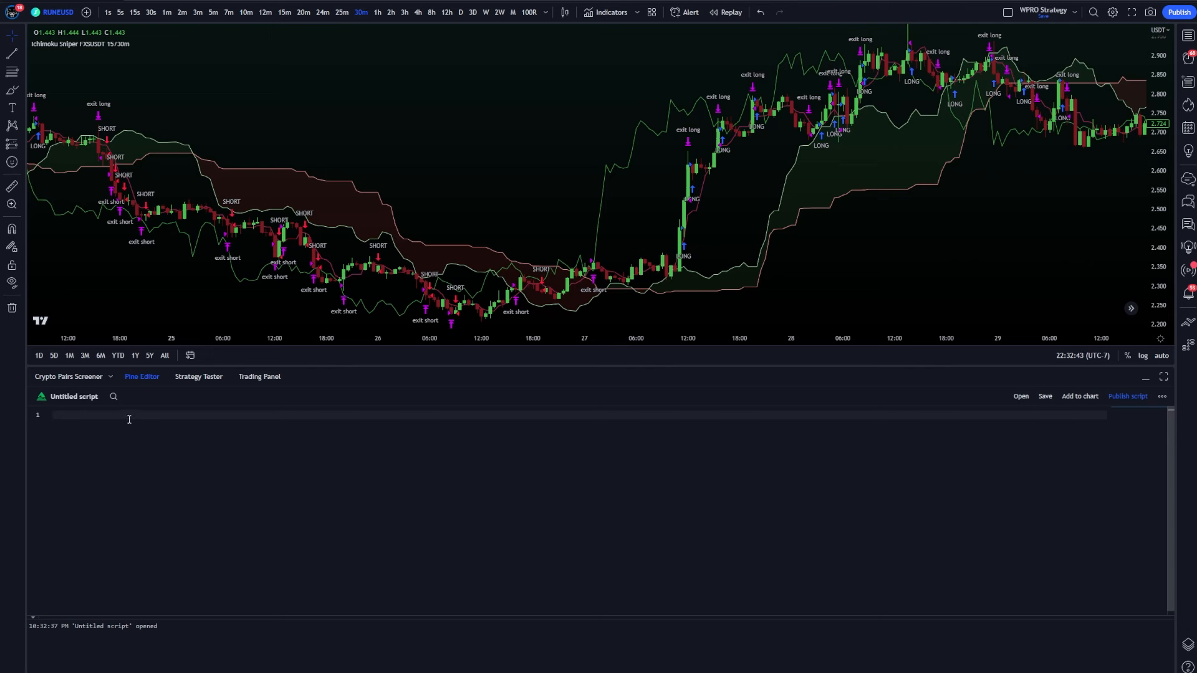
right_click(128, 419)
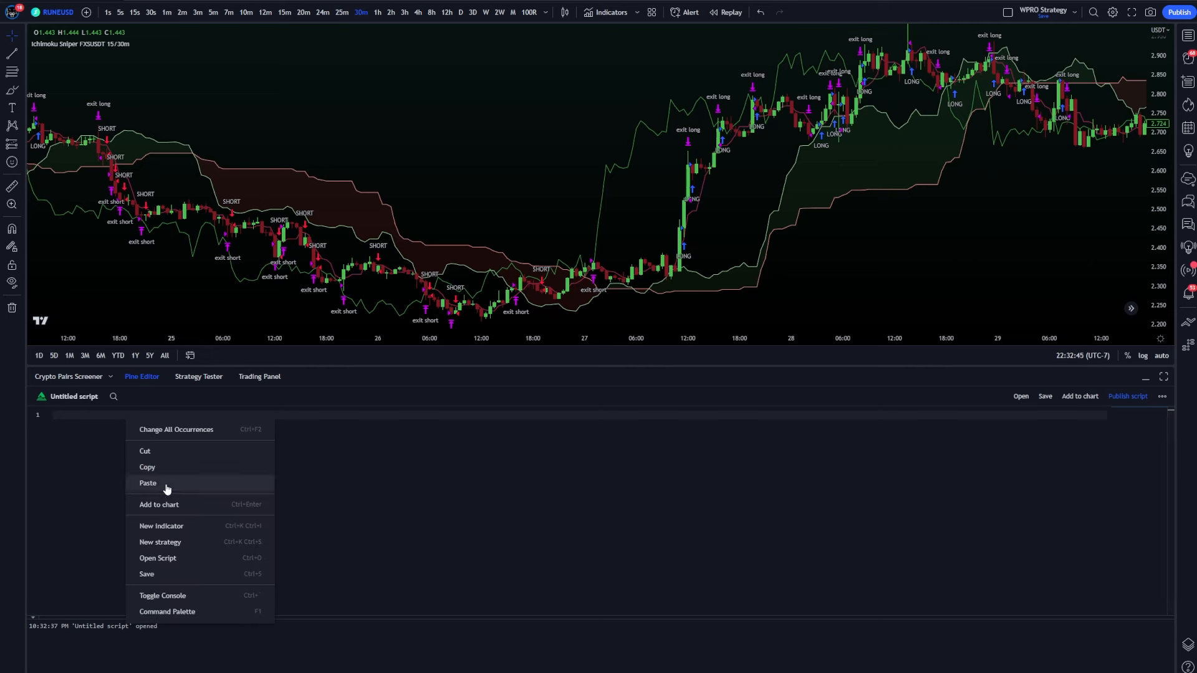
click(147, 483)
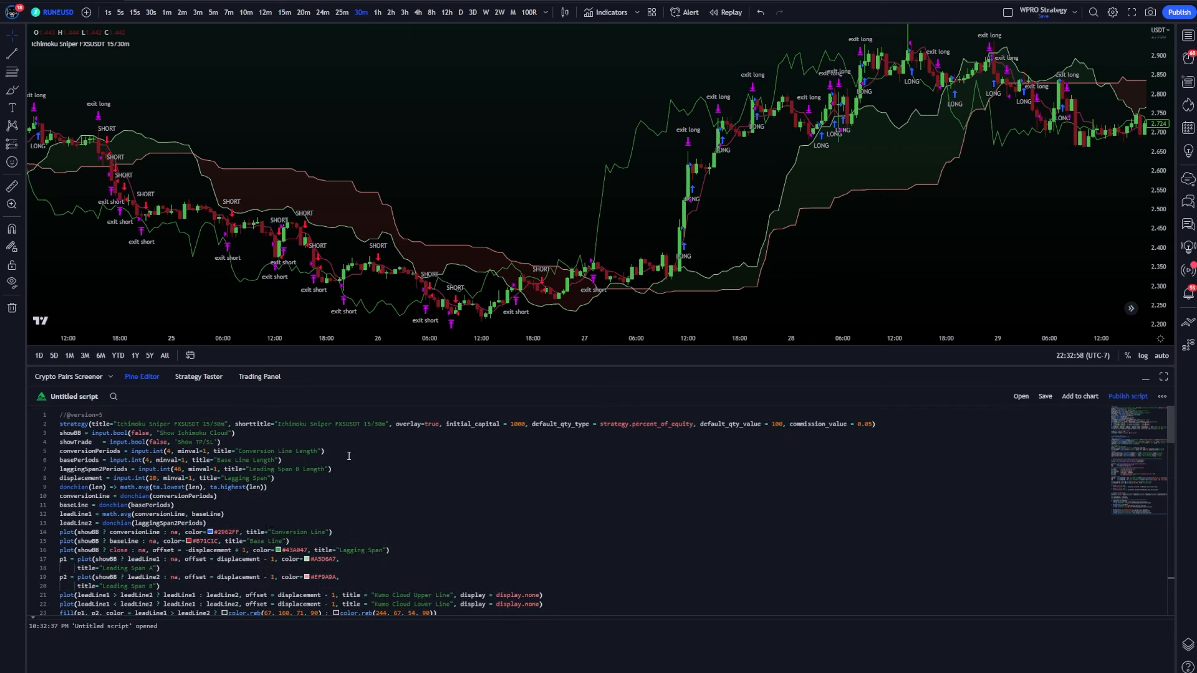
click(105, 414)
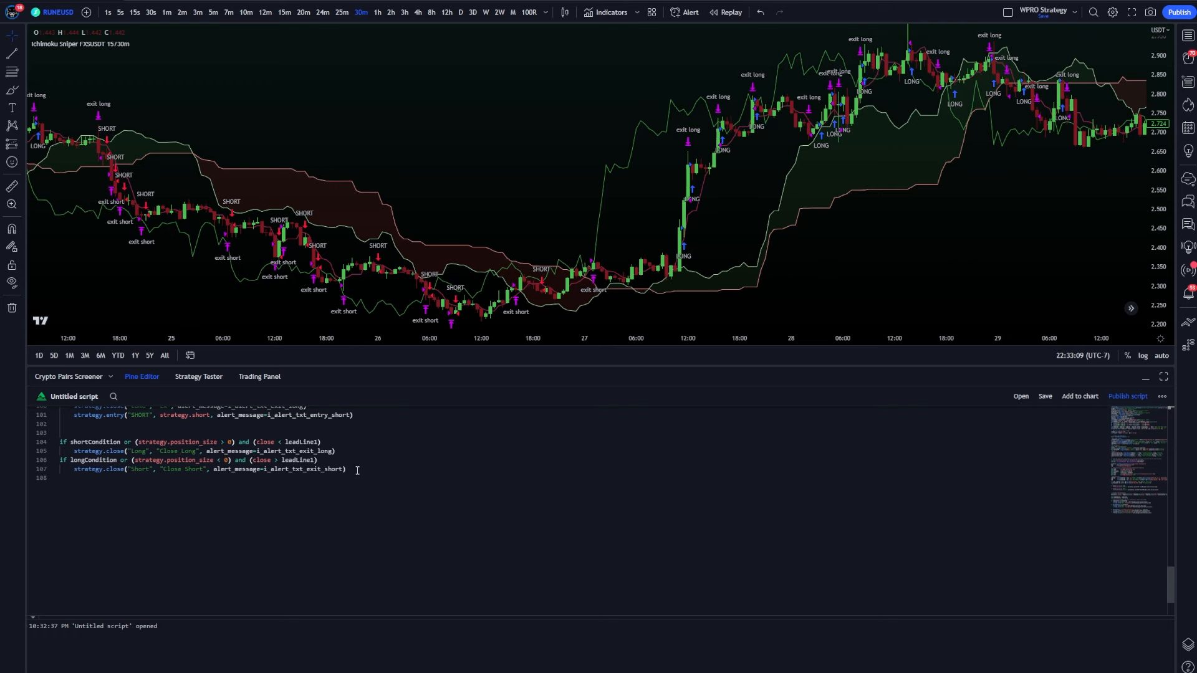
click(198, 377)
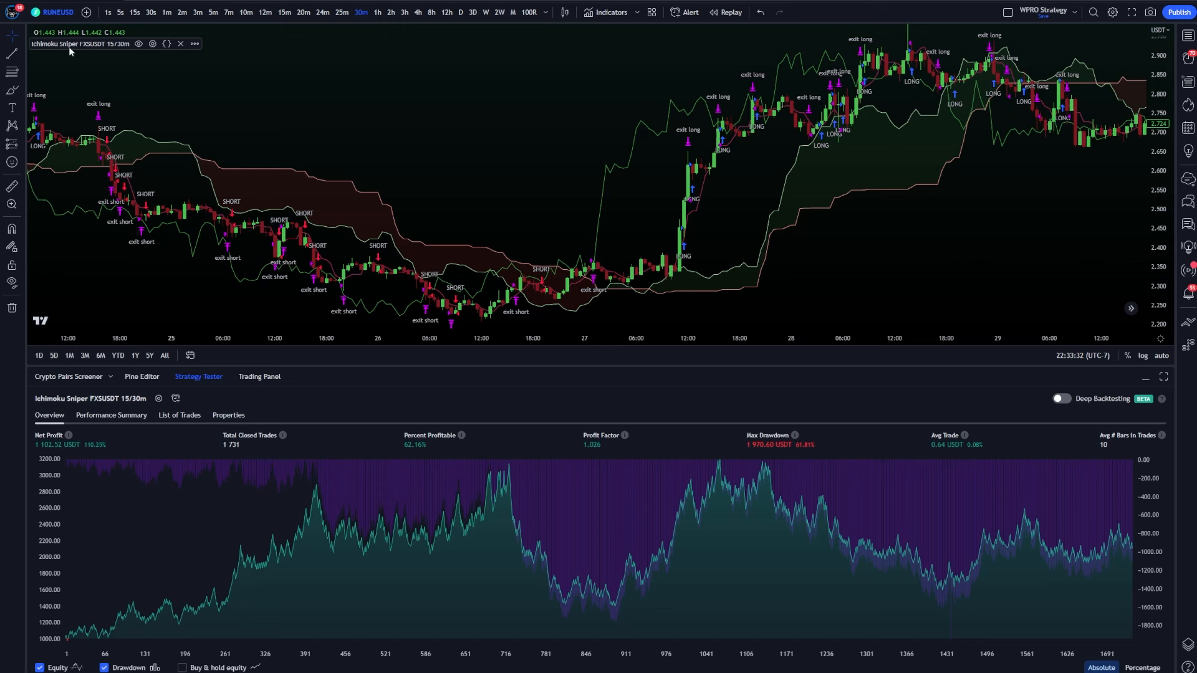
mouse_move(90, 47)
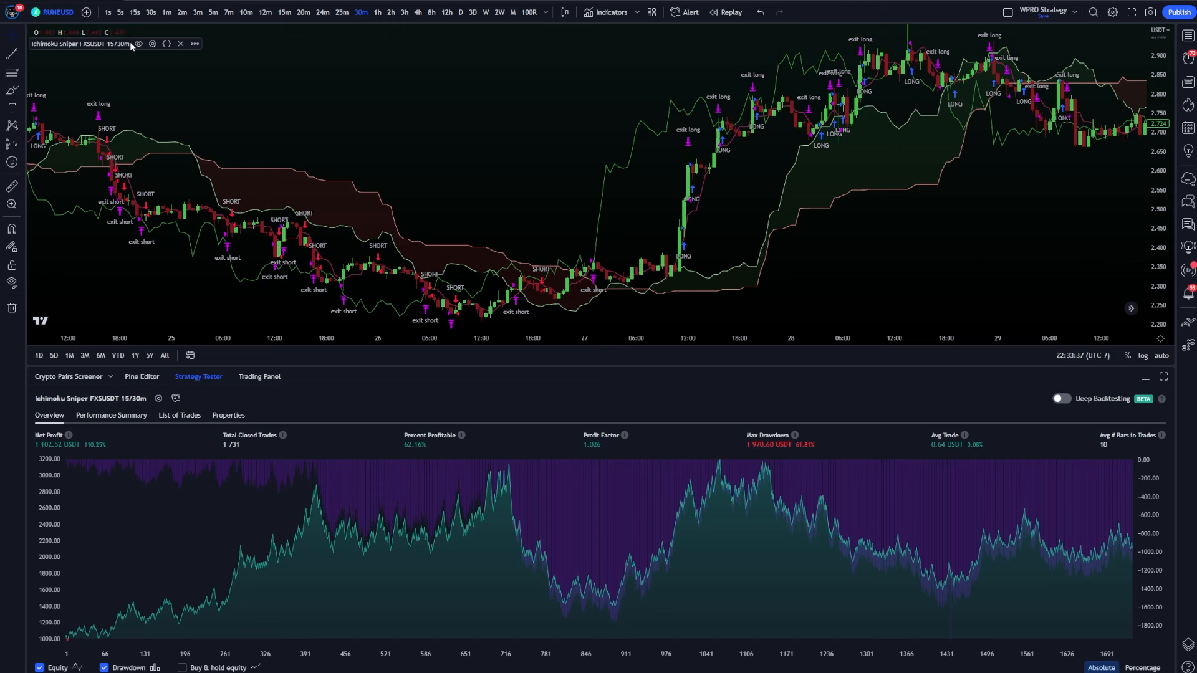
- Toggle the strategy's plots off and on in the legend, then bring up its input settings
click(140, 44)
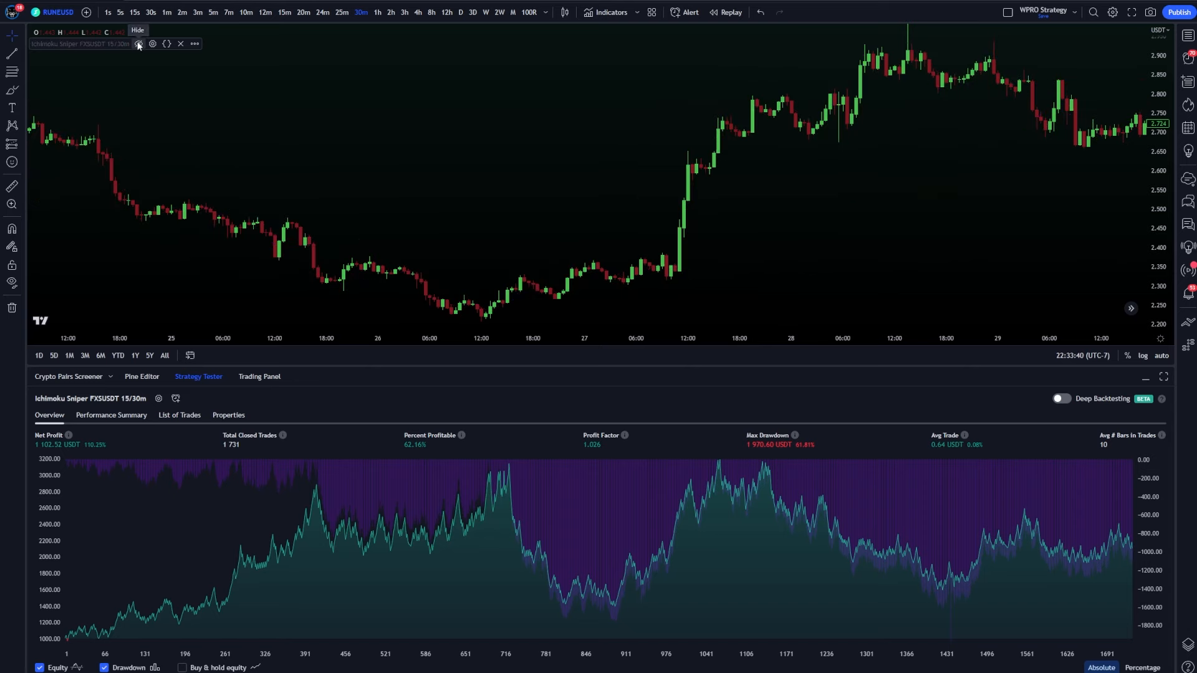
click(138, 44)
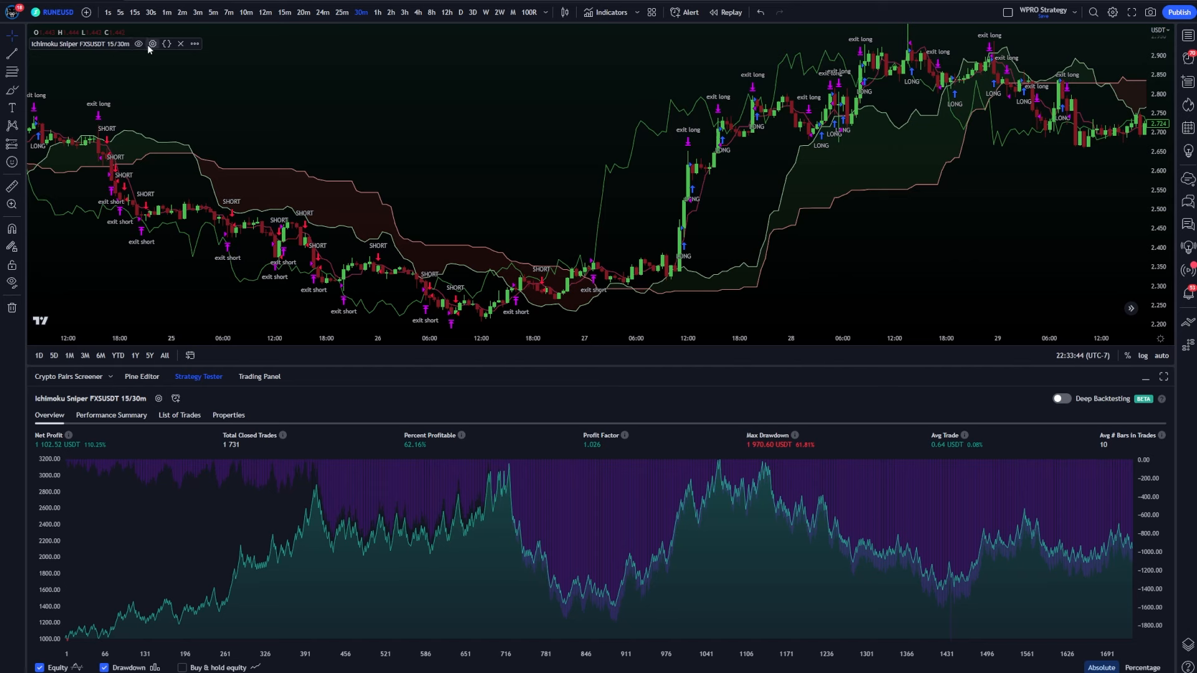
mouse_move(166, 44)
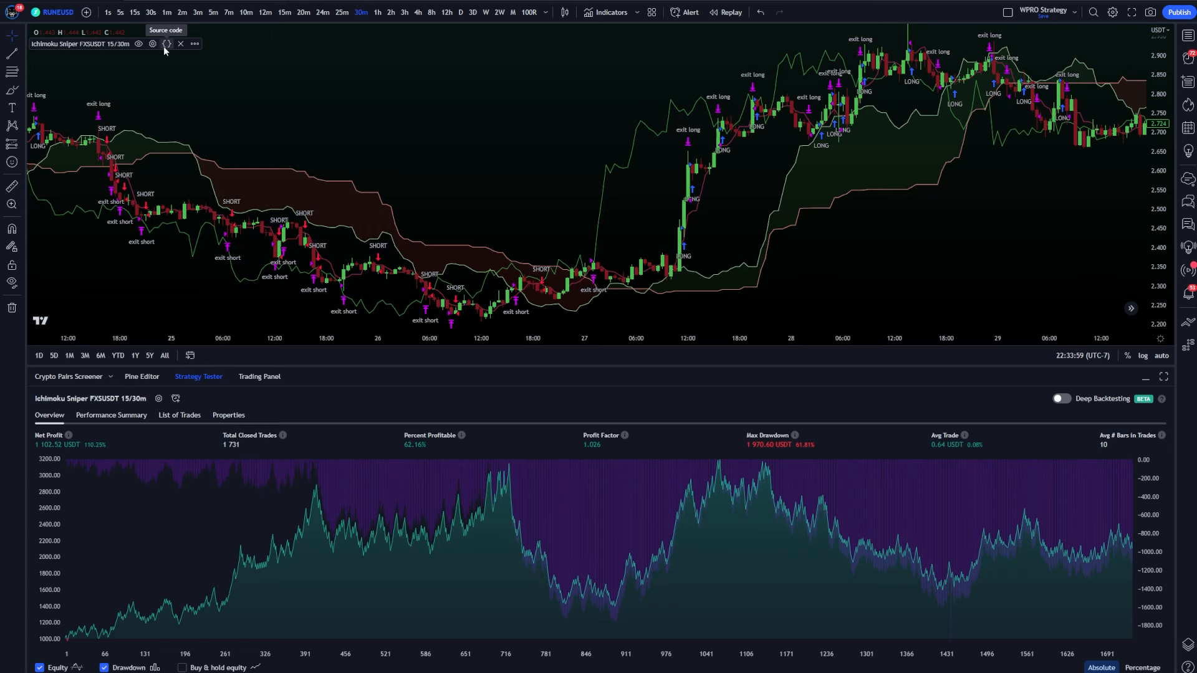
click(152, 44)
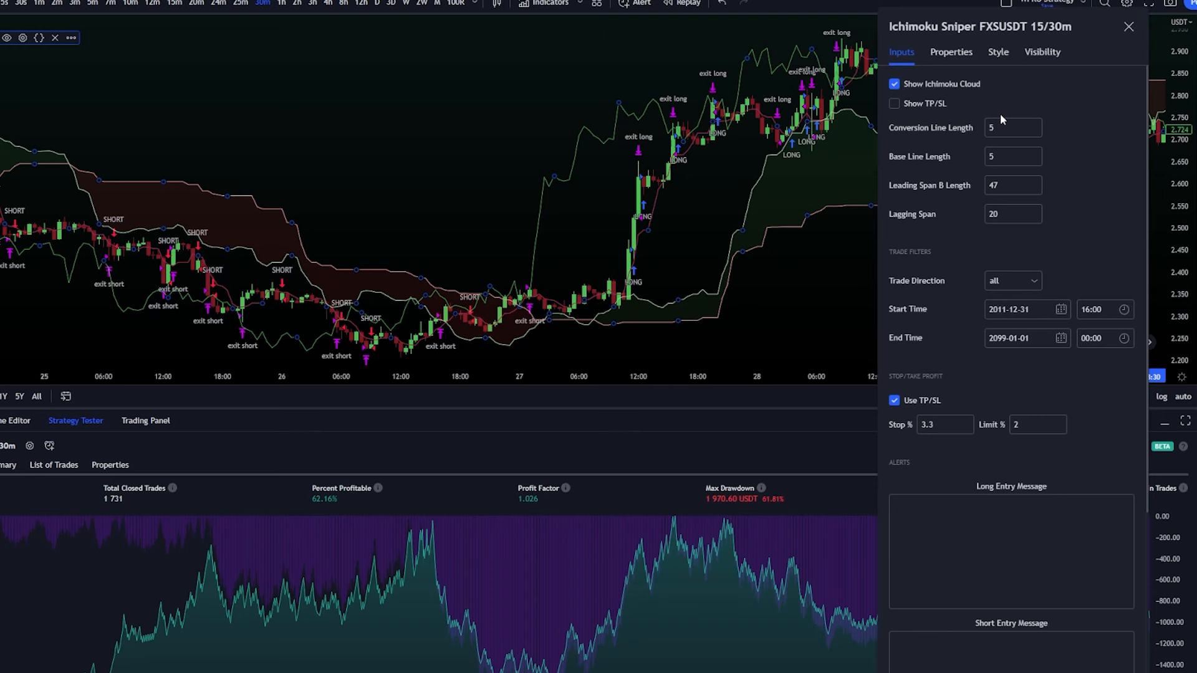
mouse_move(956, 141)
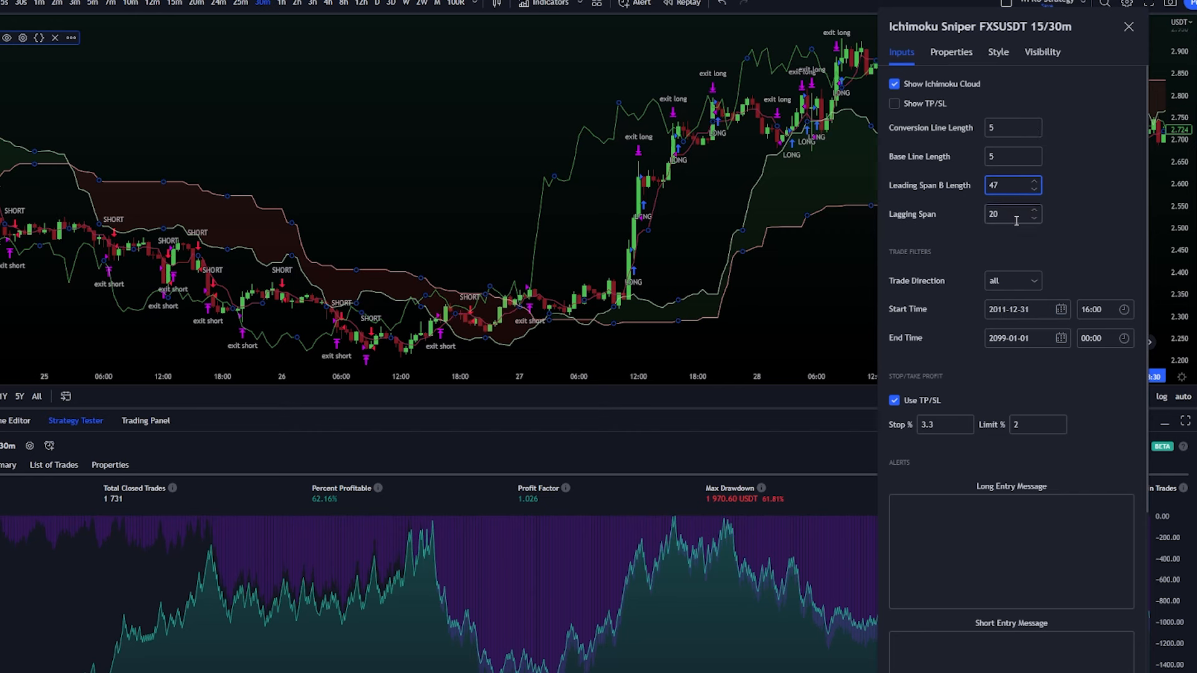
- Uncheck Use TP/SL so the backtest runs without take-profit/stop-loss exits
click(1008, 214)
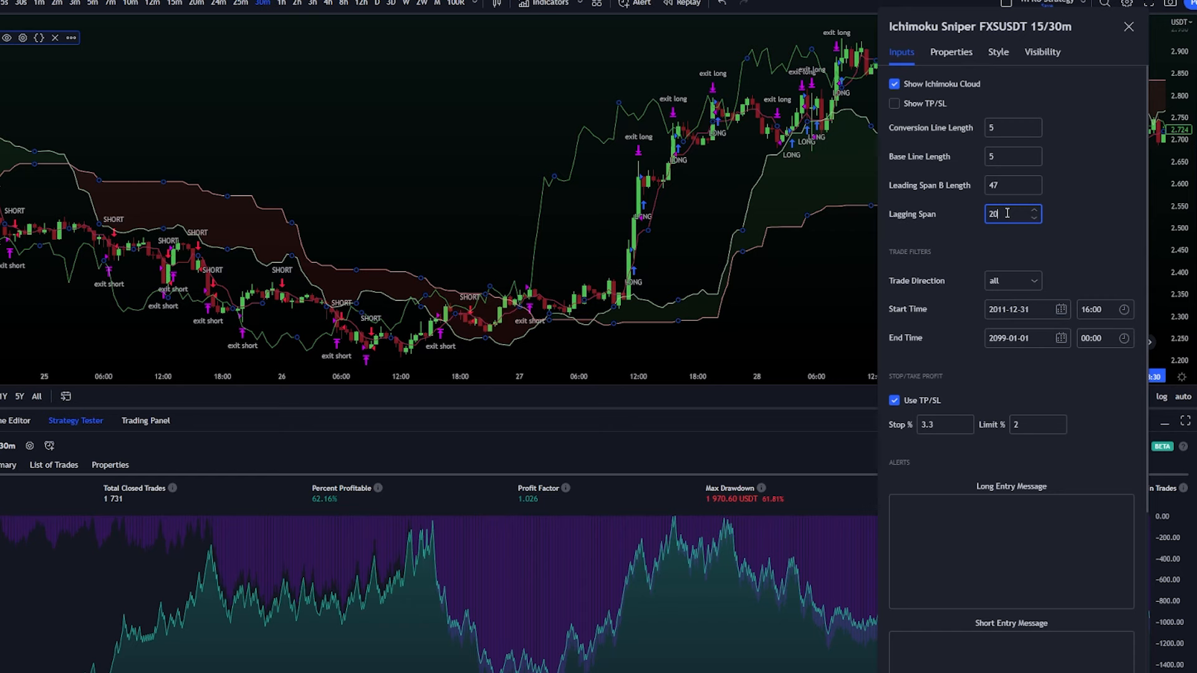
mouse_move(1019, 215)
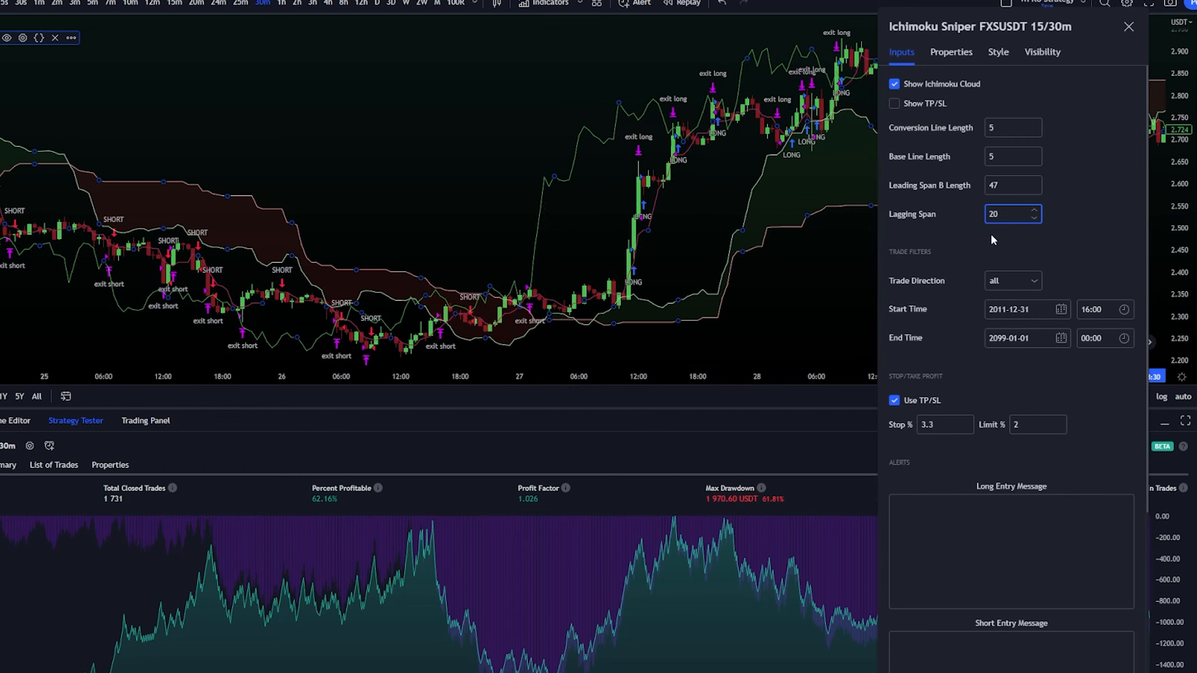
click(1011, 185)
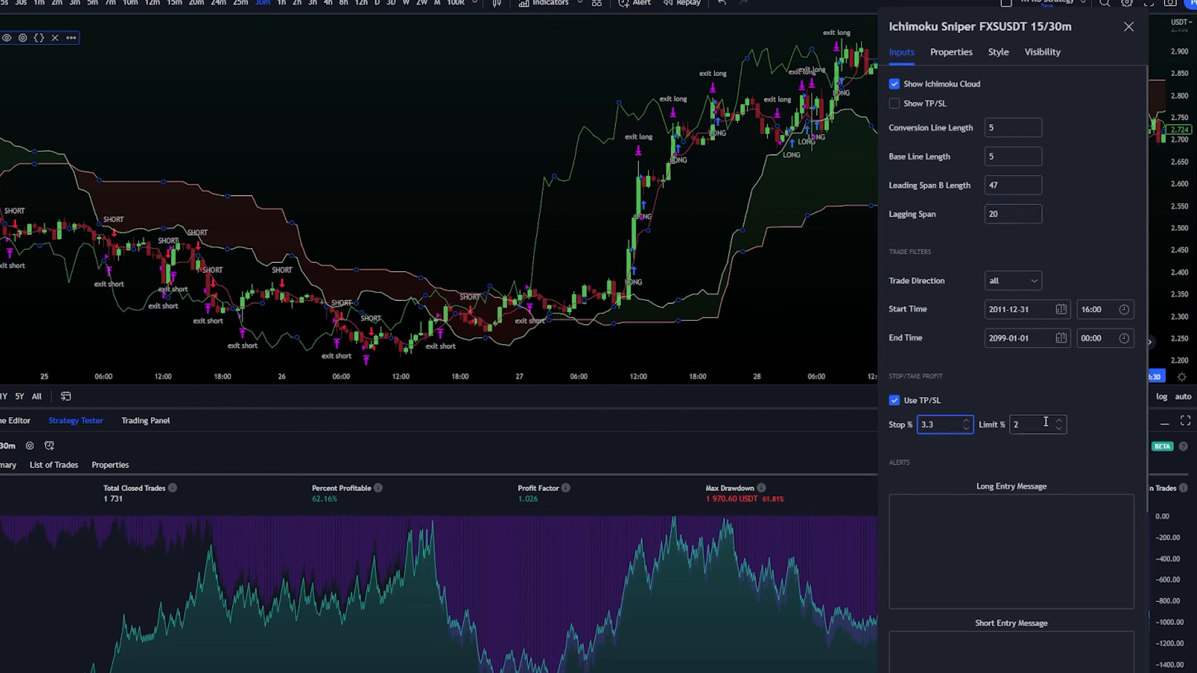
click(894, 400)
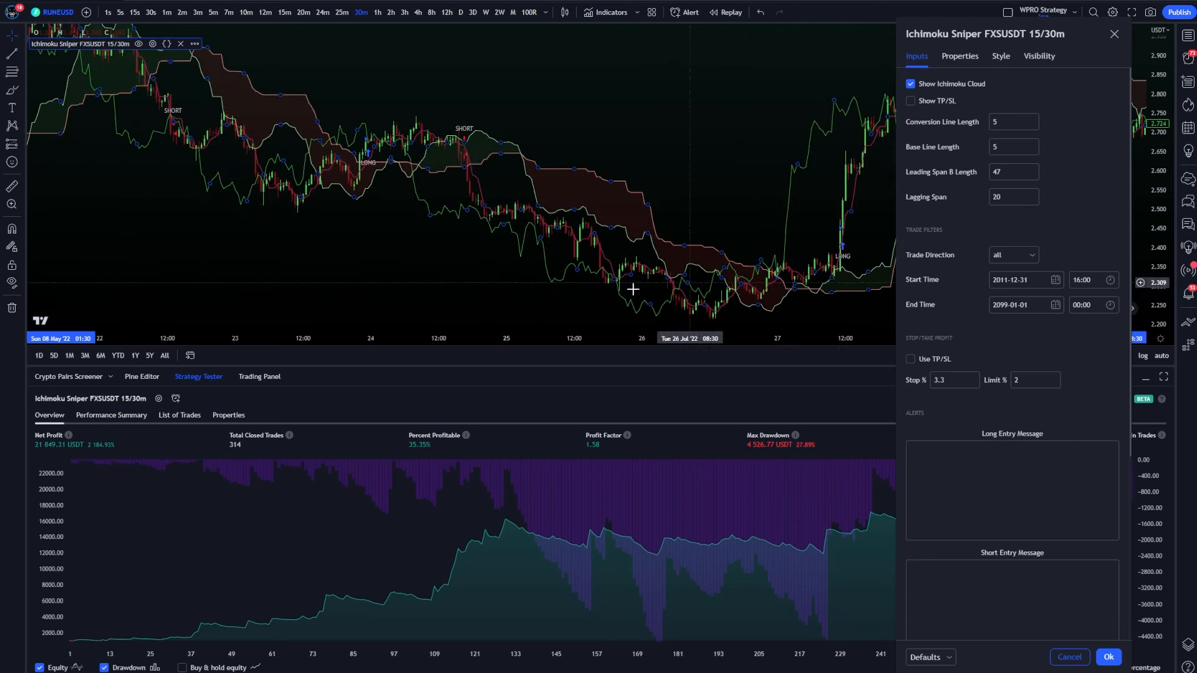
mouse_move(119, 447)
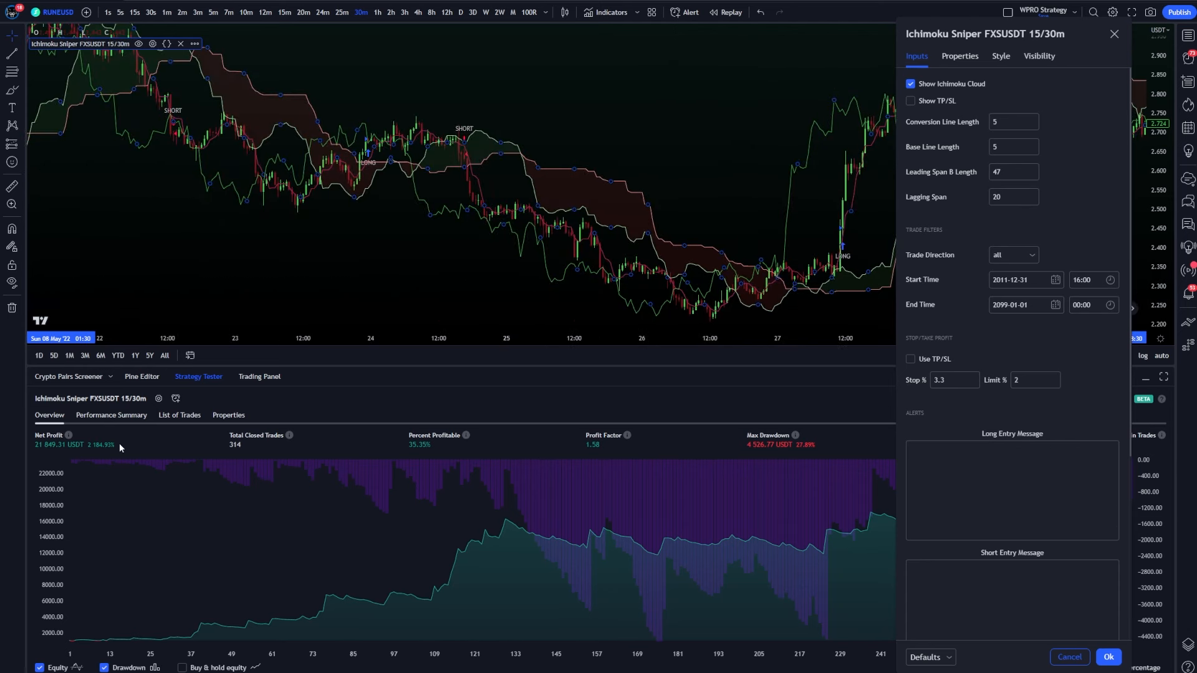
click(910, 359)
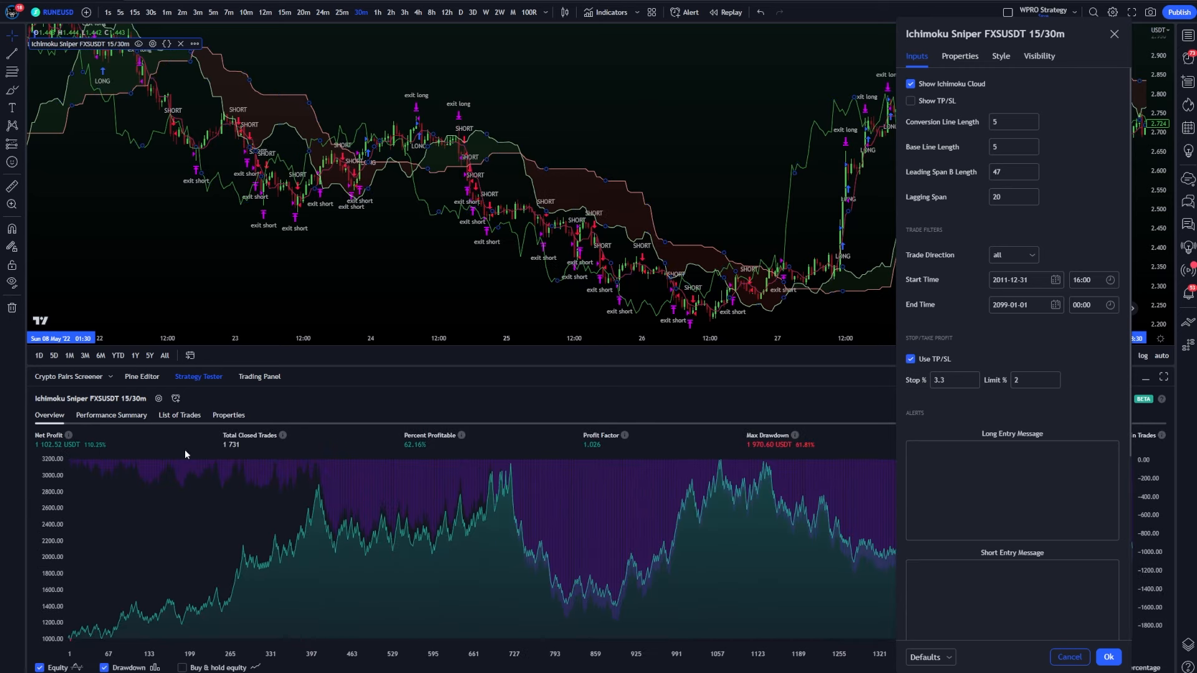
click(911, 359)
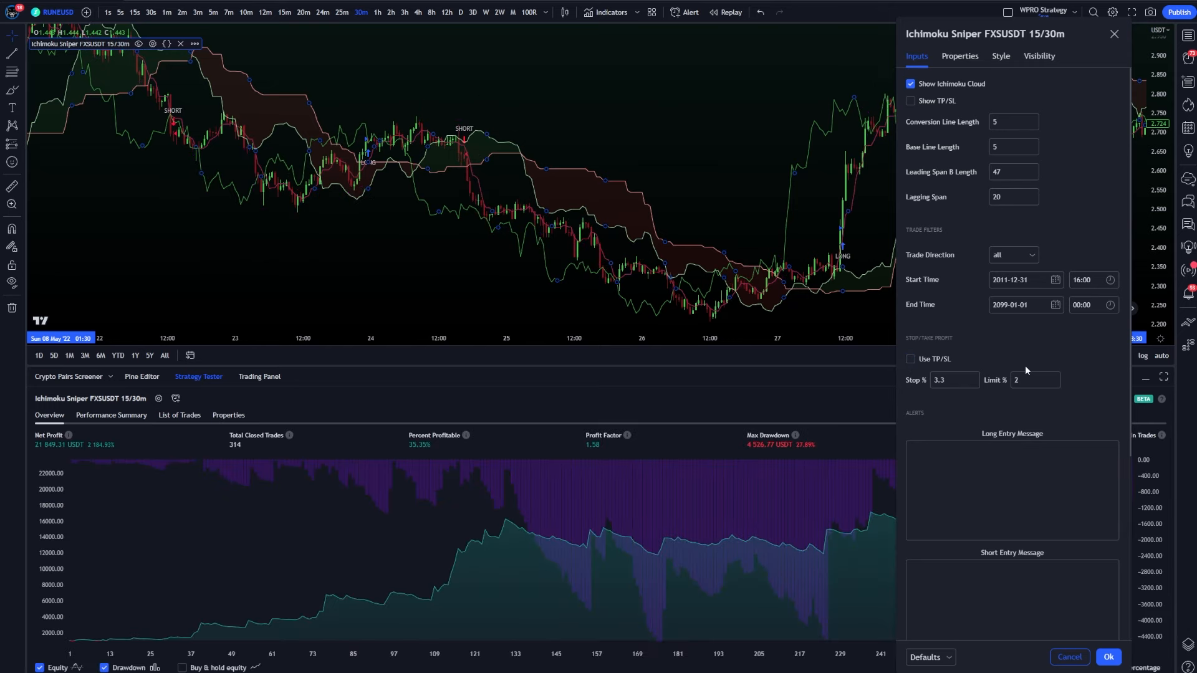
click(1013, 121)
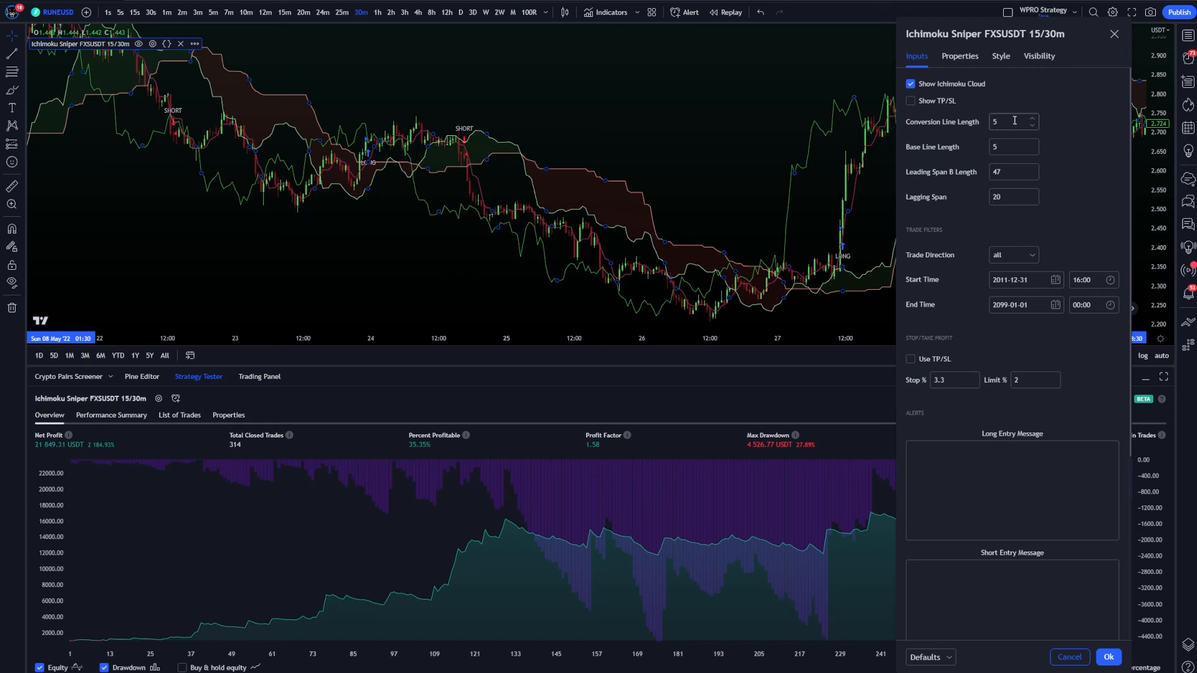
click(1013, 170)
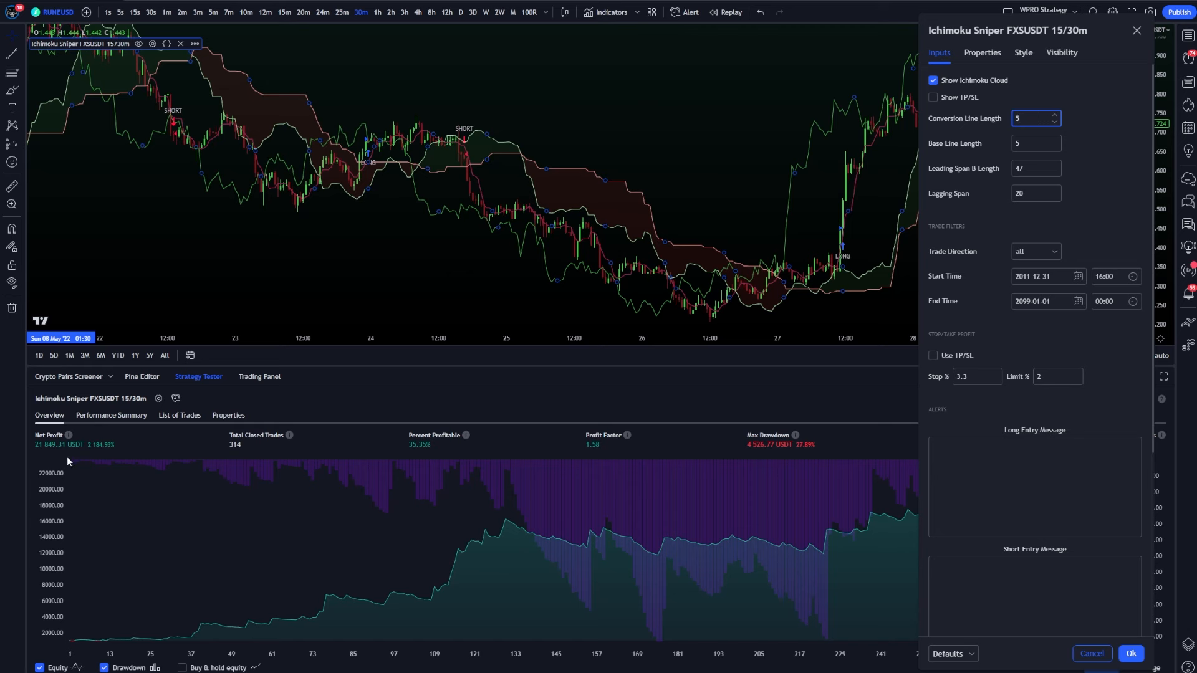
click(1055, 121)
text(7)
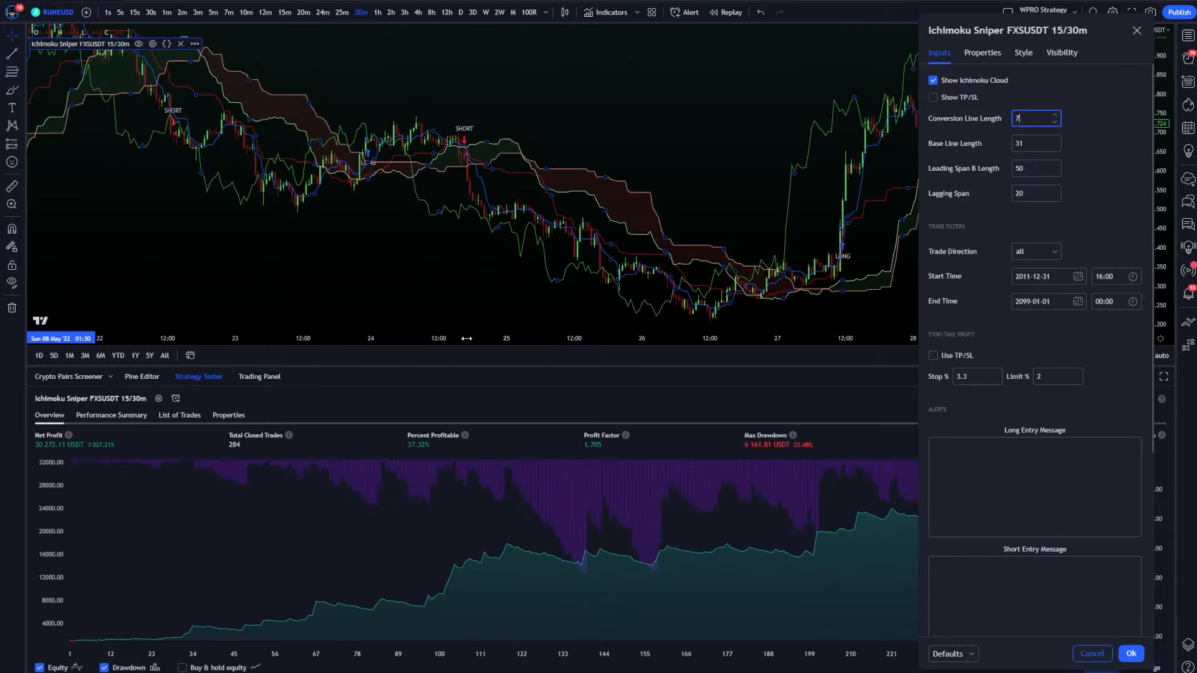
mouse_move(622, 297)
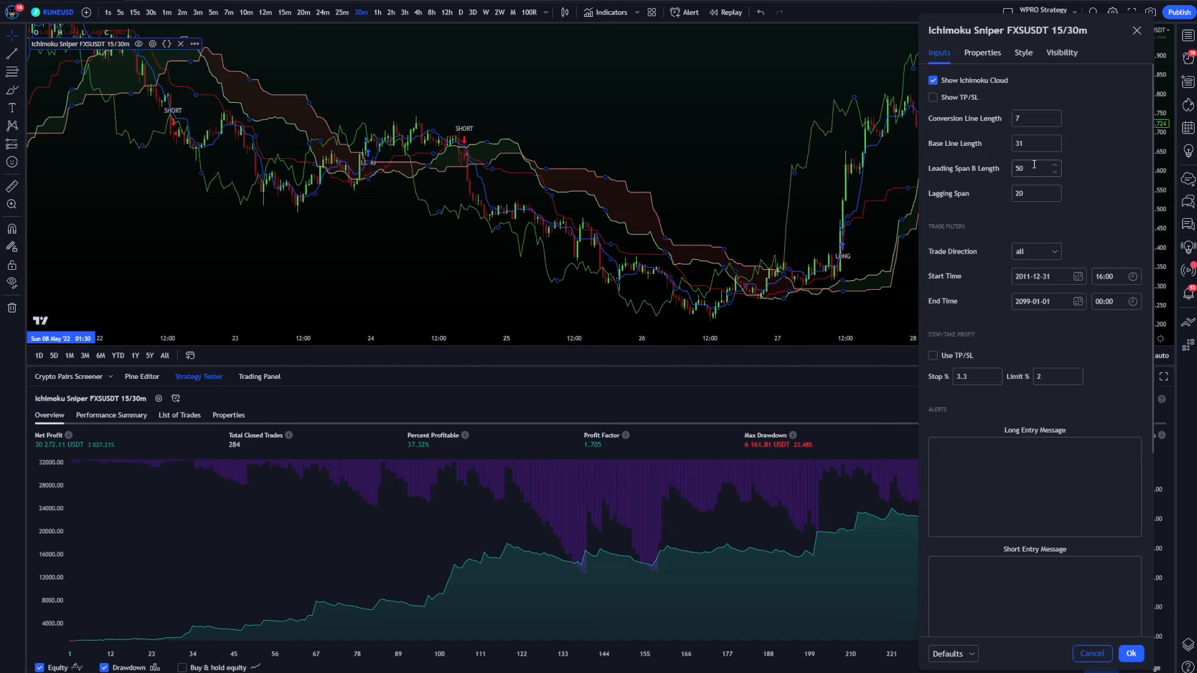
click(1035, 119)
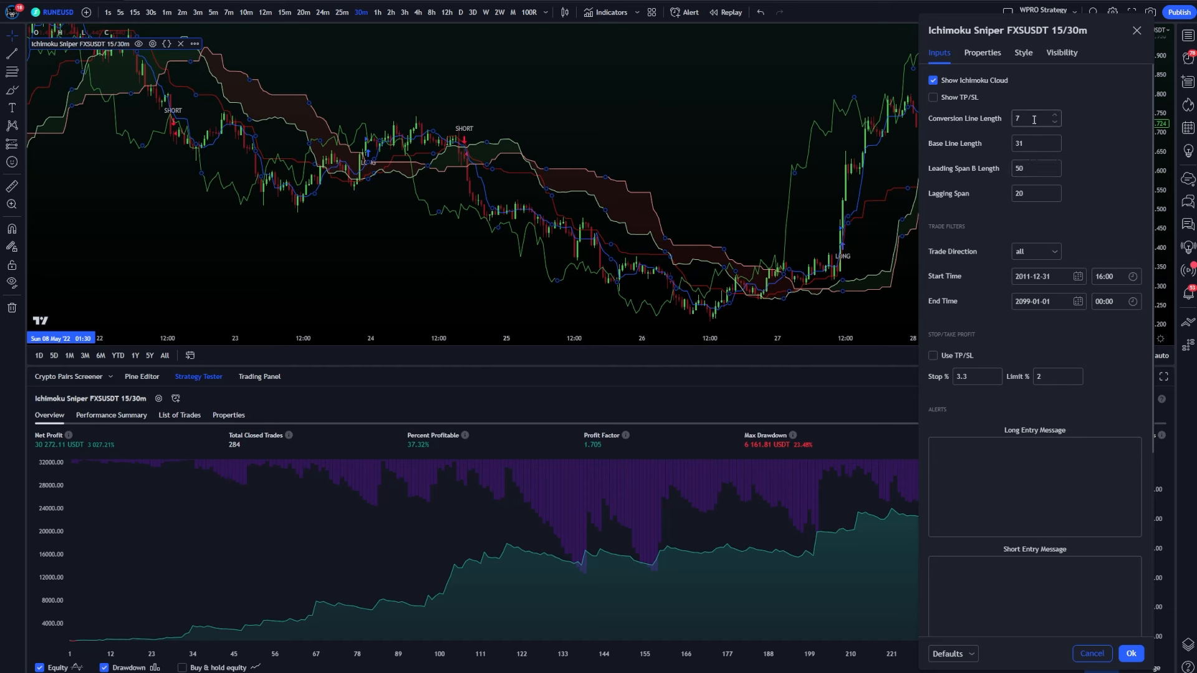
mouse_move(1032, 130)
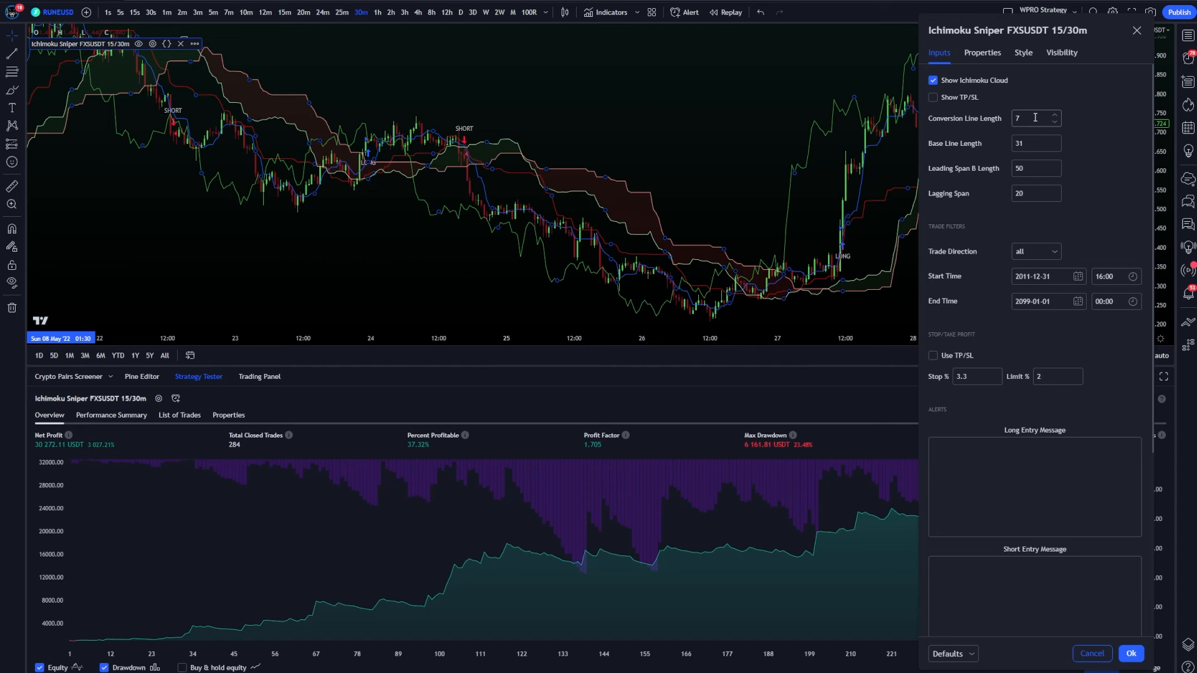
click(1035, 119)
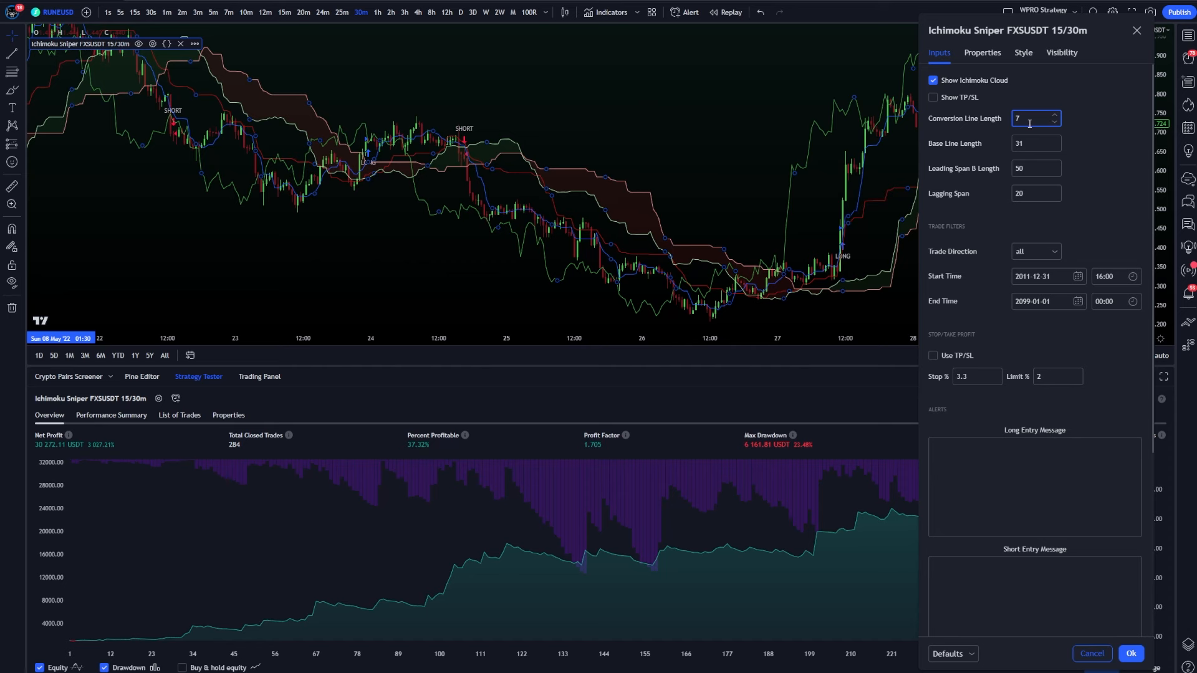
mouse_move(1036, 136)
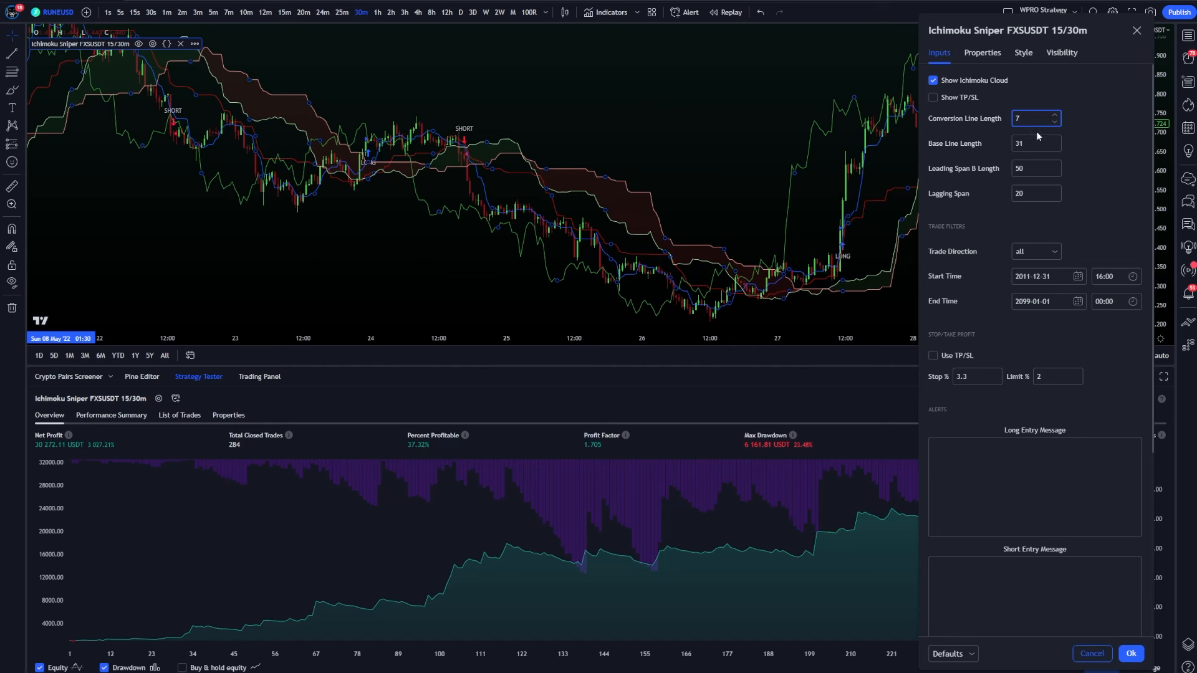
text(50)
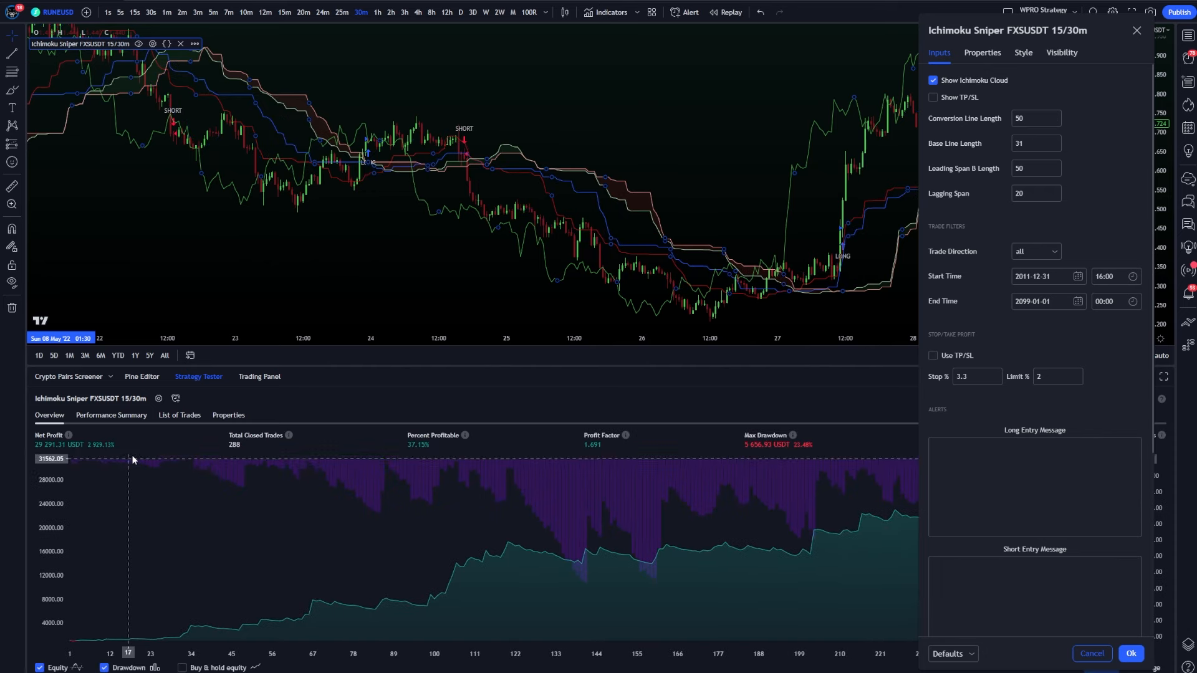
click(1032, 119)
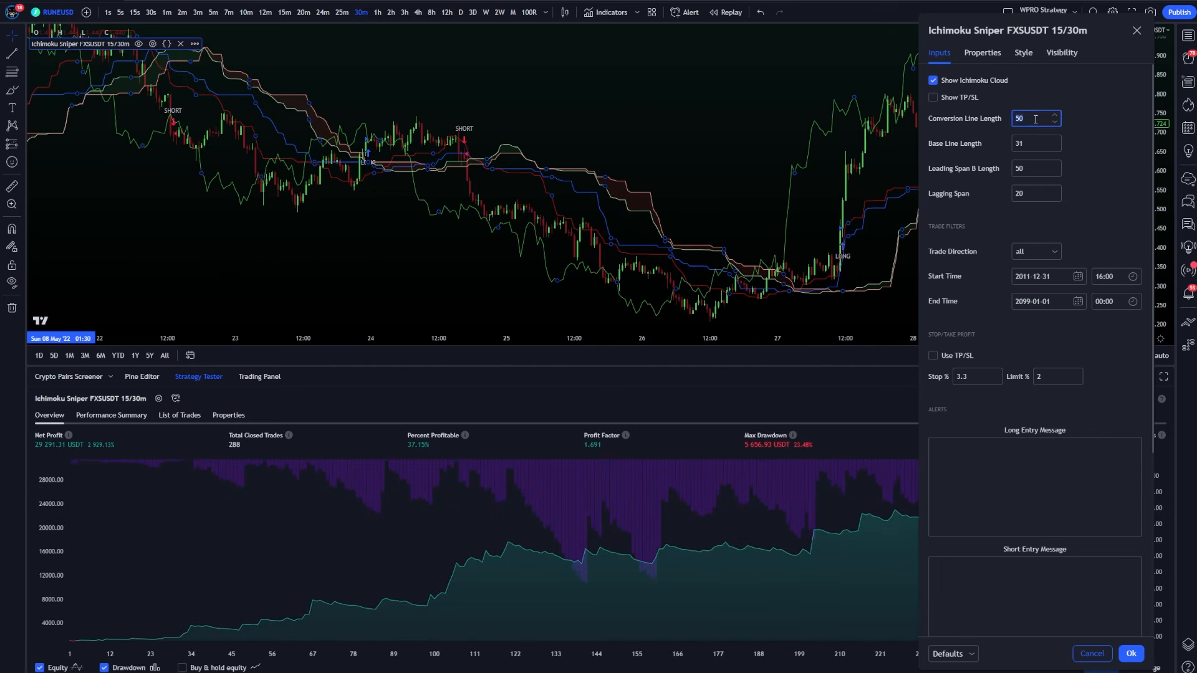
text(7)
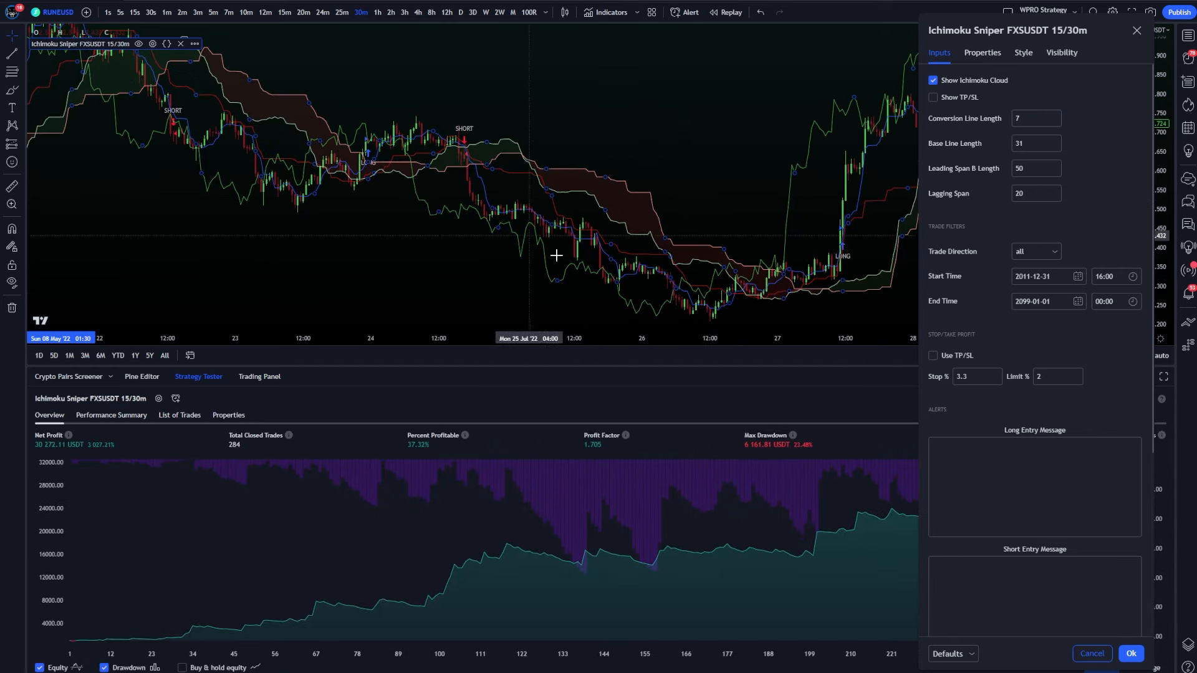
click(975, 376)
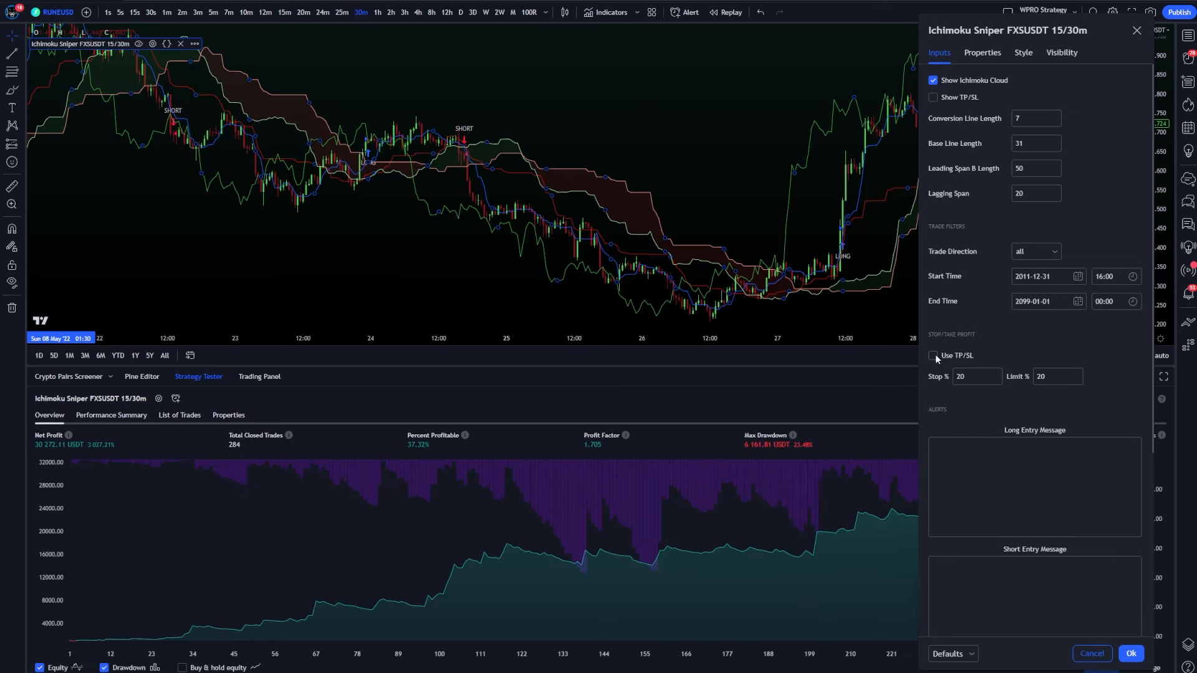
- Enable Use TP/SL with Stop % and Limit % set to 100
click(933, 355)
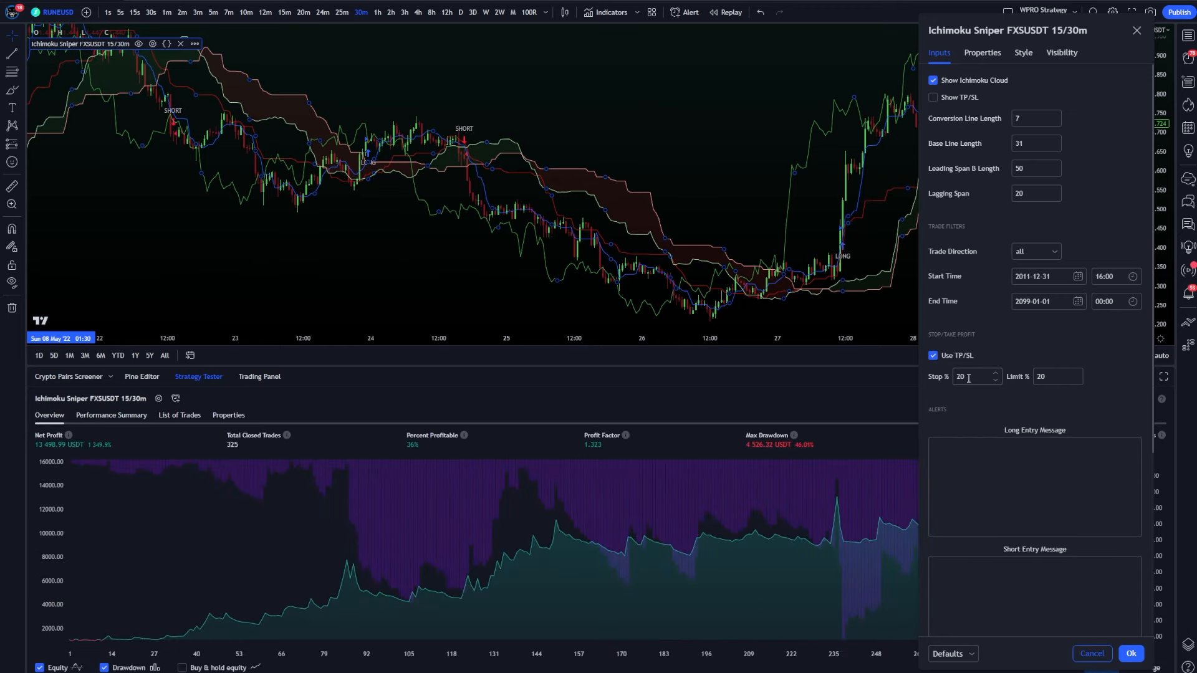
mouse_move(127, 481)
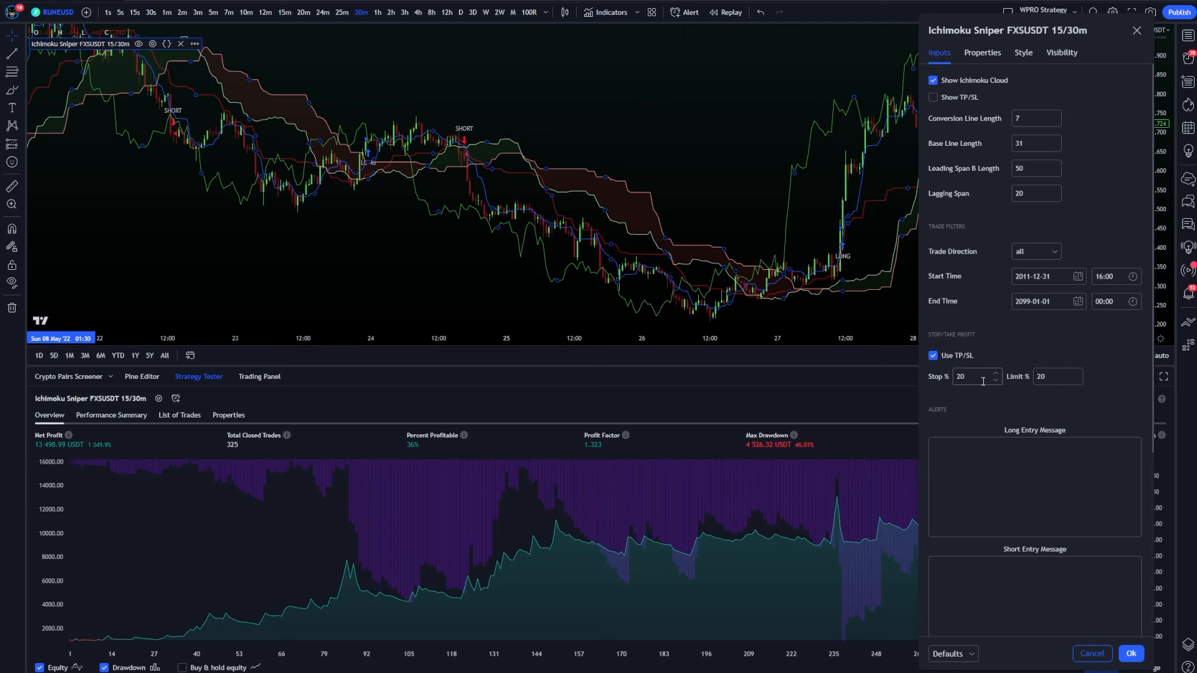
text(100)
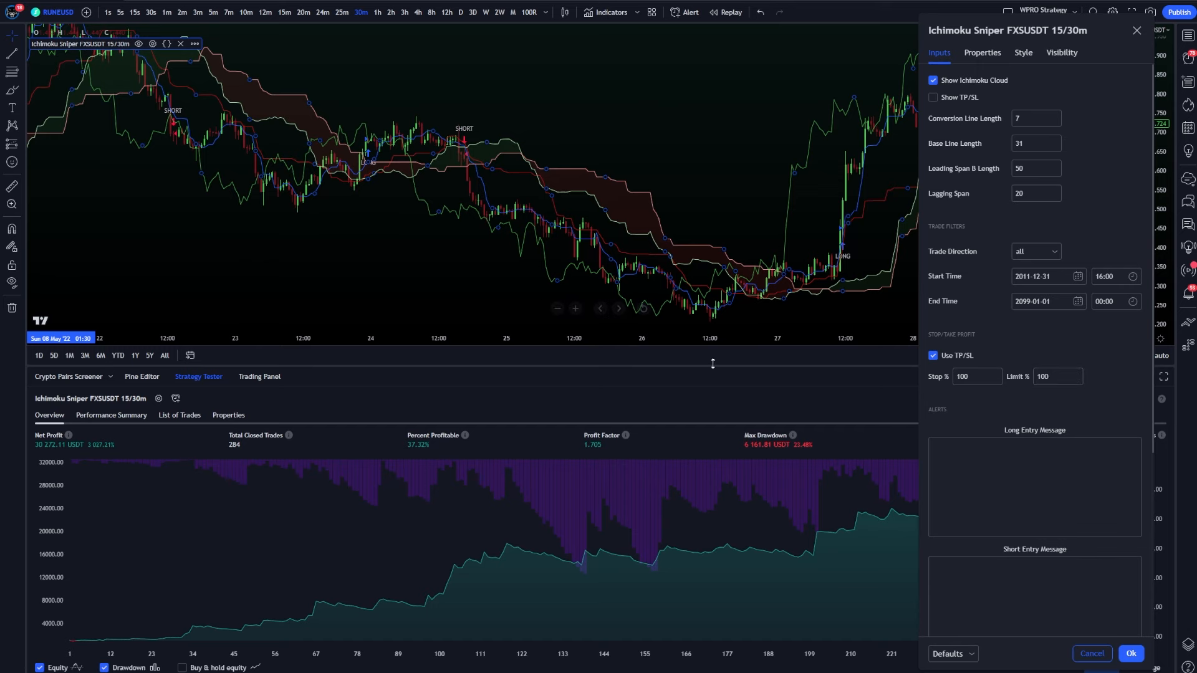
mouse_move(451, 247)
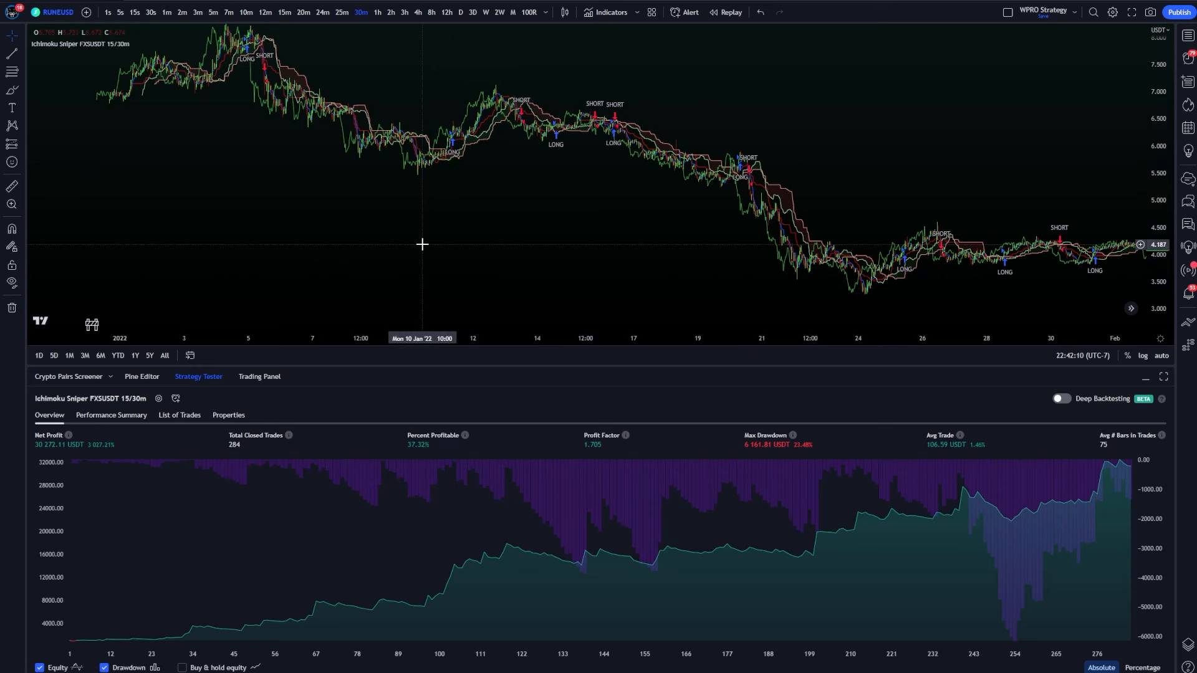
mouse_move(568, 257)
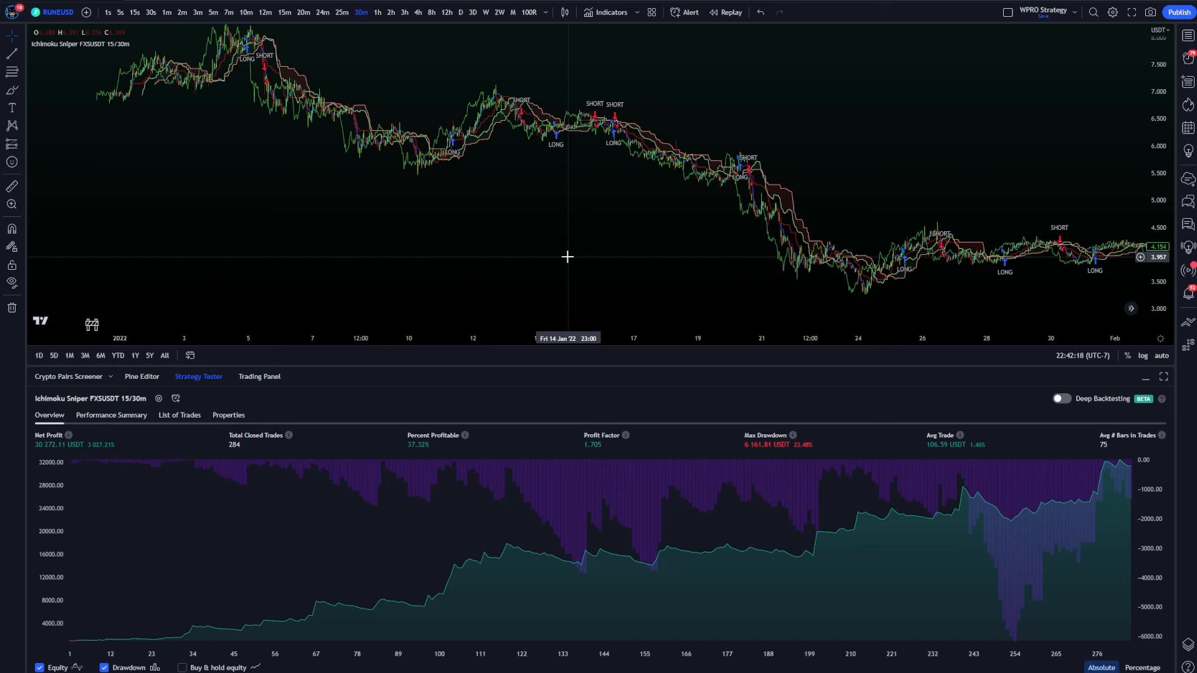
mouse_move(551, 251)
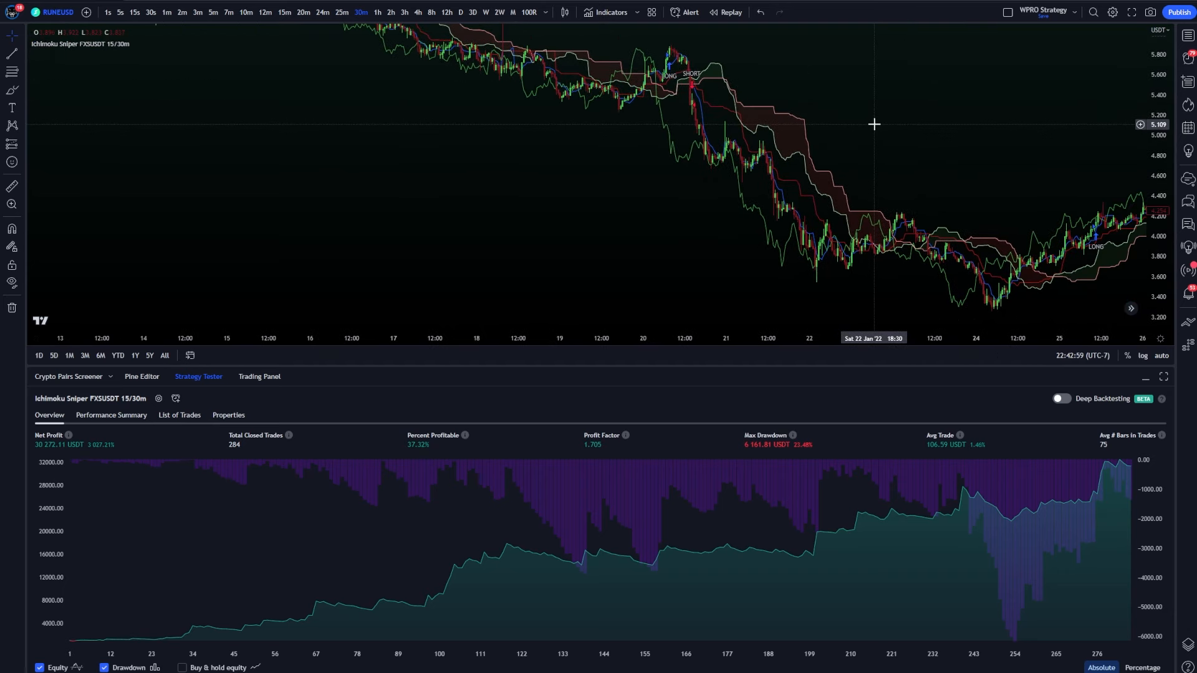
mouse_move(891, 185)
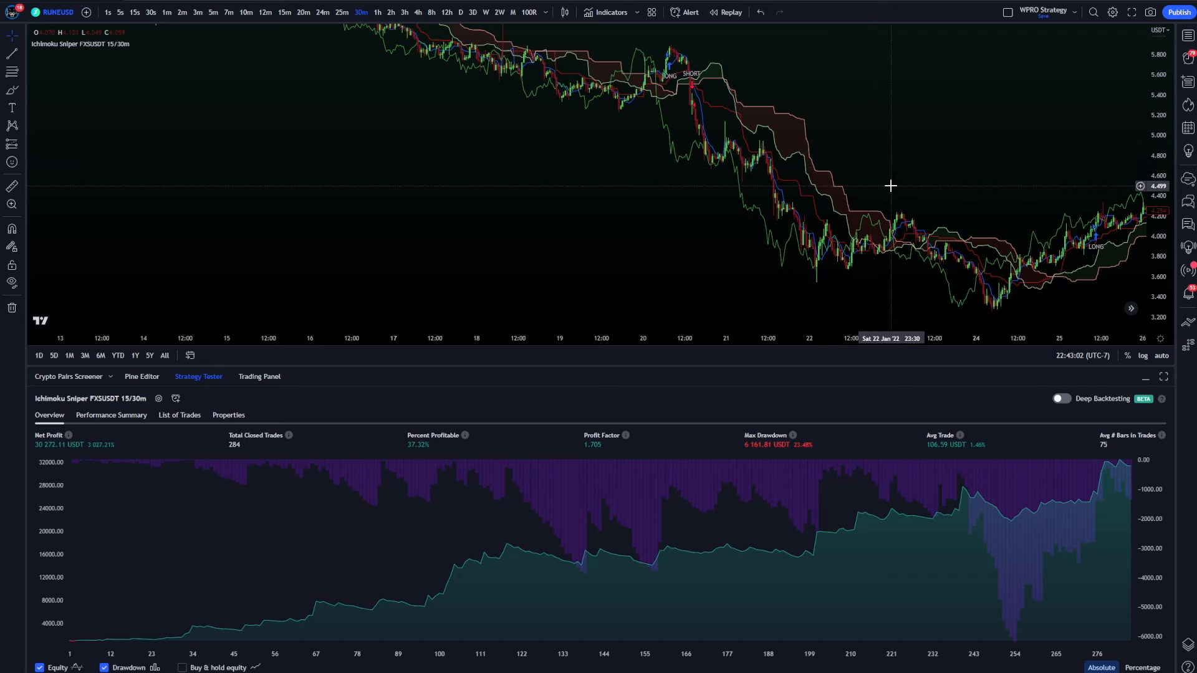
- Pan the RUNEUSD chart to review the strategy's recent long and short trades
drag(889, 186, 933, 151)
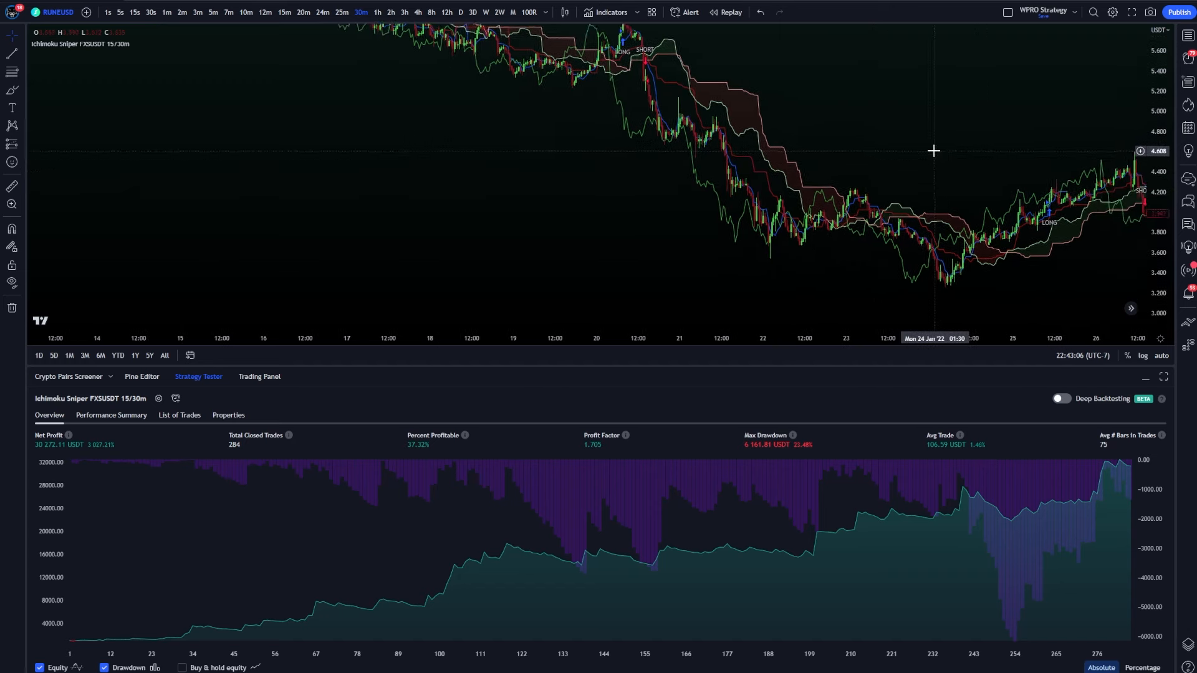
drag(933, 150, 566, 233)
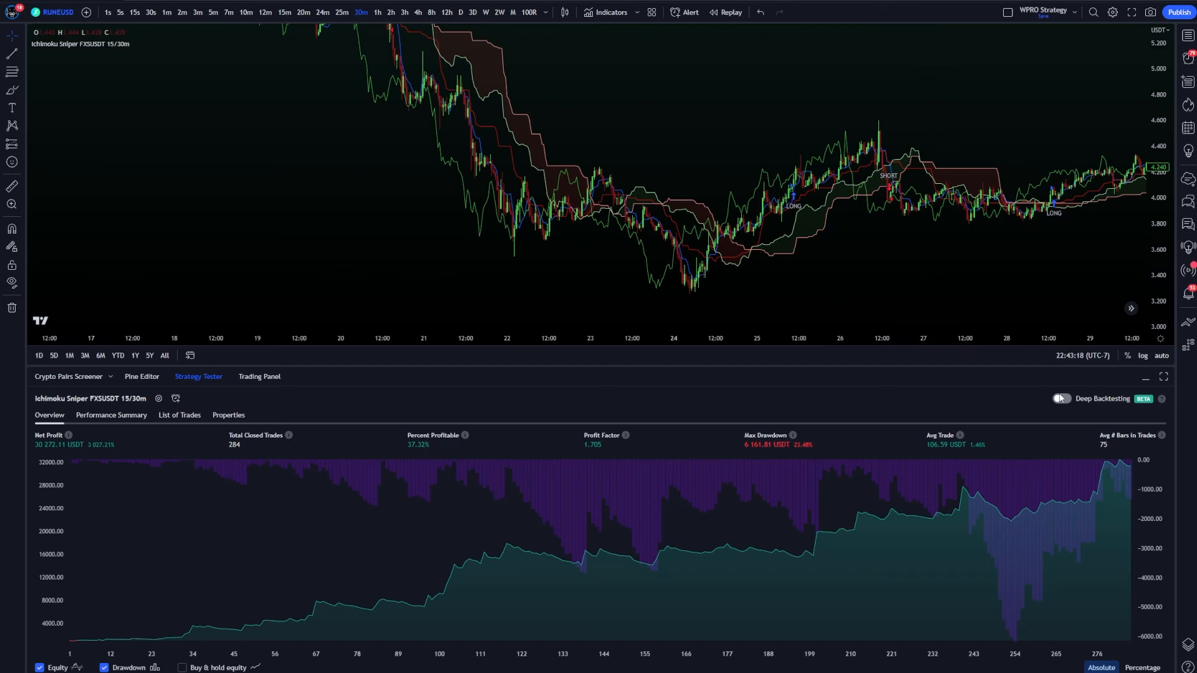
- Enable Deep Backtesting and generate the report, giving 701 closed trades from September 2020
click(1060, 398)
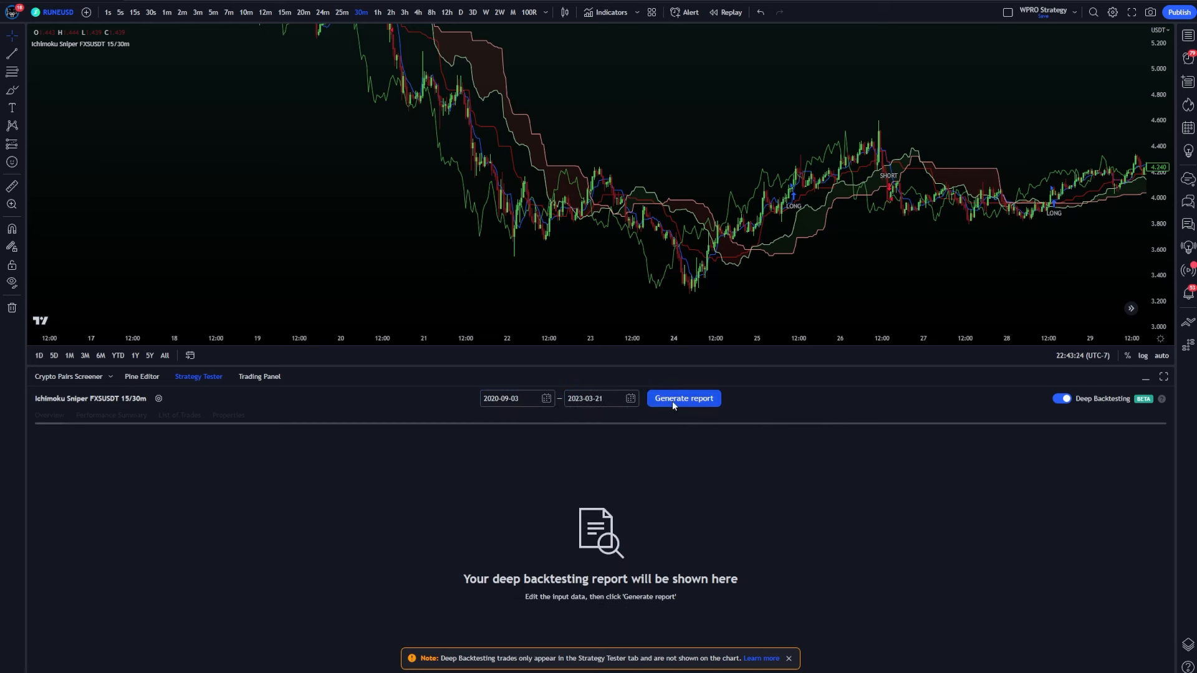
click(682, 398)
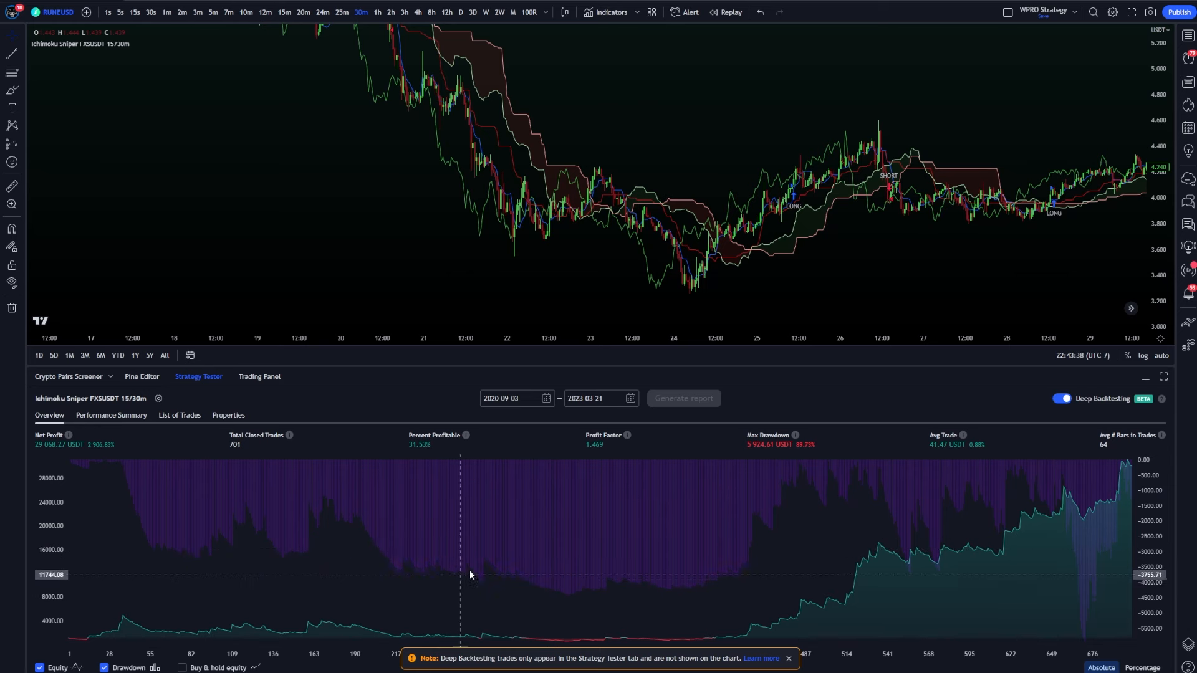
mouse_move(494, 553)
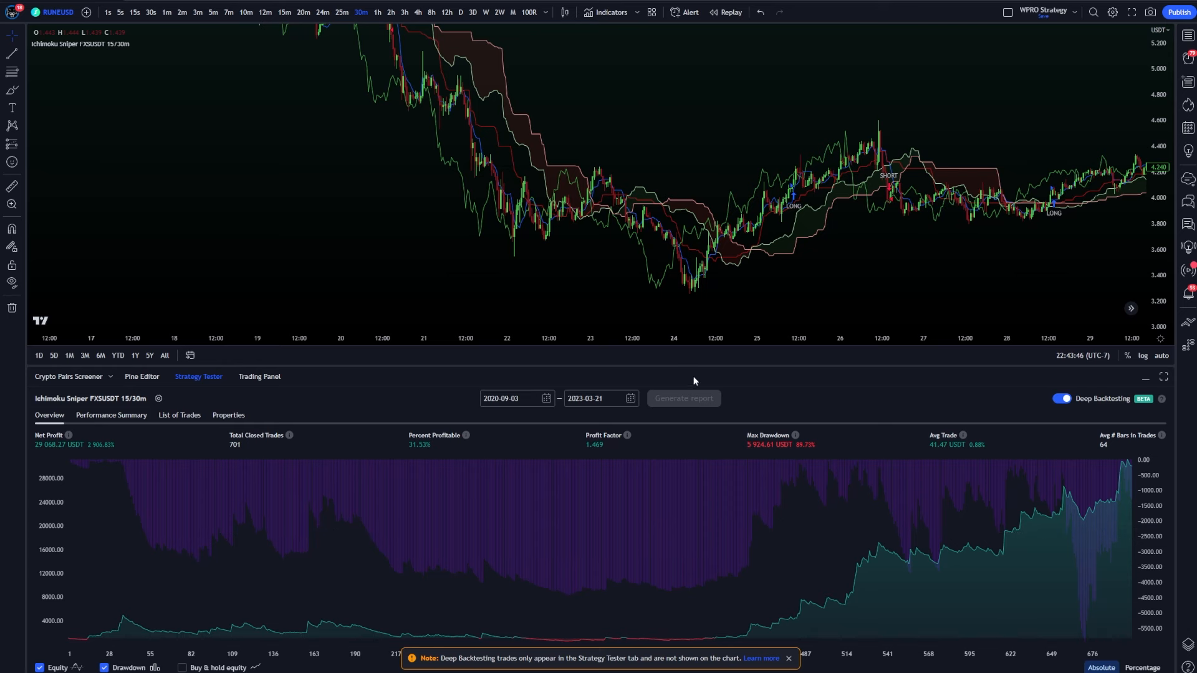
- Browse the start-date calendar by month, picking March, then reopen the strategy's settings
click(512, 398)
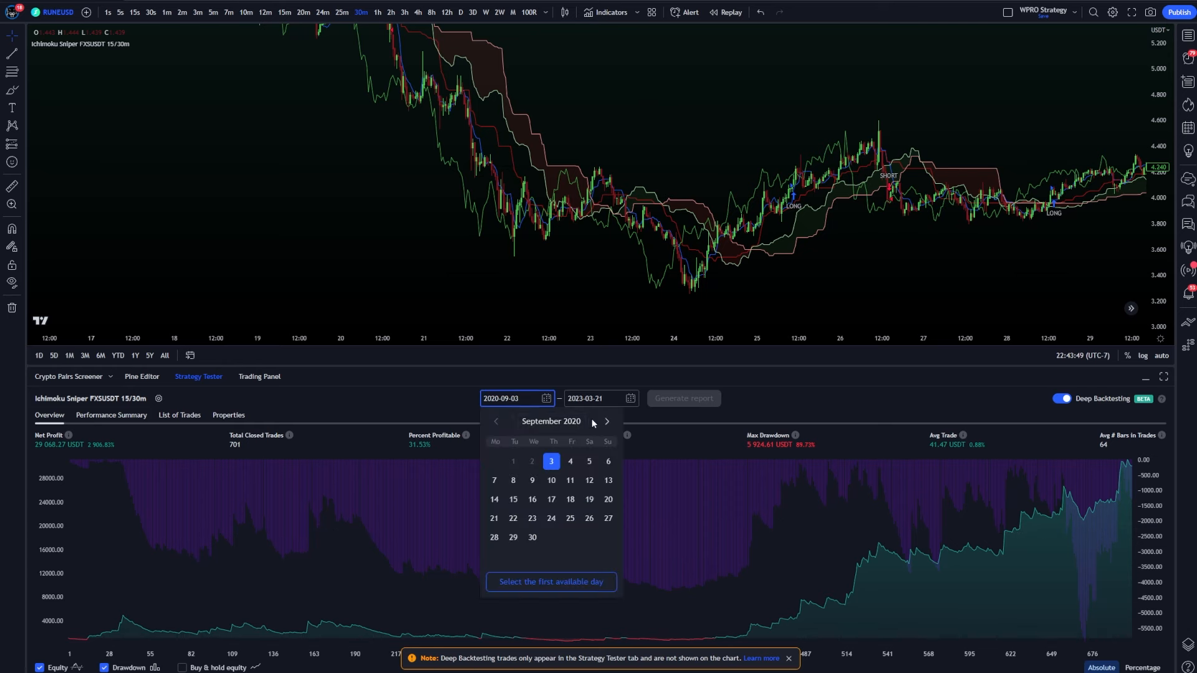
click(550, 422)
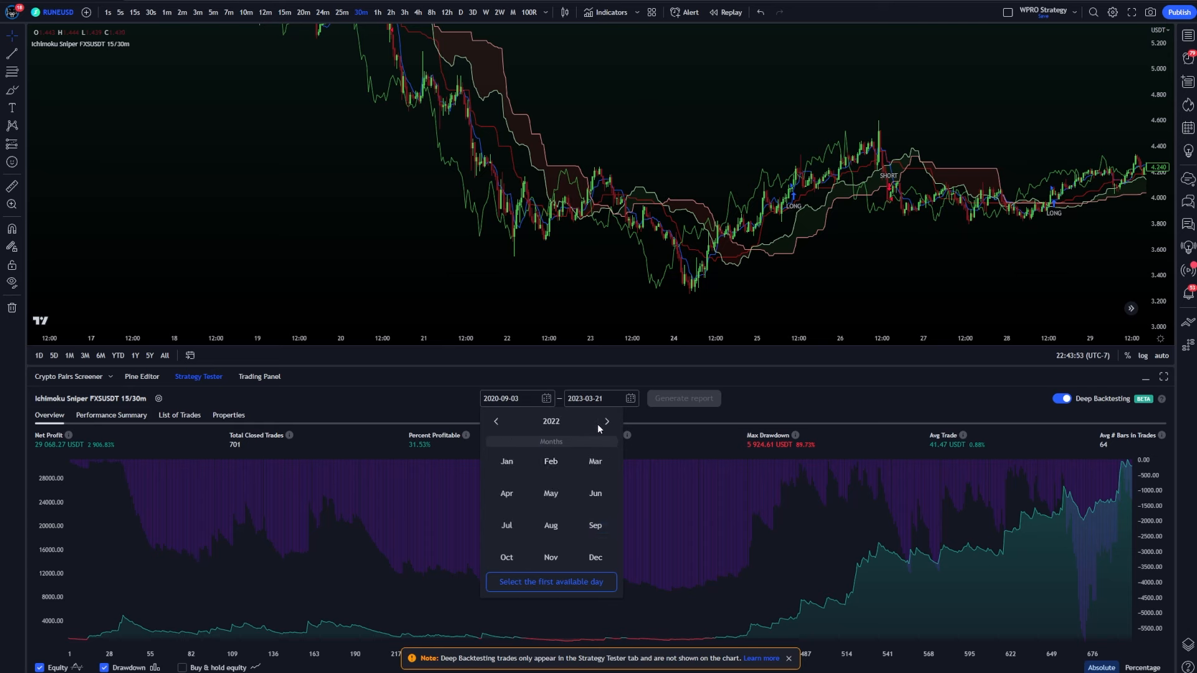
mouse_move(616, 461)
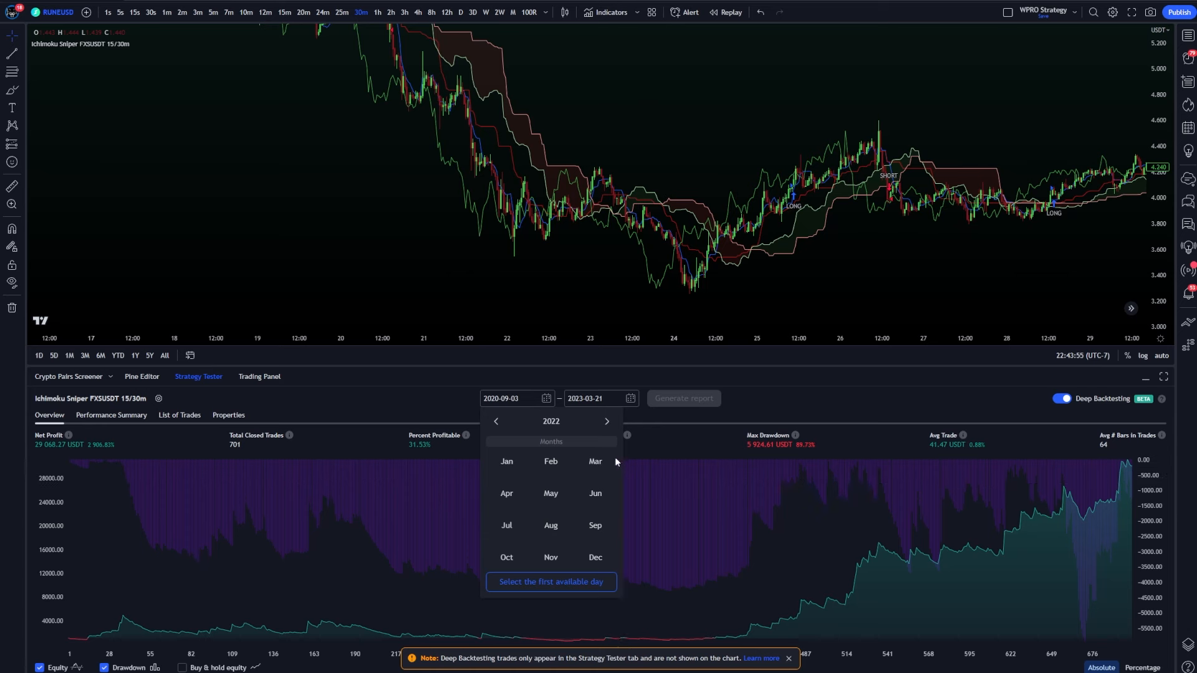
mouse_move(595, 494)
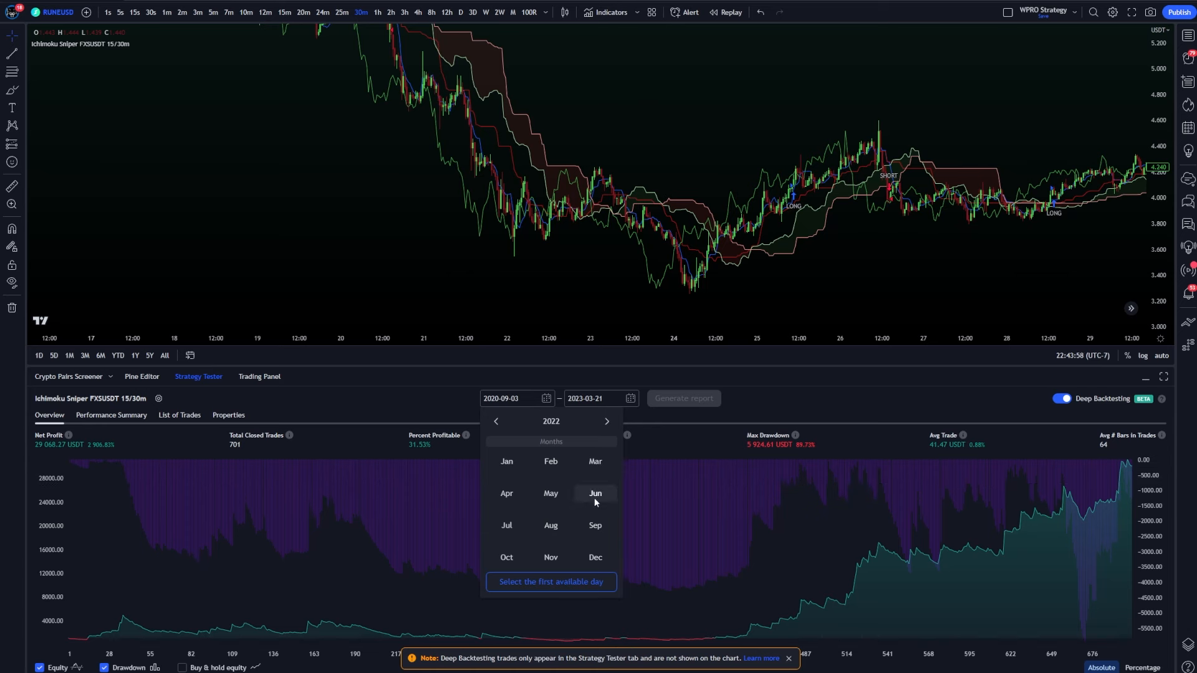
mouse_move(595, 462)
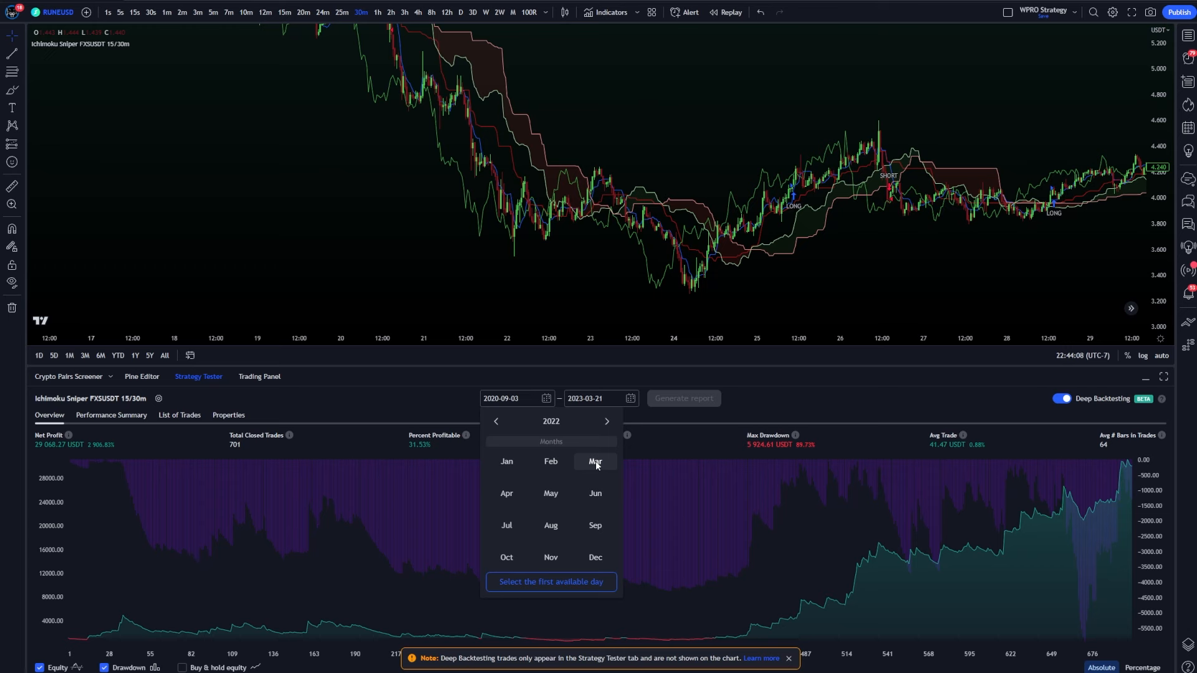
click(595, 462)
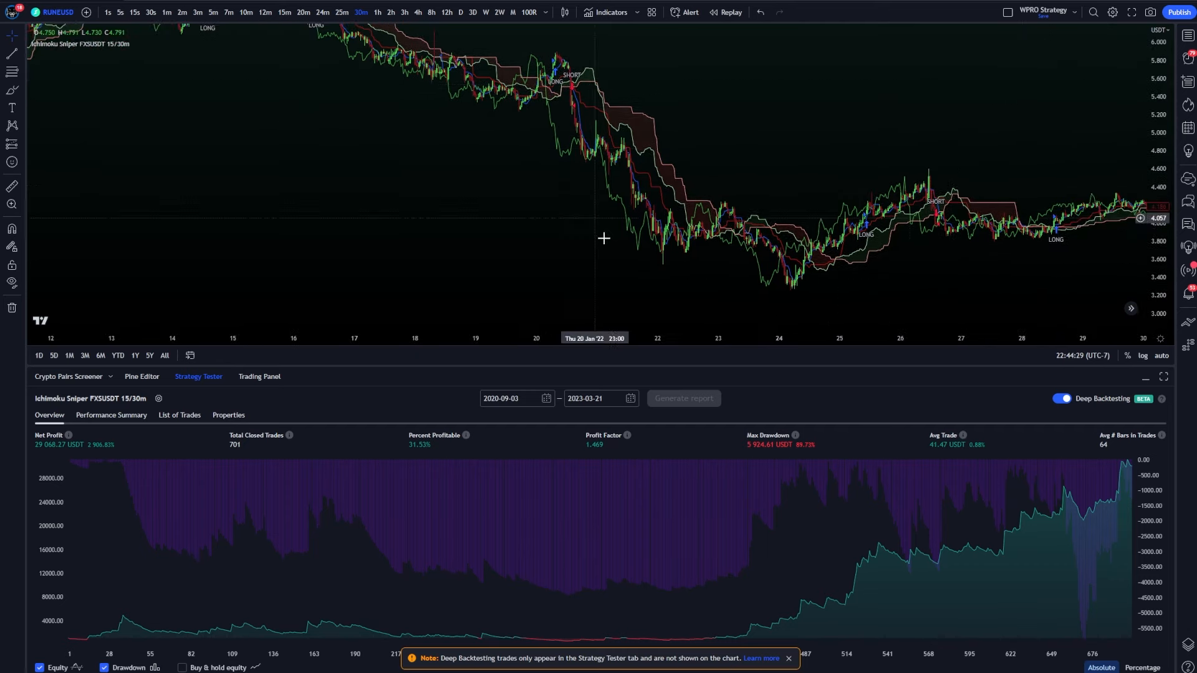
mouse_move(804, 265)
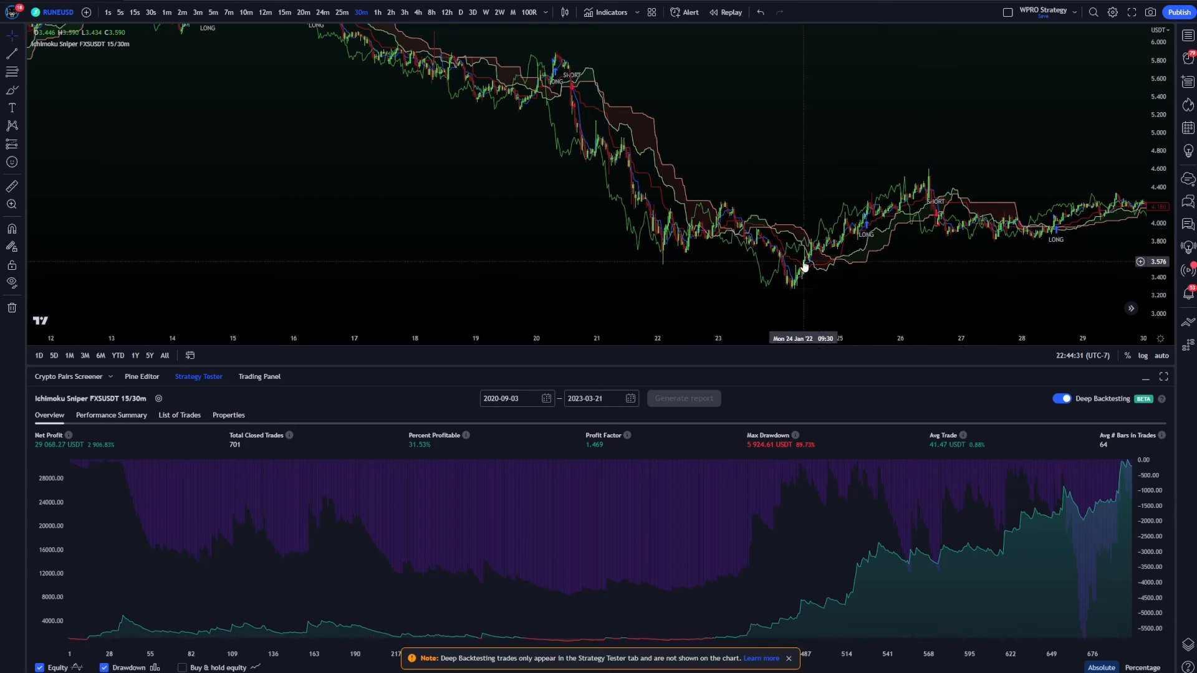
click(600, 398)
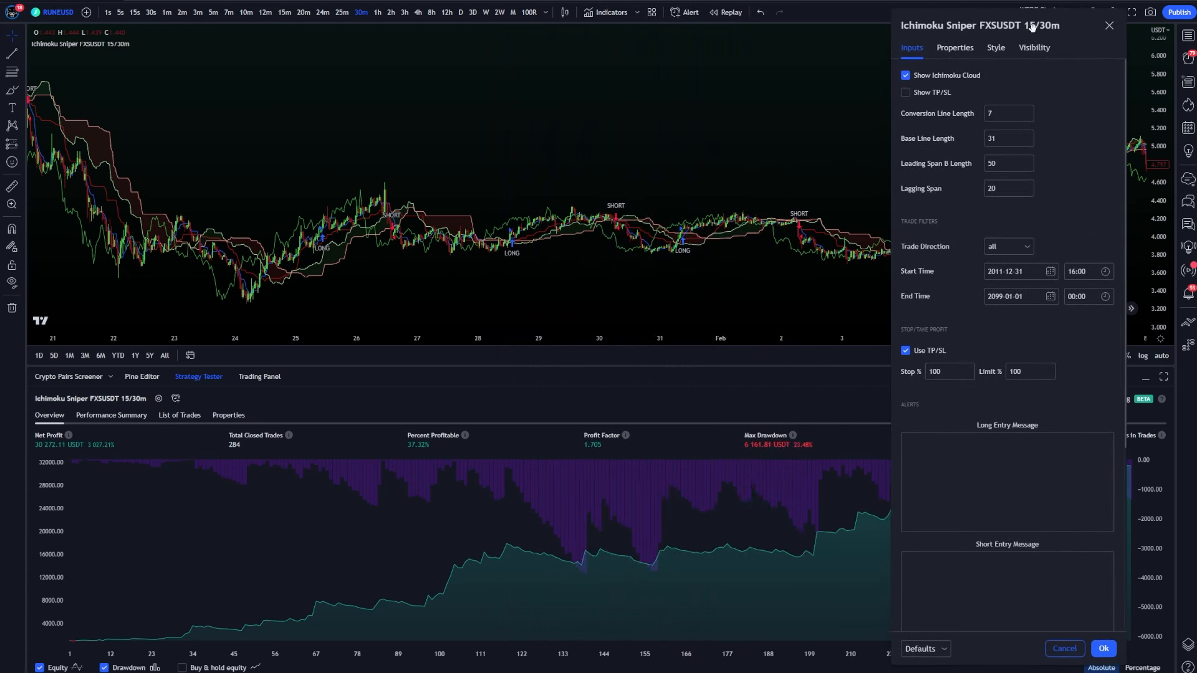
- Set Stop % and Limit % both to 5, updating the backtest to about 26,776 USDT over 716 trades
click(948, 372)
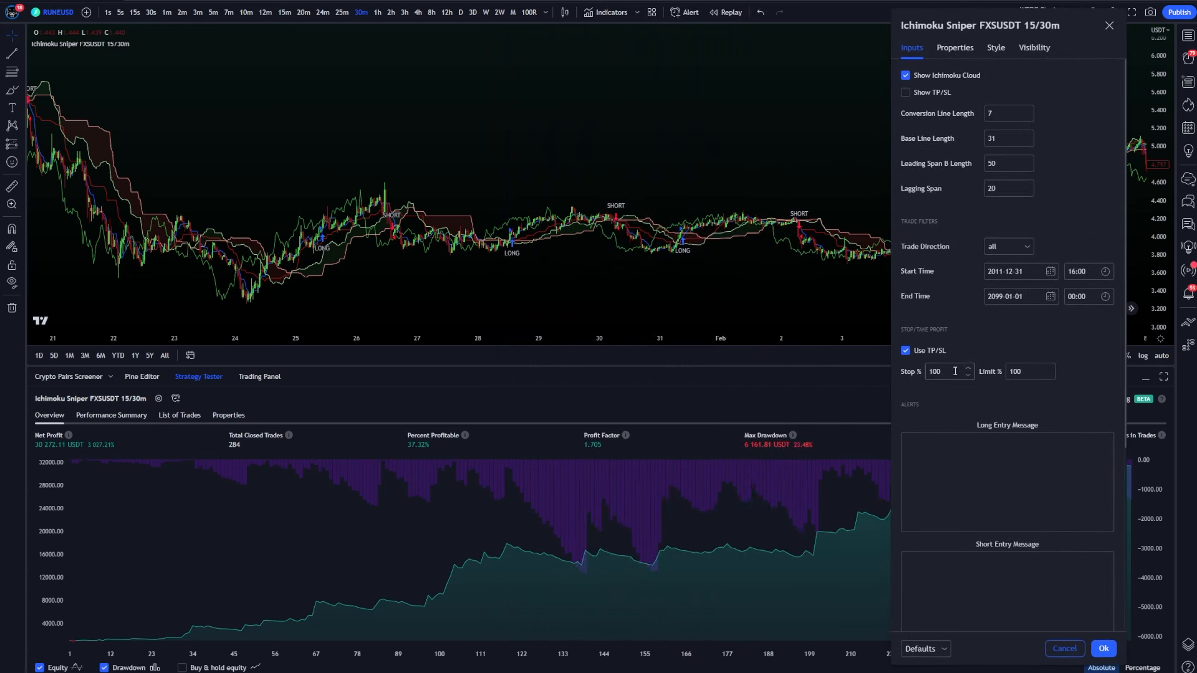
click(946, 372)
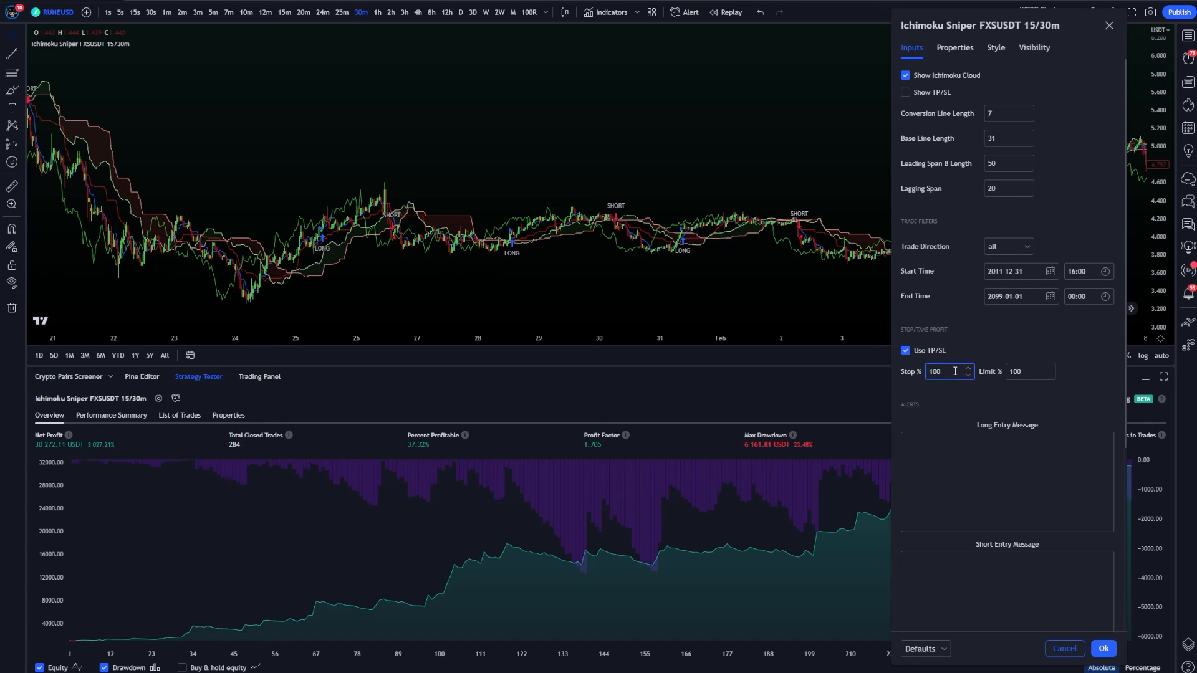
text(5)
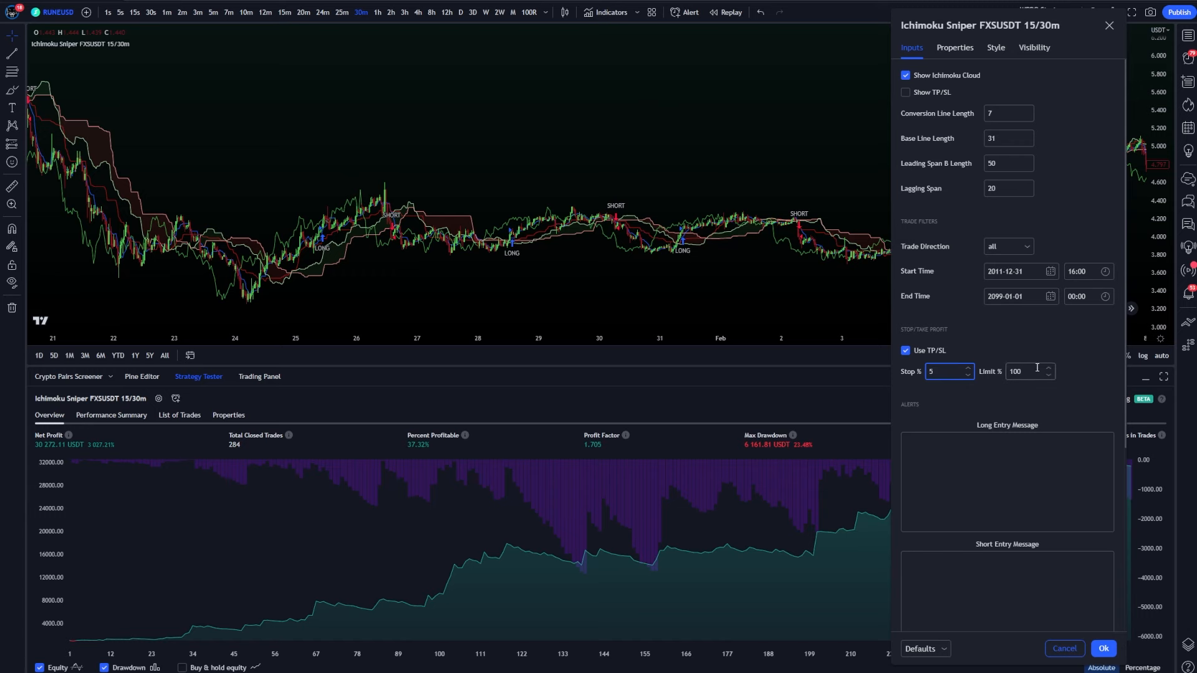
text(5)
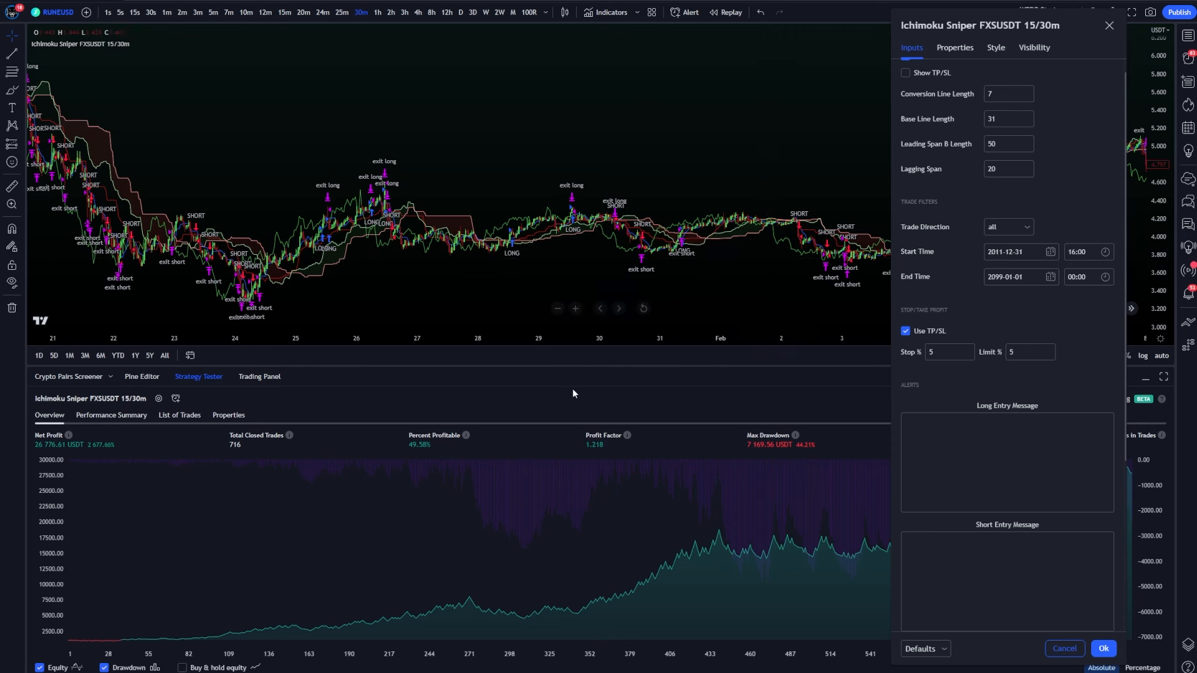
click(946, 352)
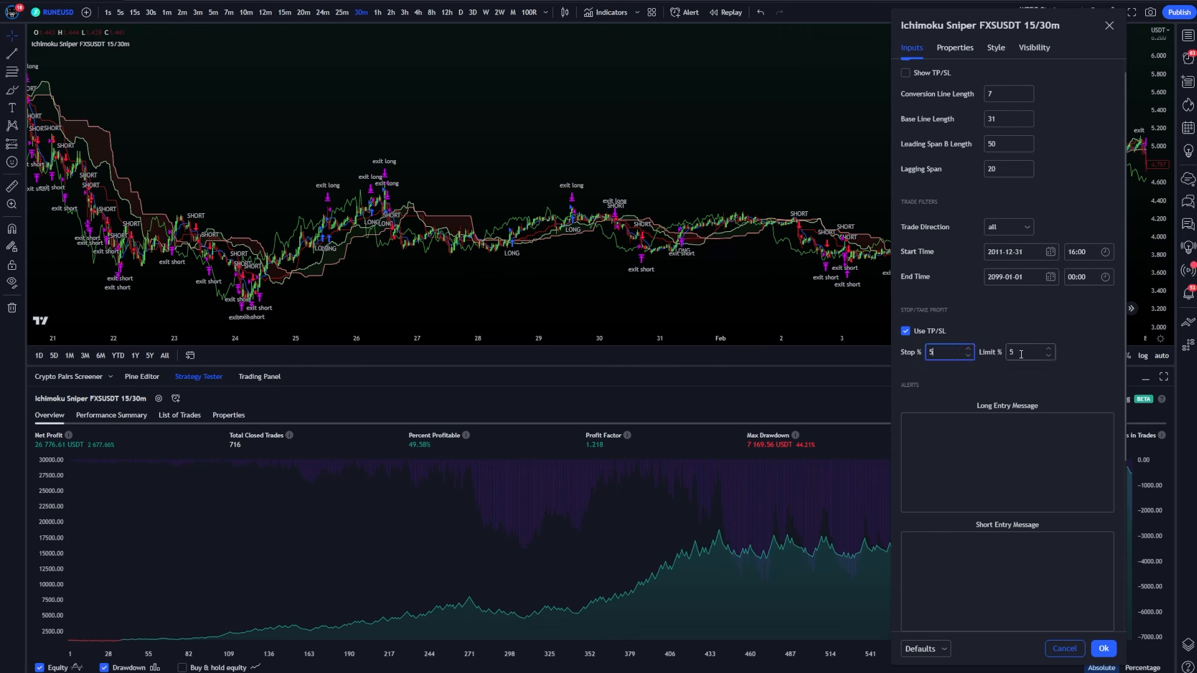
click(1029, 352)
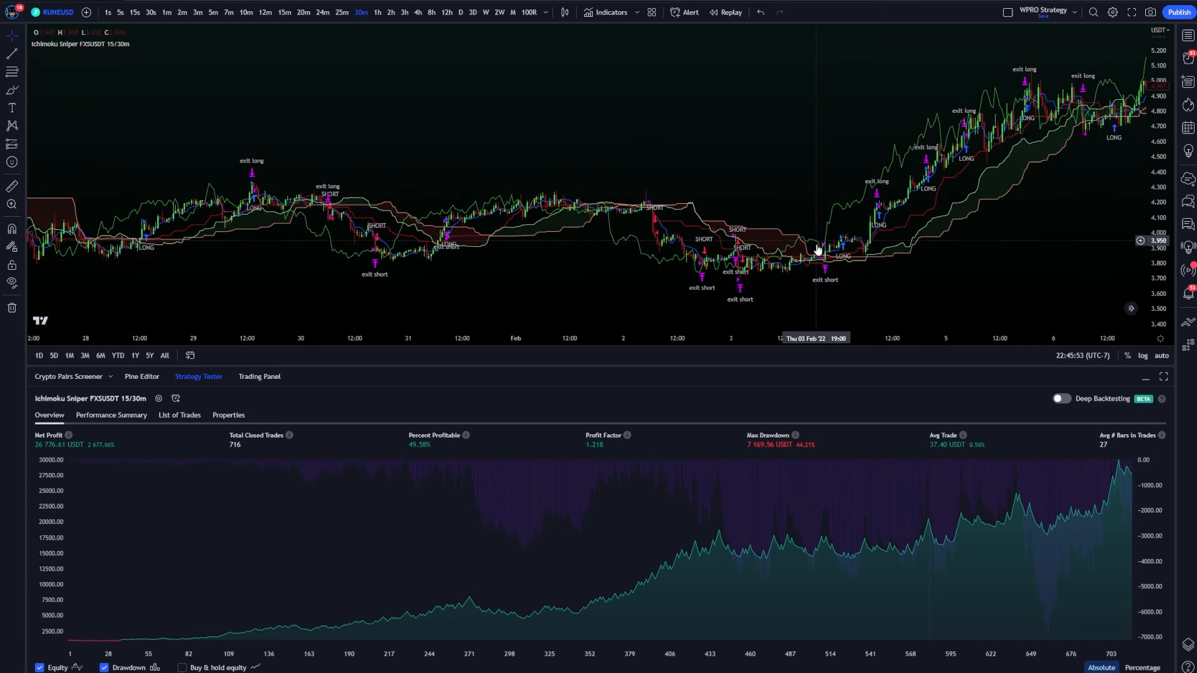
mouse_move(931, 177)
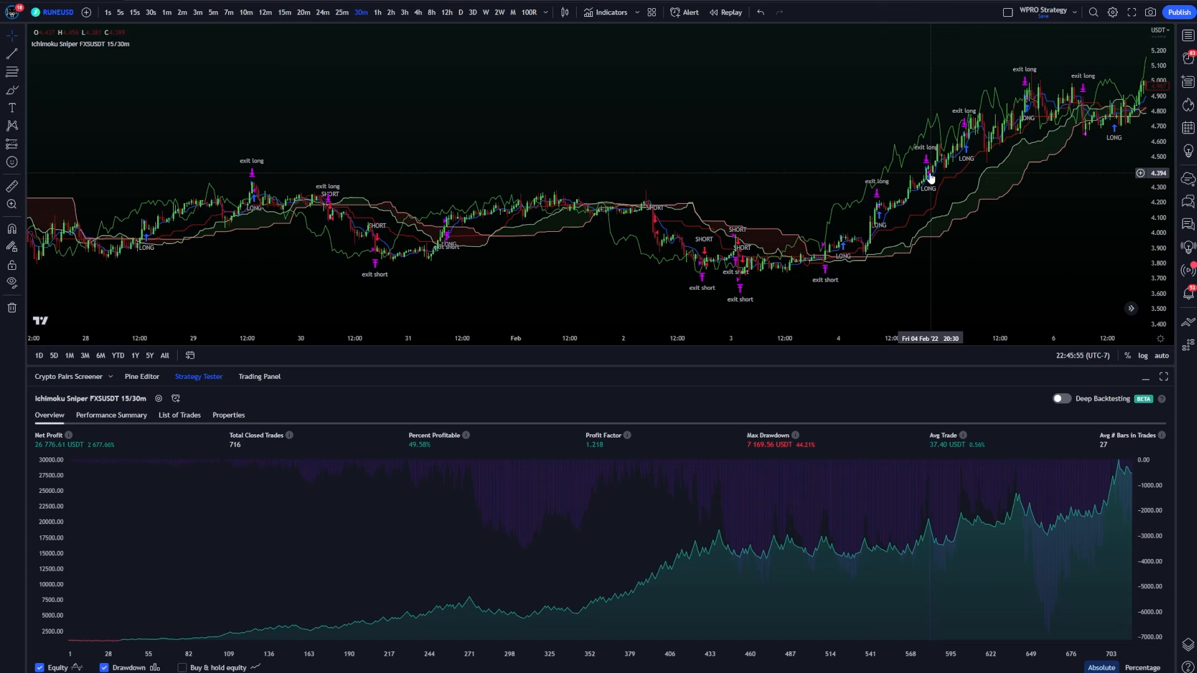
mouse_move(858, 115)
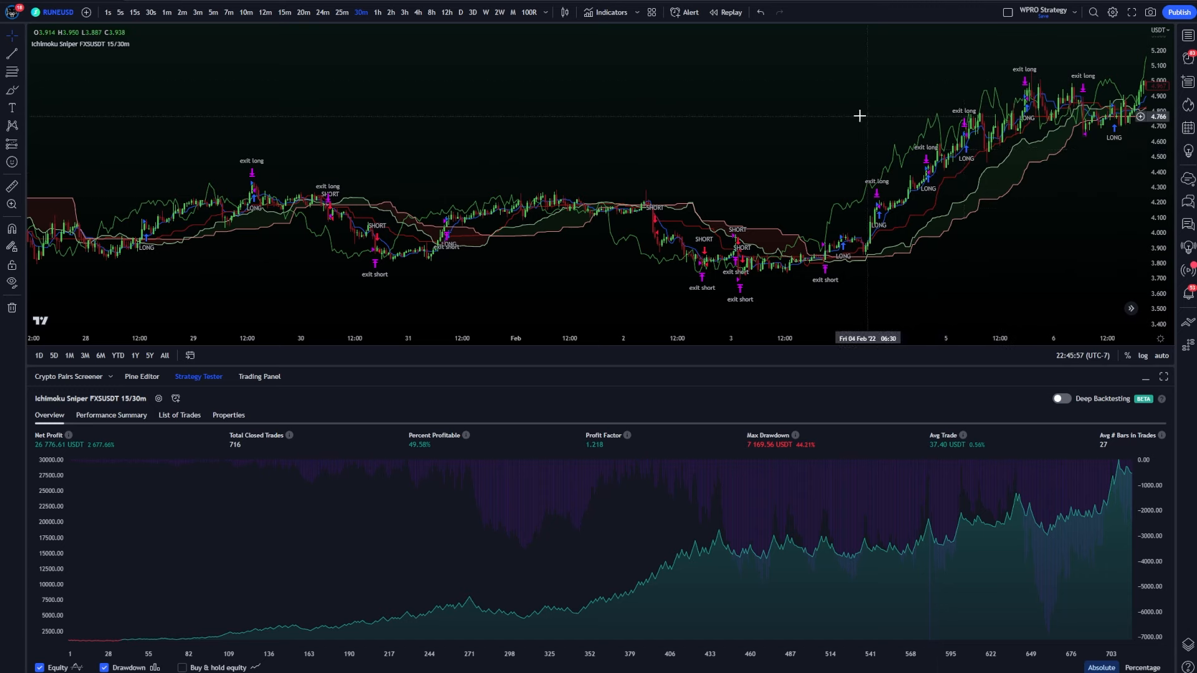
- Reopen the Ichimoku Sniper settings from the chart legend, still at 5% stop and limit
click(159, 398)
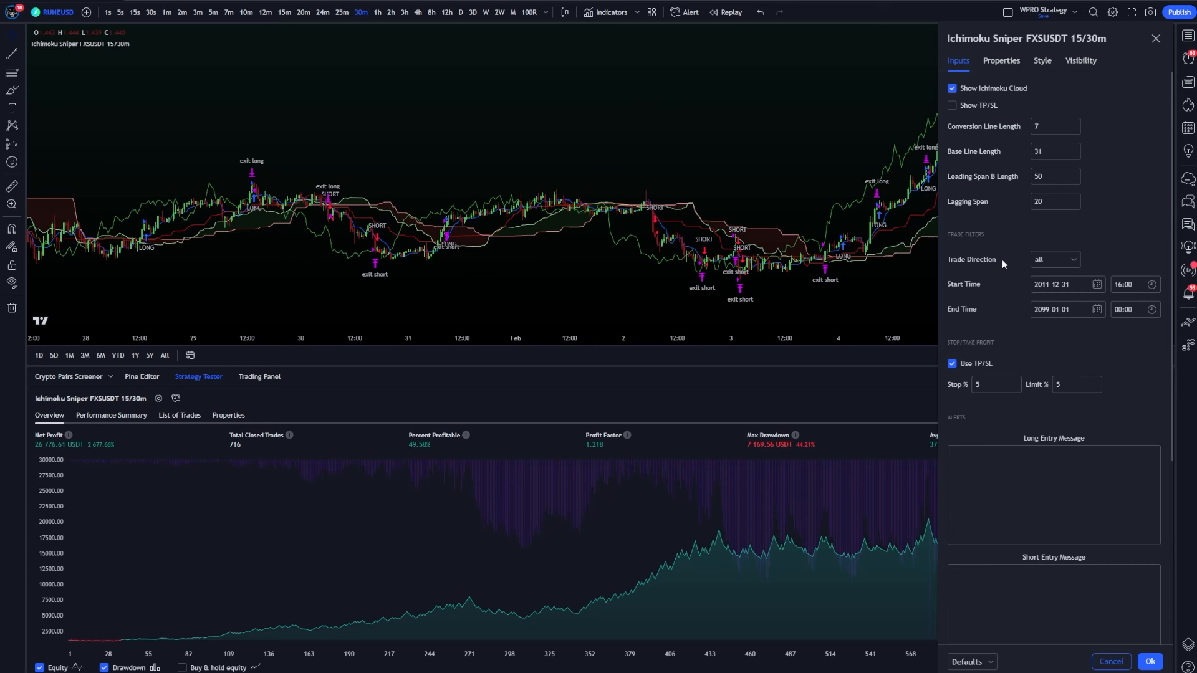
mouse_move(824, 256)
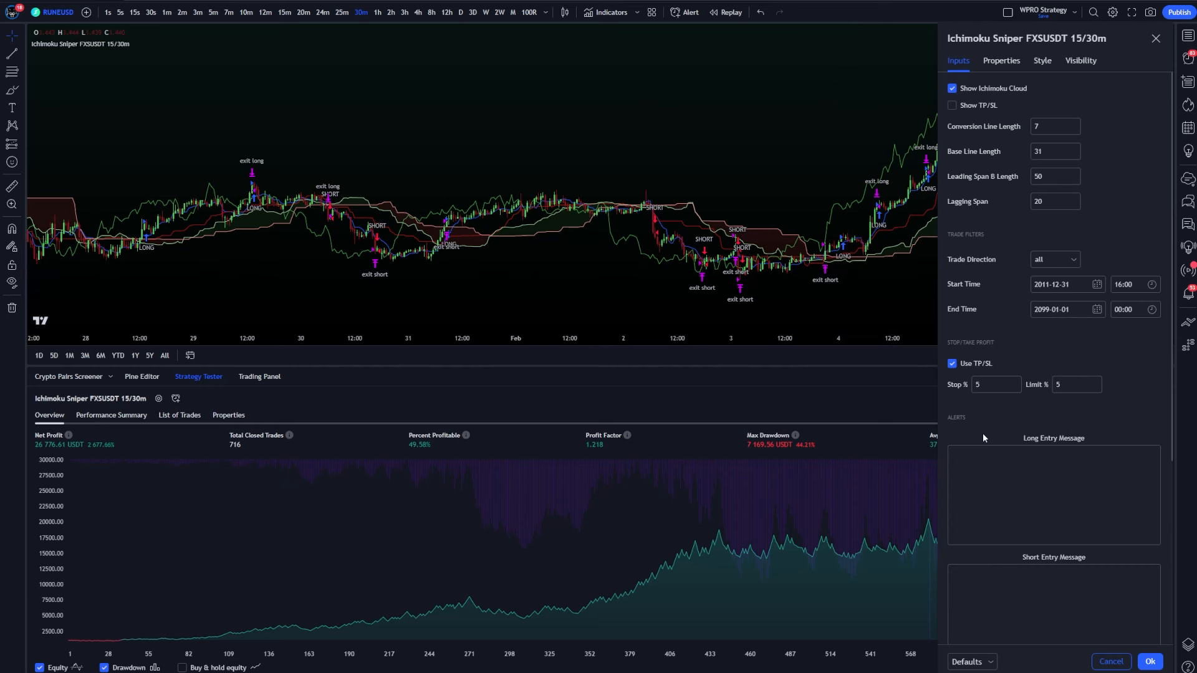
mouse_move(1051, 369)
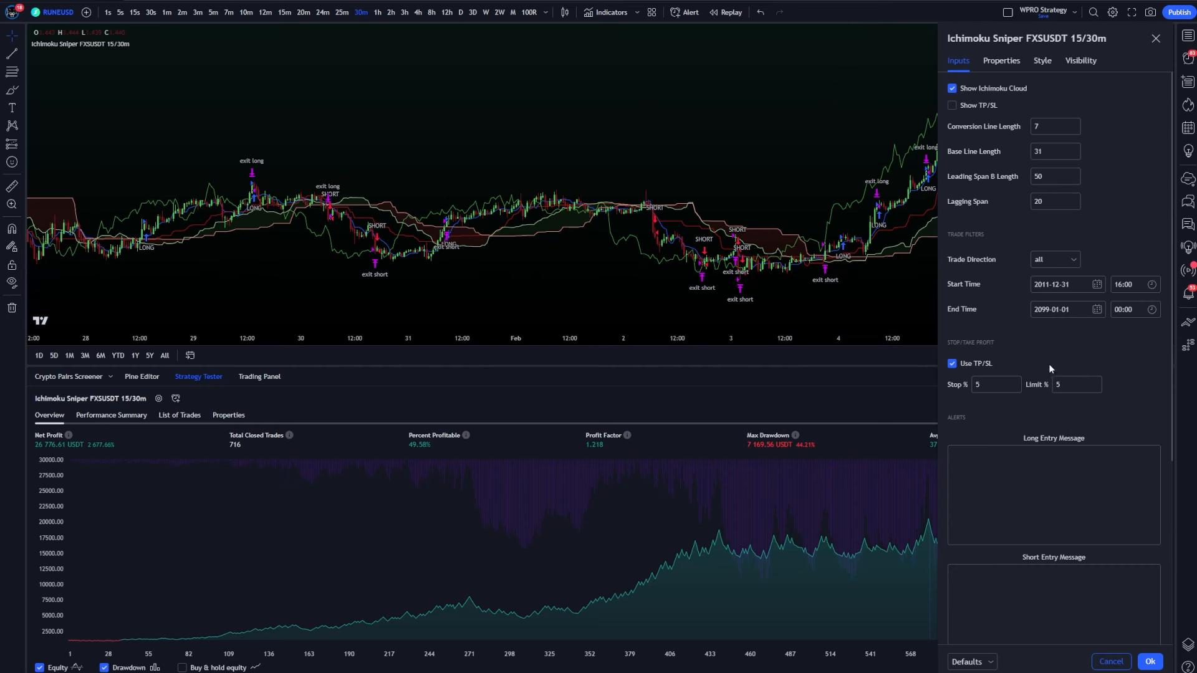
- Set Stop % to 4 and try Limit % values 4, 2.25 and 2.75, watching the backtest figures
click(991, 385)
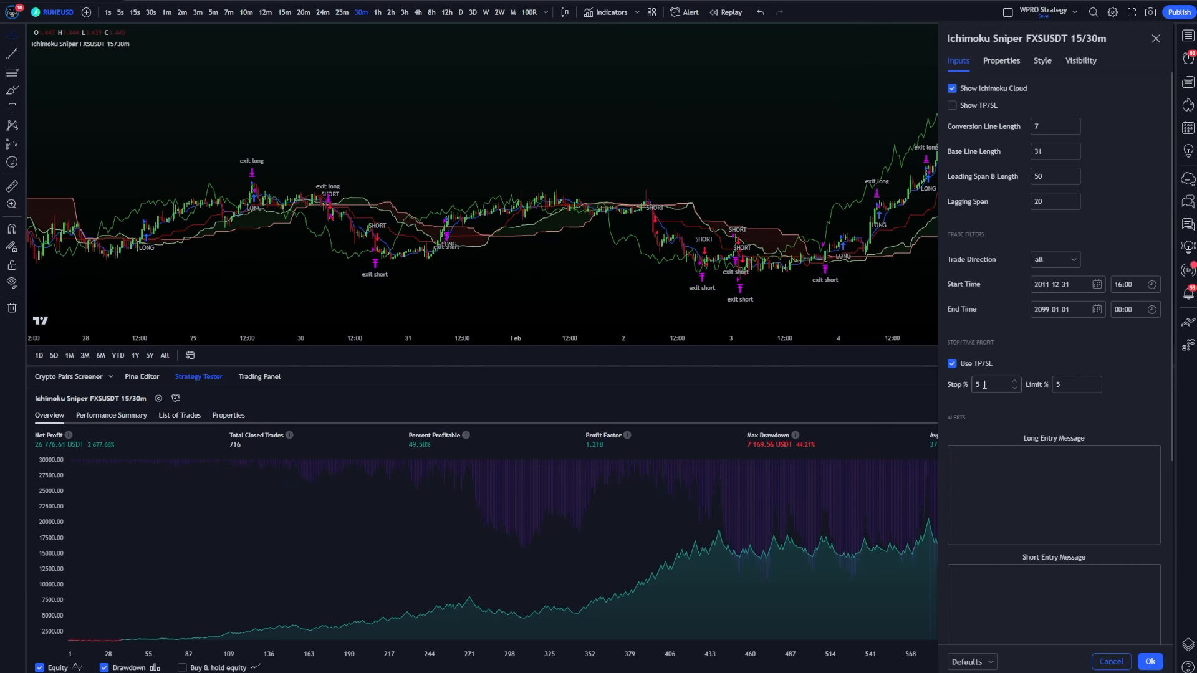
mouse_move(784, 202)
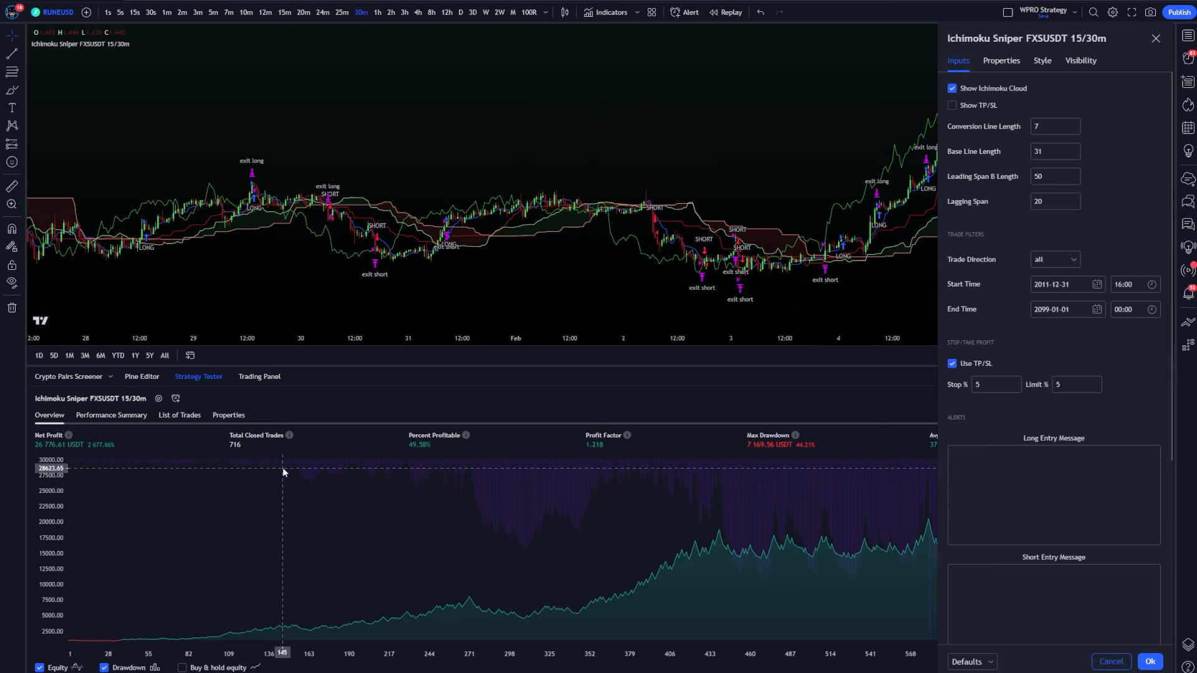
mouse_move(117, 448)
text(4)
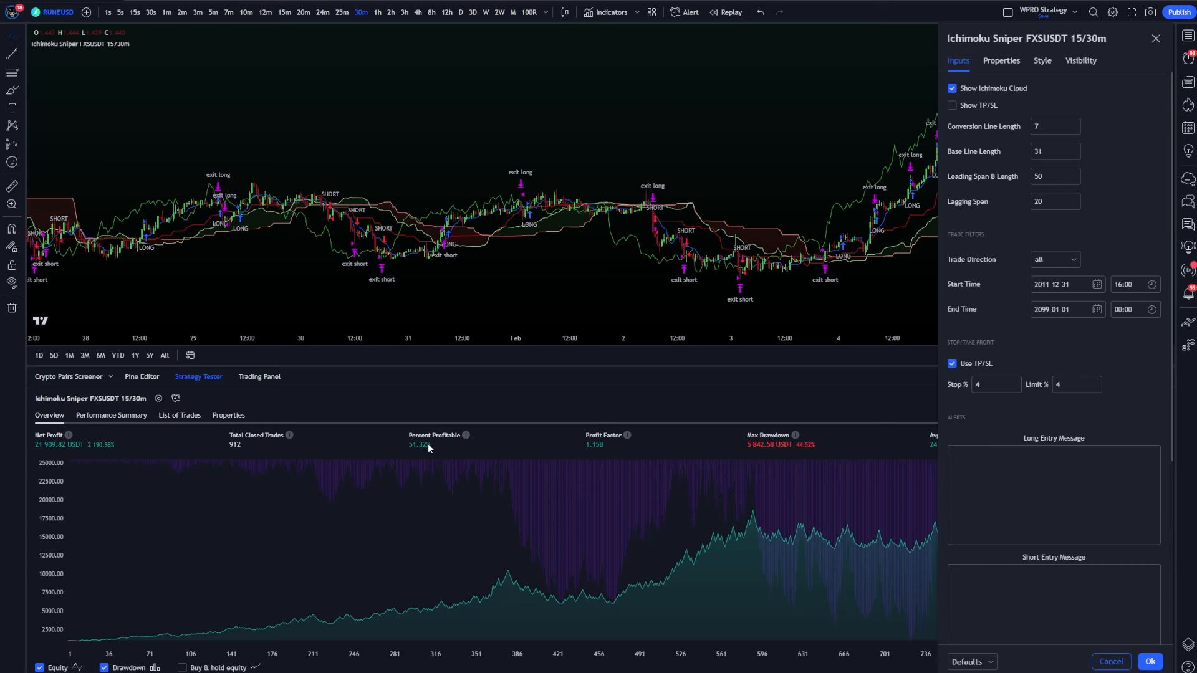
mouse_move(391, 437)
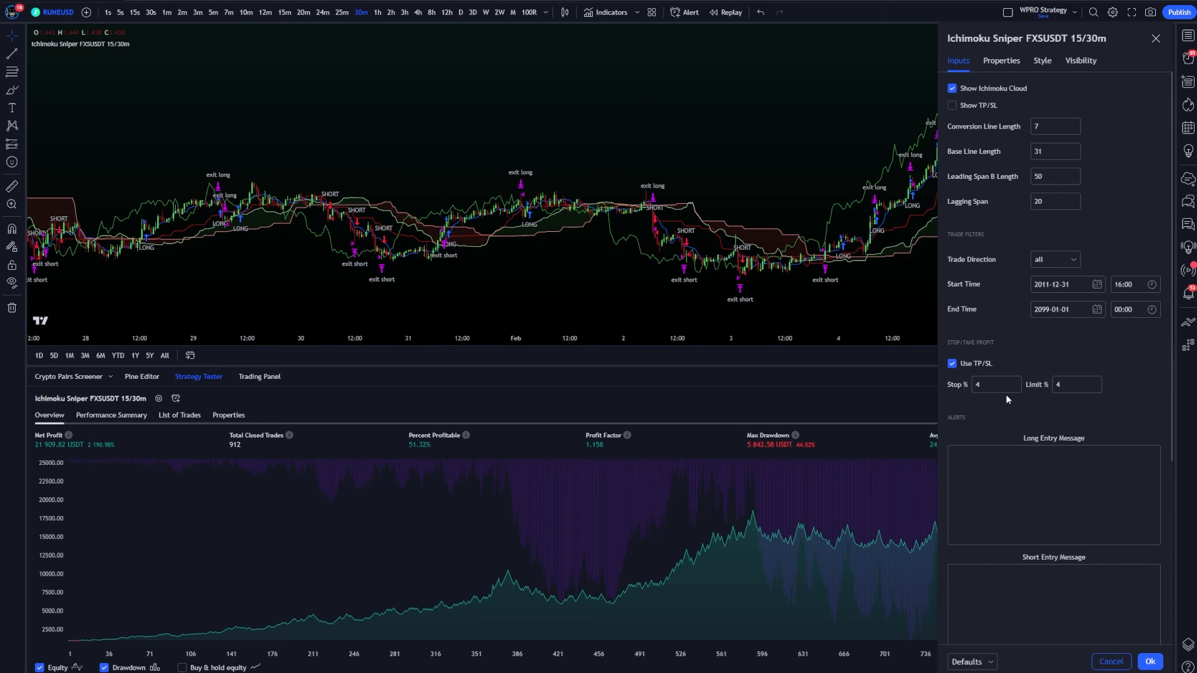
click(1072, 384)
text(2.25)
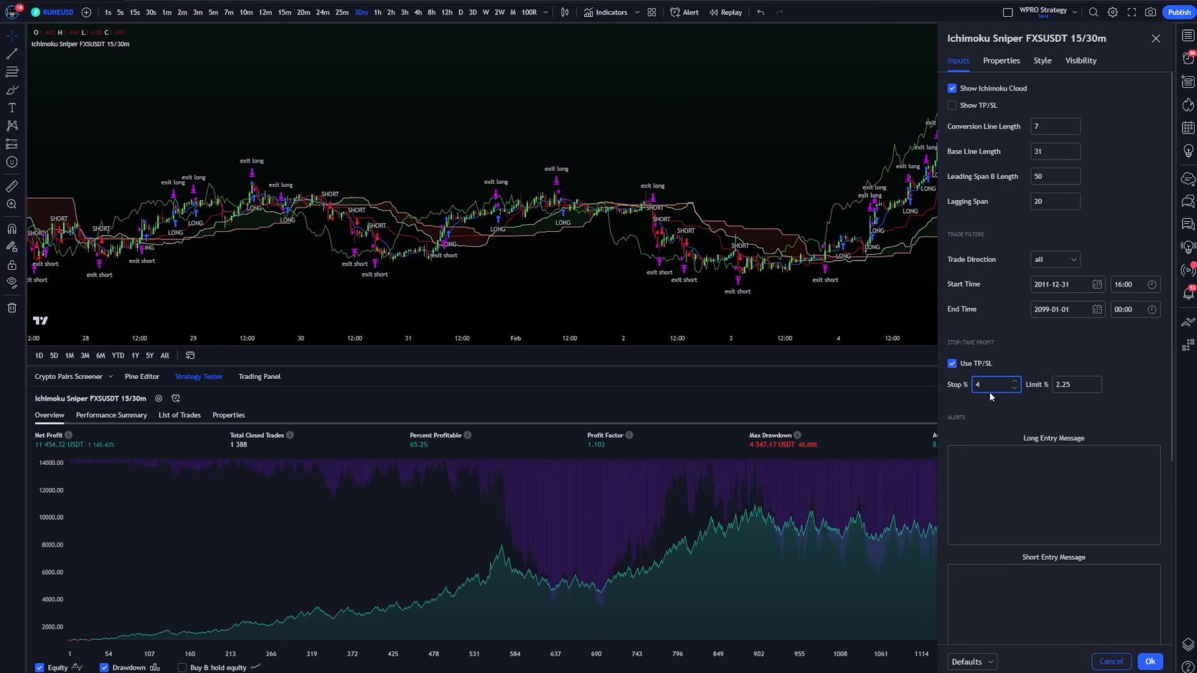
mouse_move(456, 454)
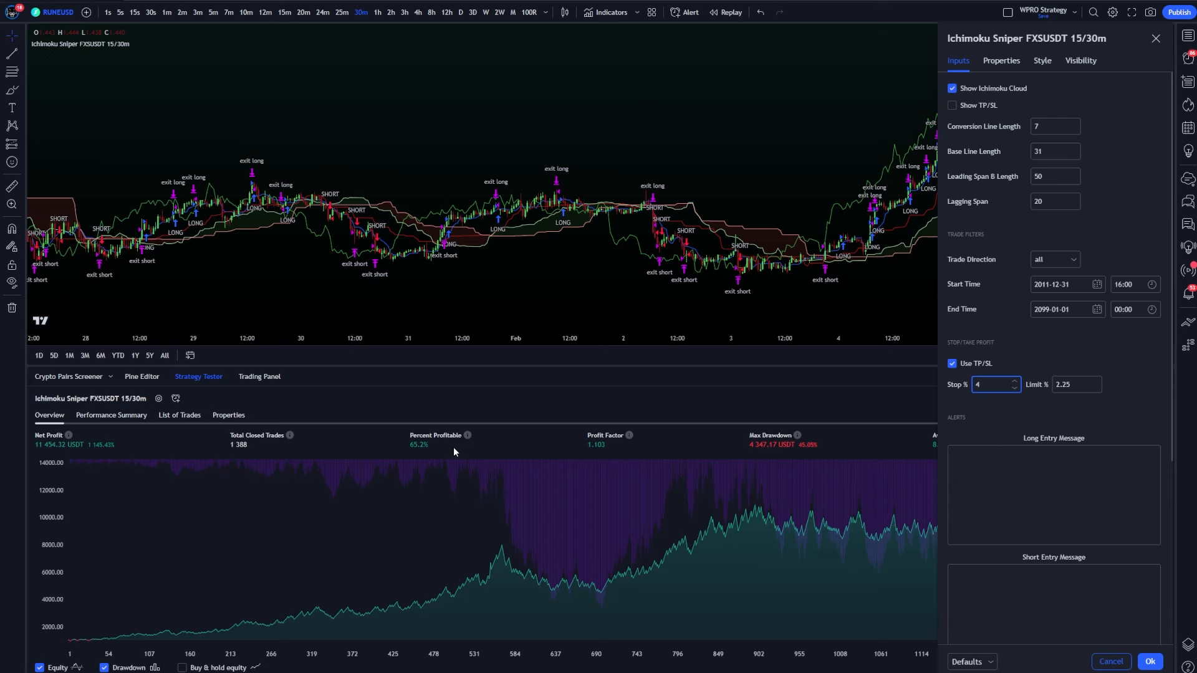
mouse_move(756, 447)
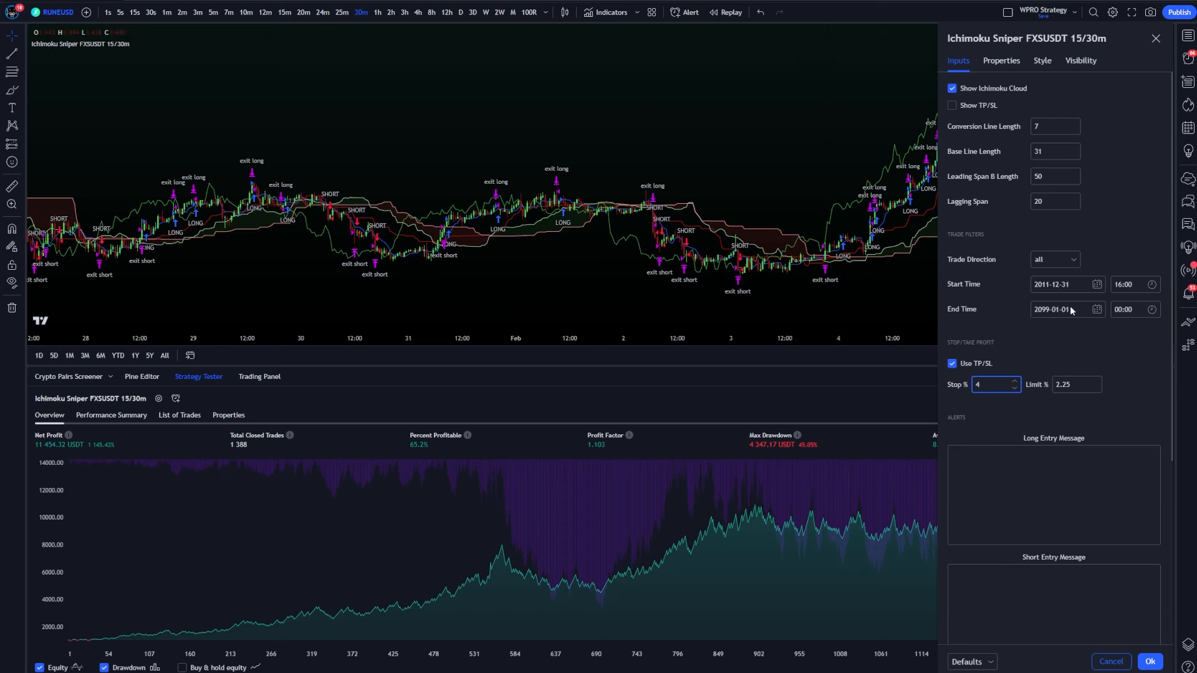
mouse_move(781, 304)
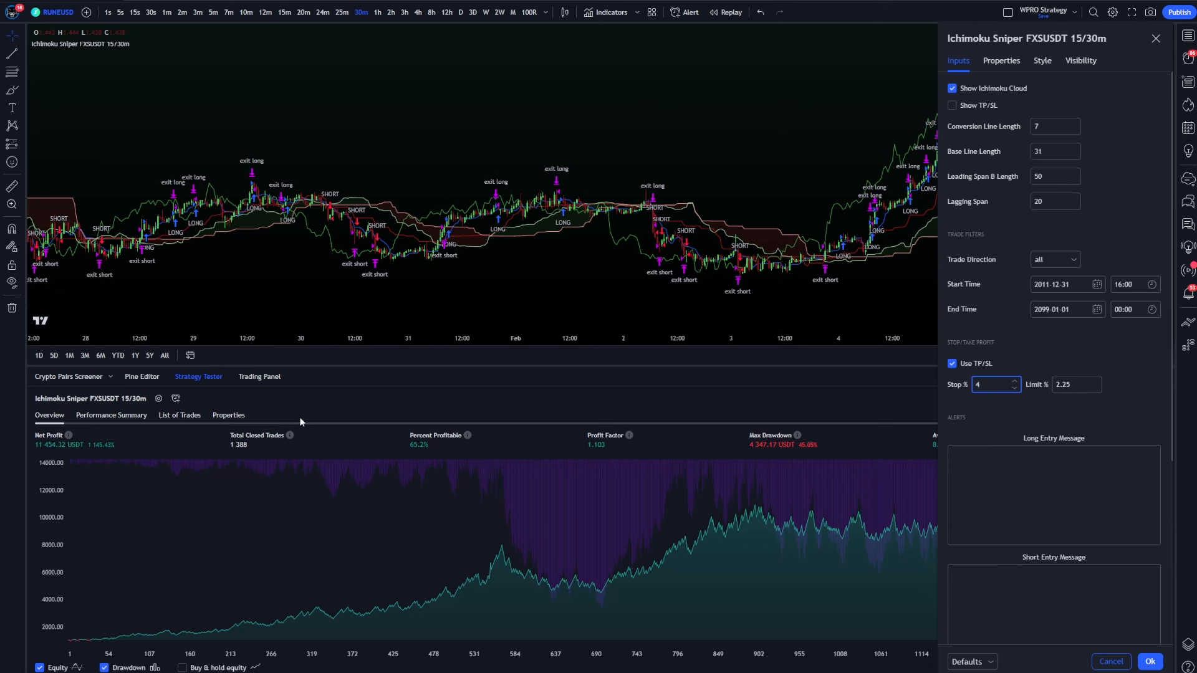
mouse_move(431, 437)
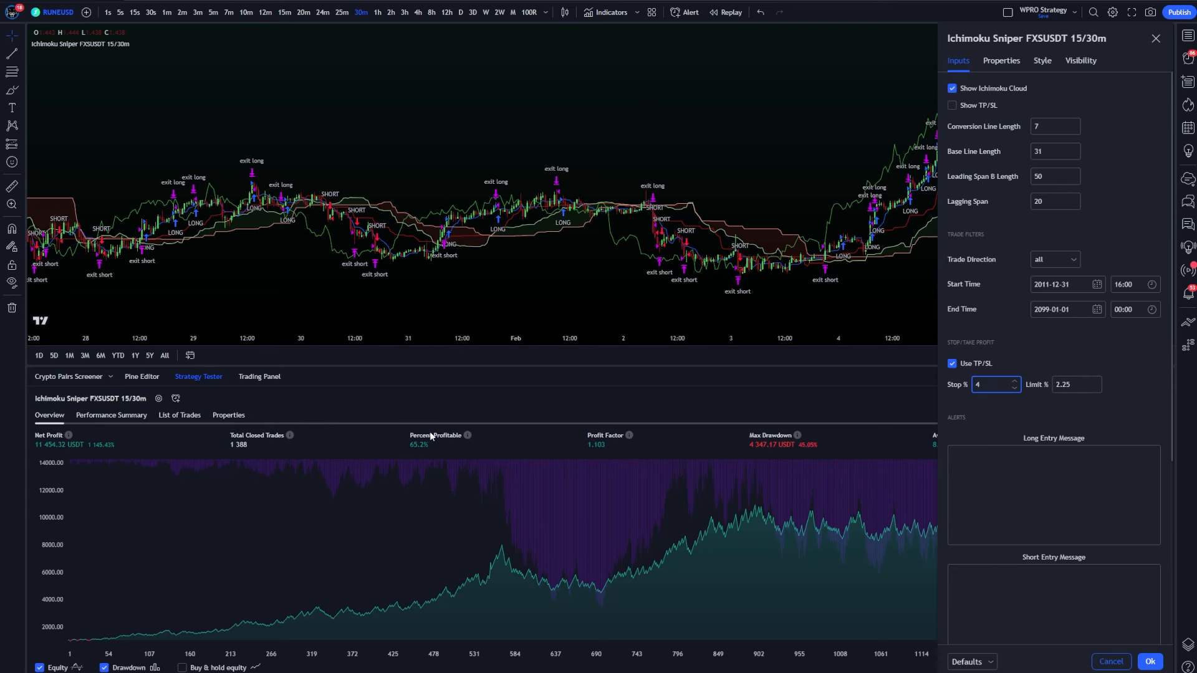
mouse_move(454, 438)
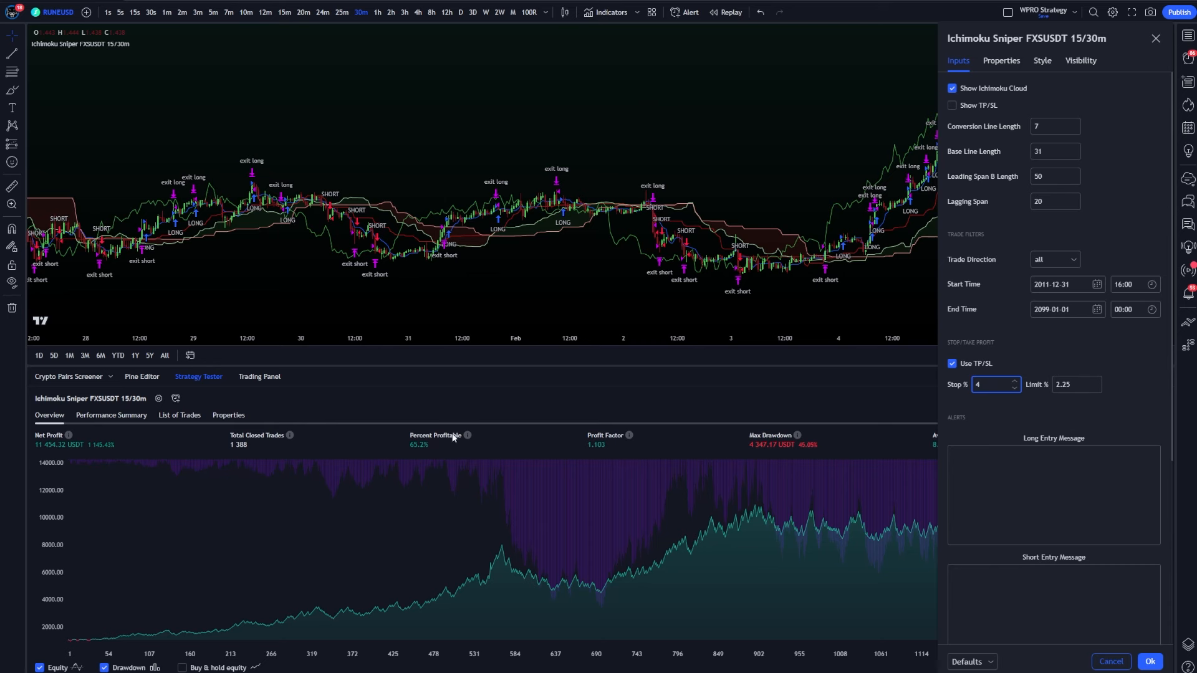
mouse_move(451, 444)
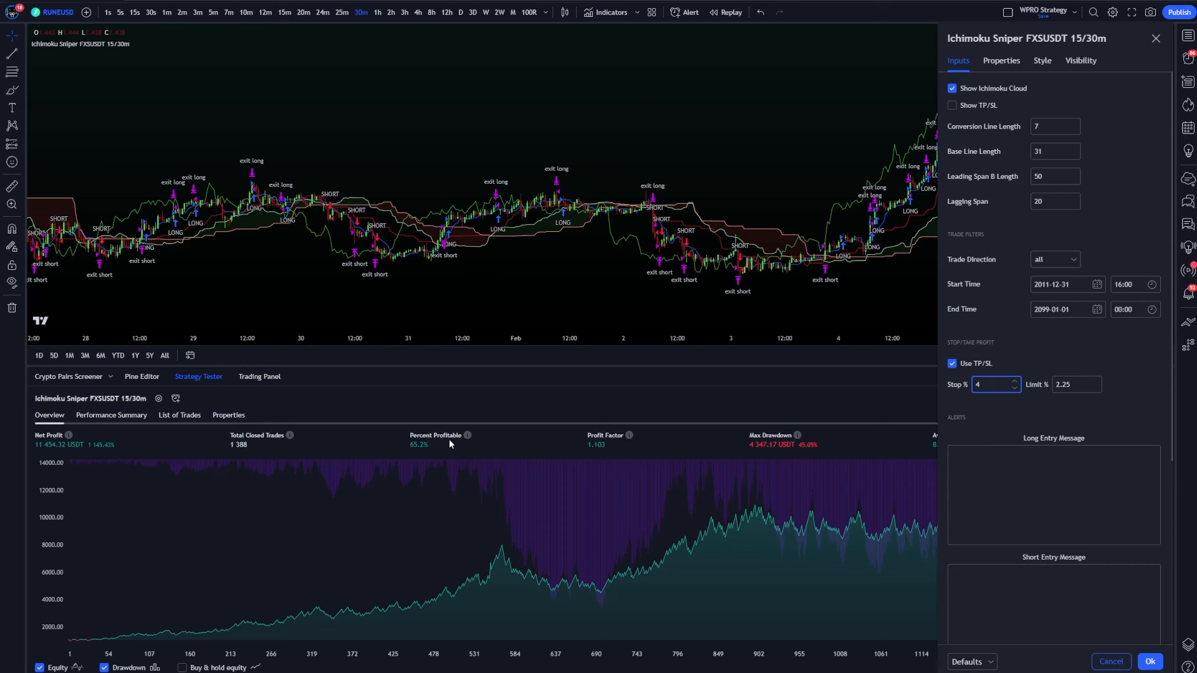
mouse_move(775, 416)
text(2.75)
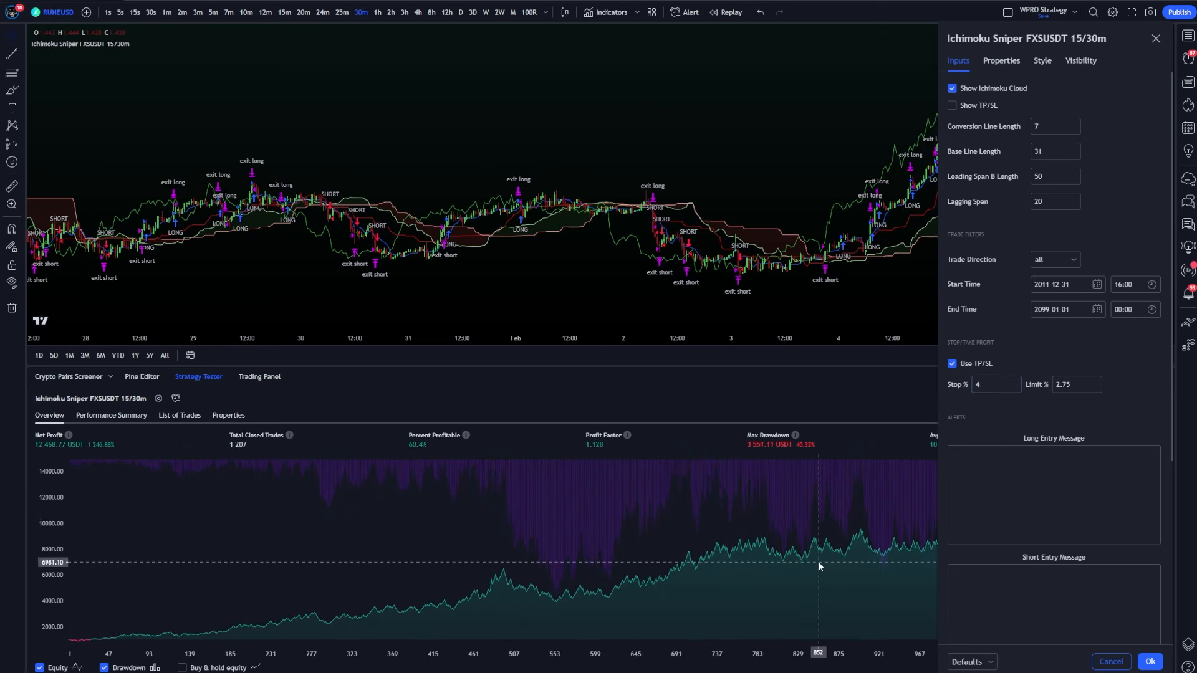
mouse_move(423, 491)
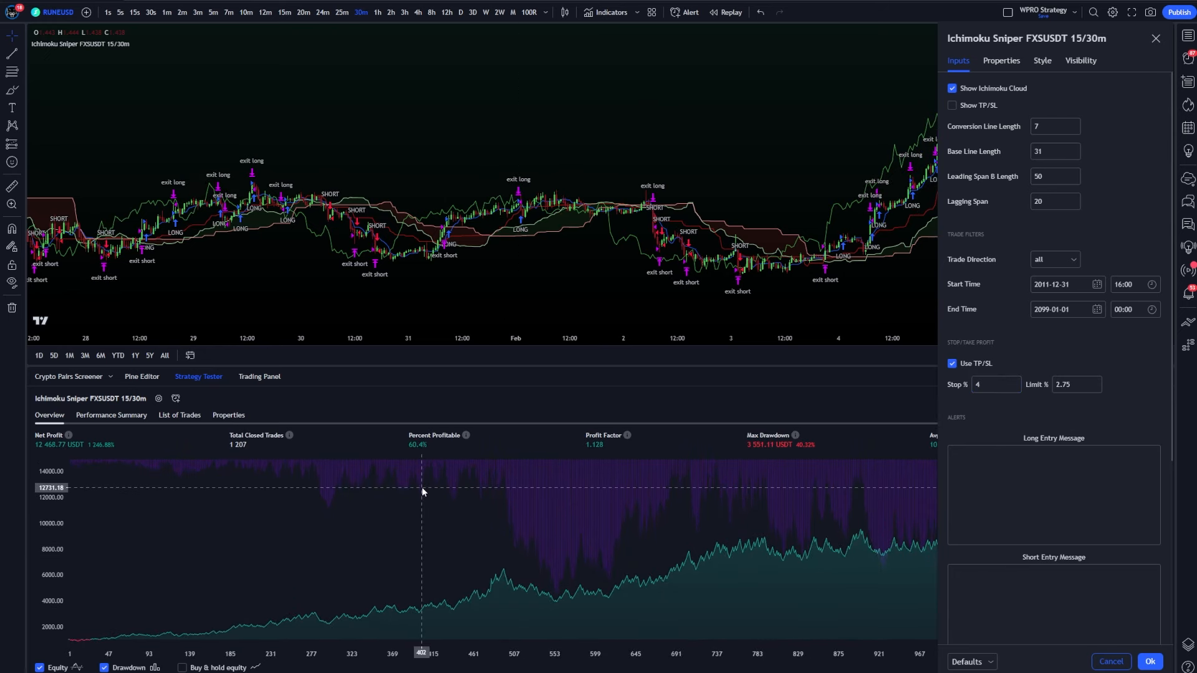
mouse_move(427, 493)
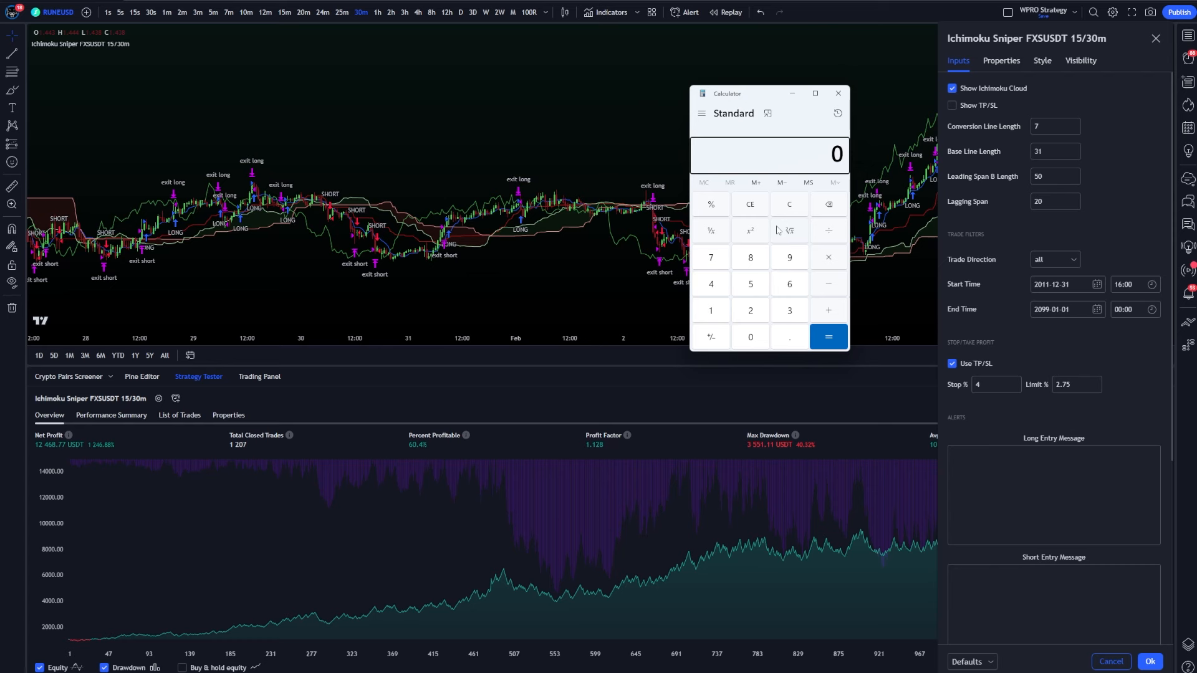
mouse_move(910, 292)
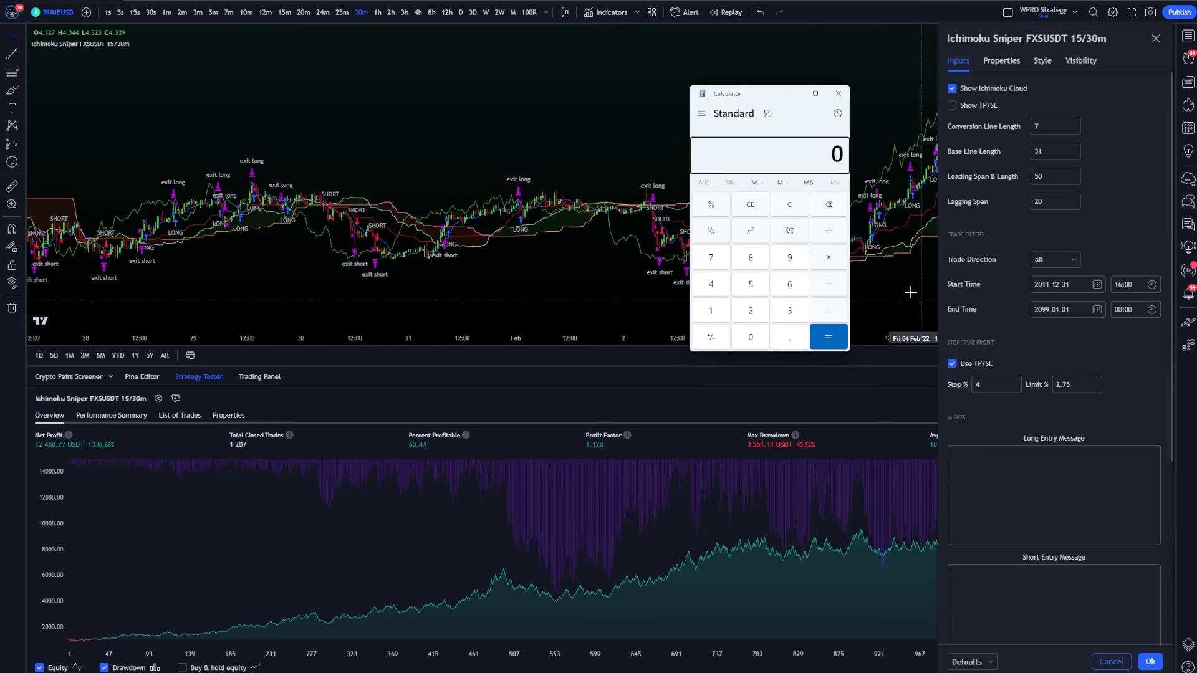
- In Windows Calculator, work out 4 × 4 = 16
click(992, 384)
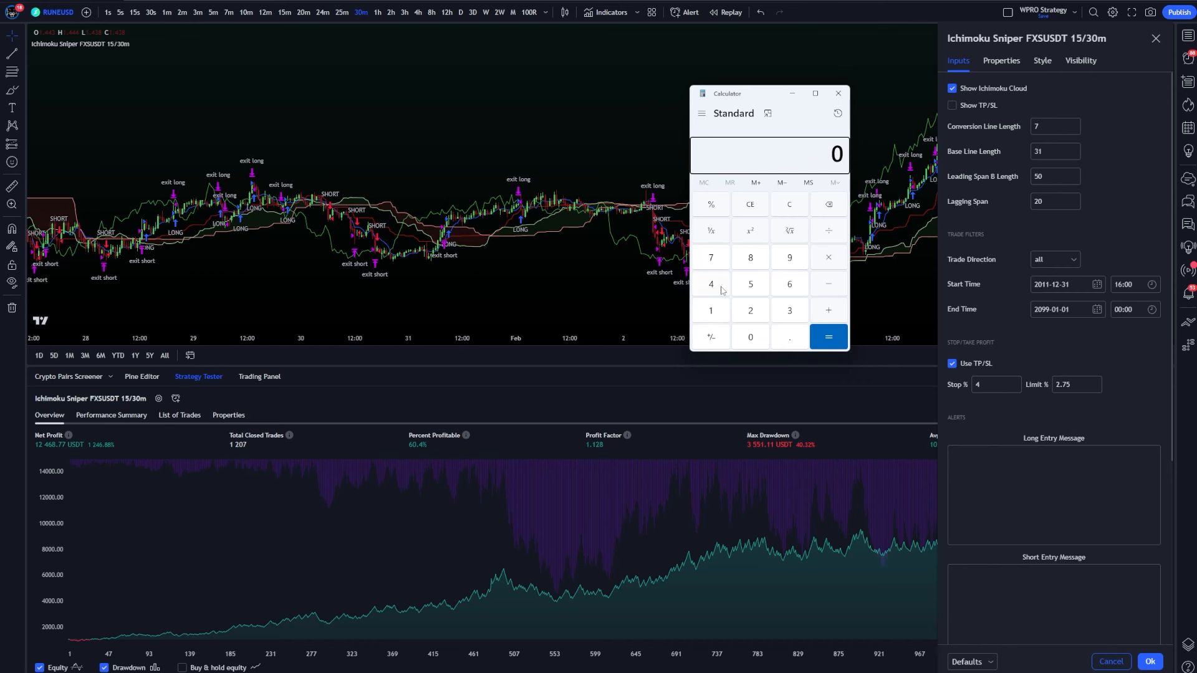
click(710, 284)
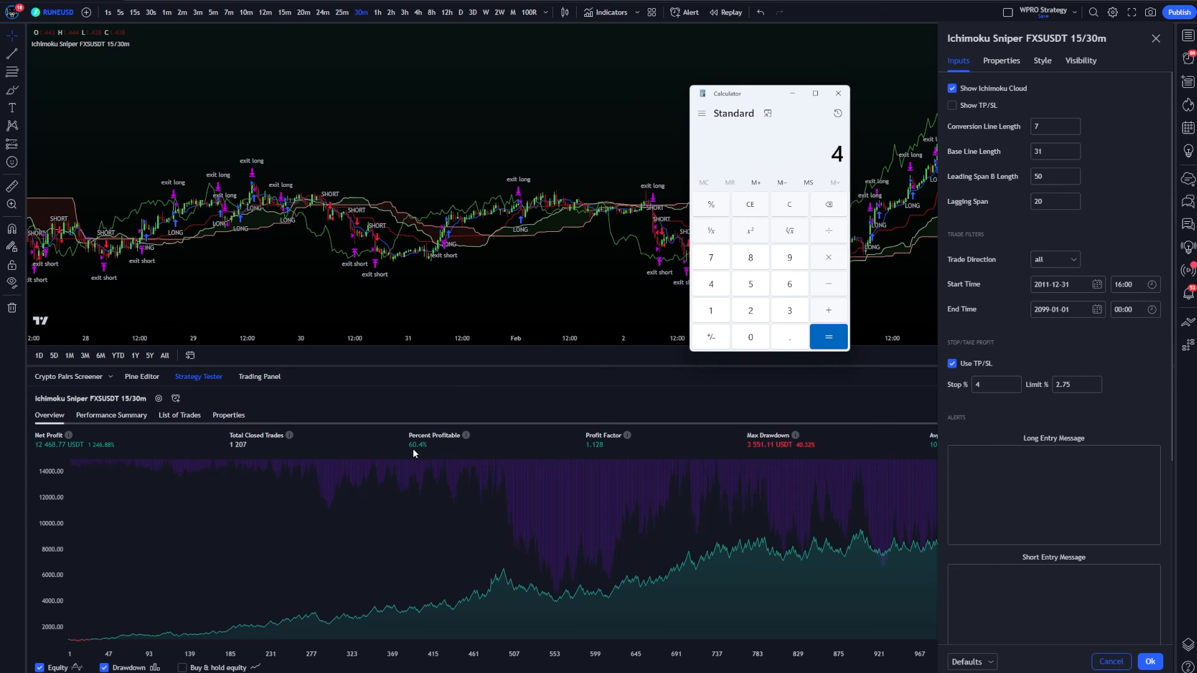
mouse_move(664, 404)
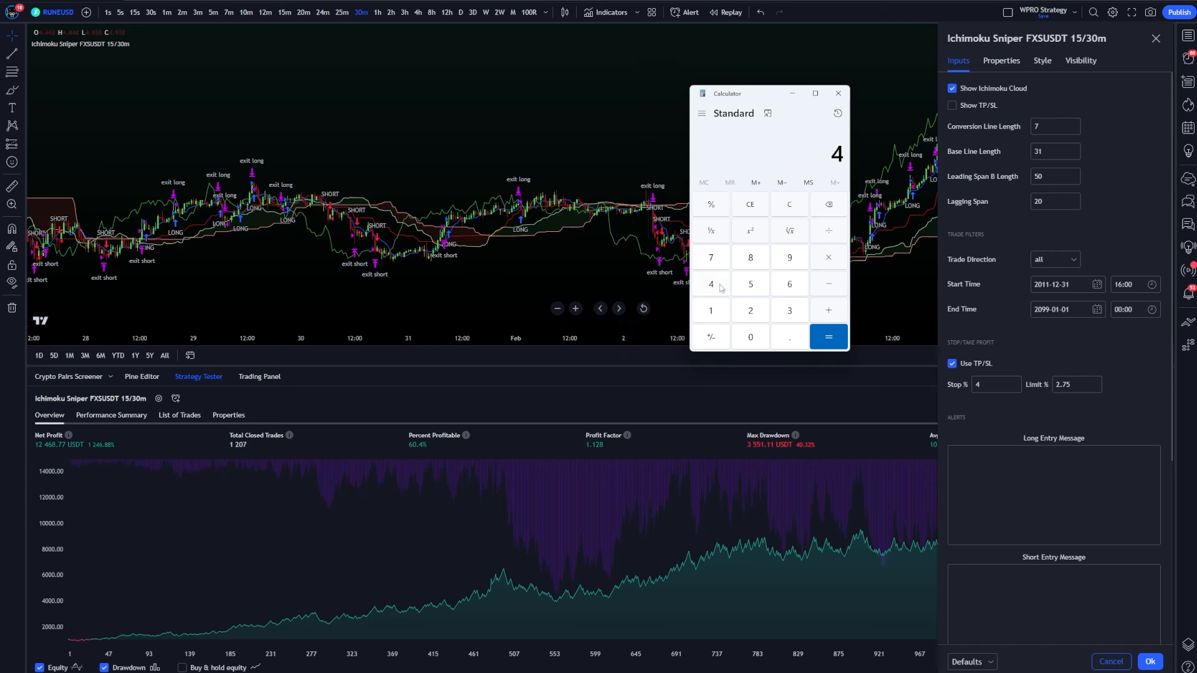
click(828, 337)
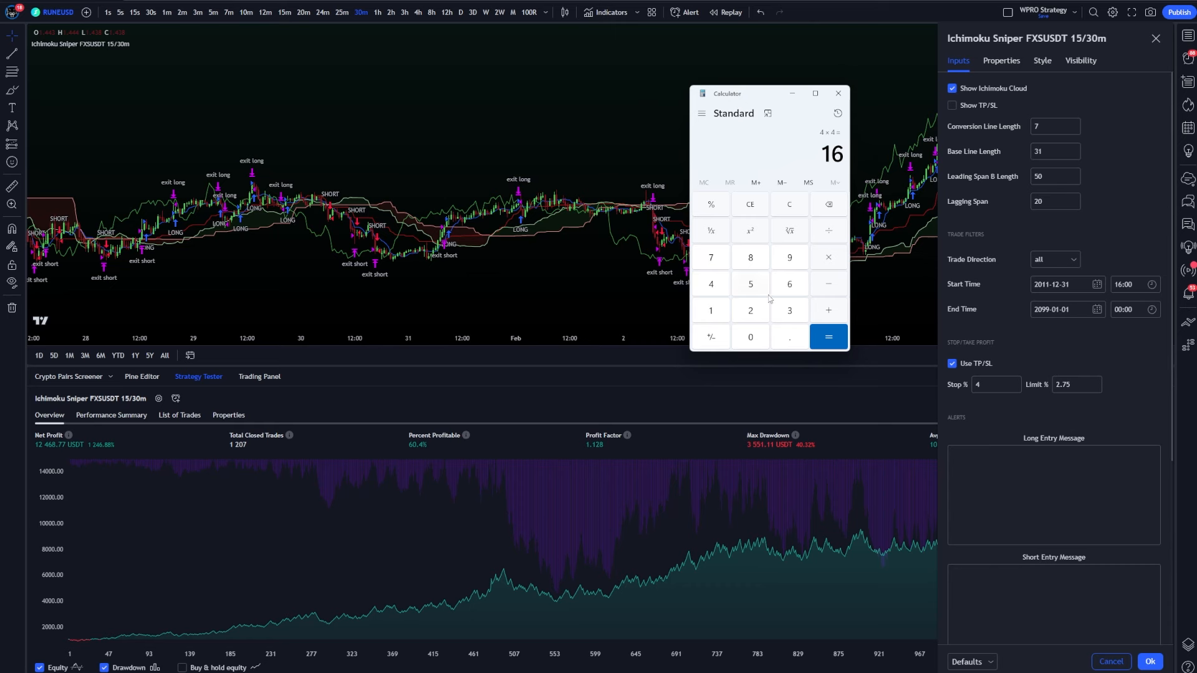
mouse_move(751, 295)
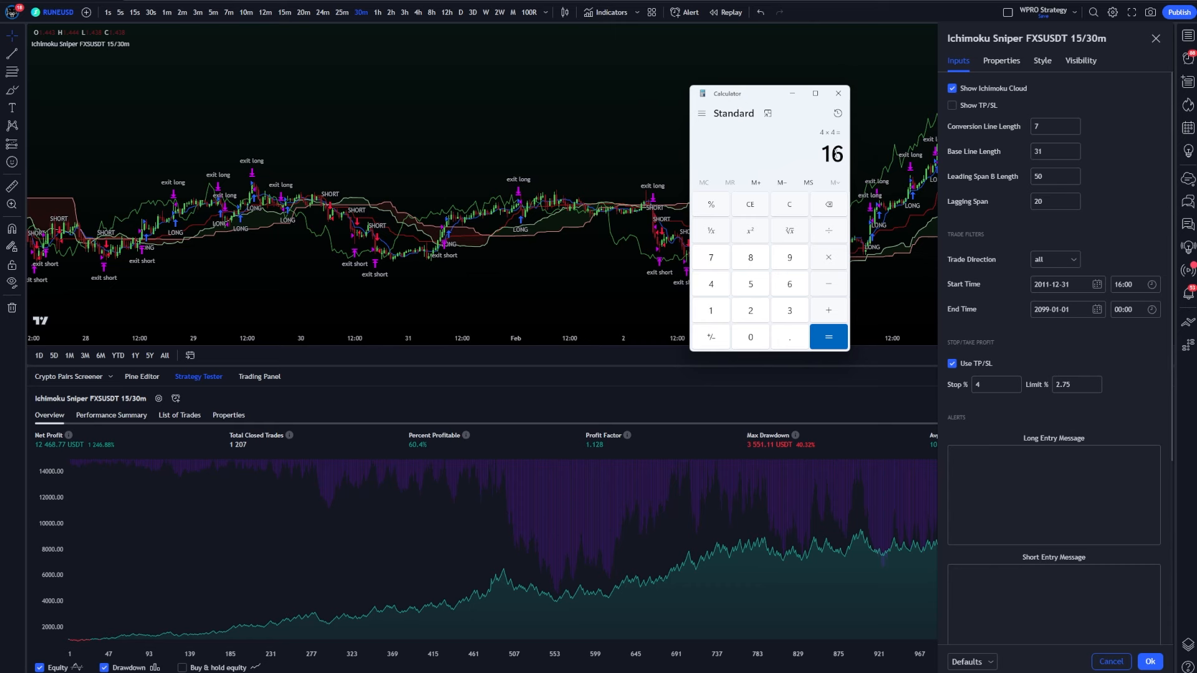
- Clear the calculator and compute 2.75 × 6 = 16.5 for the limit percentage
click(1072, 384)
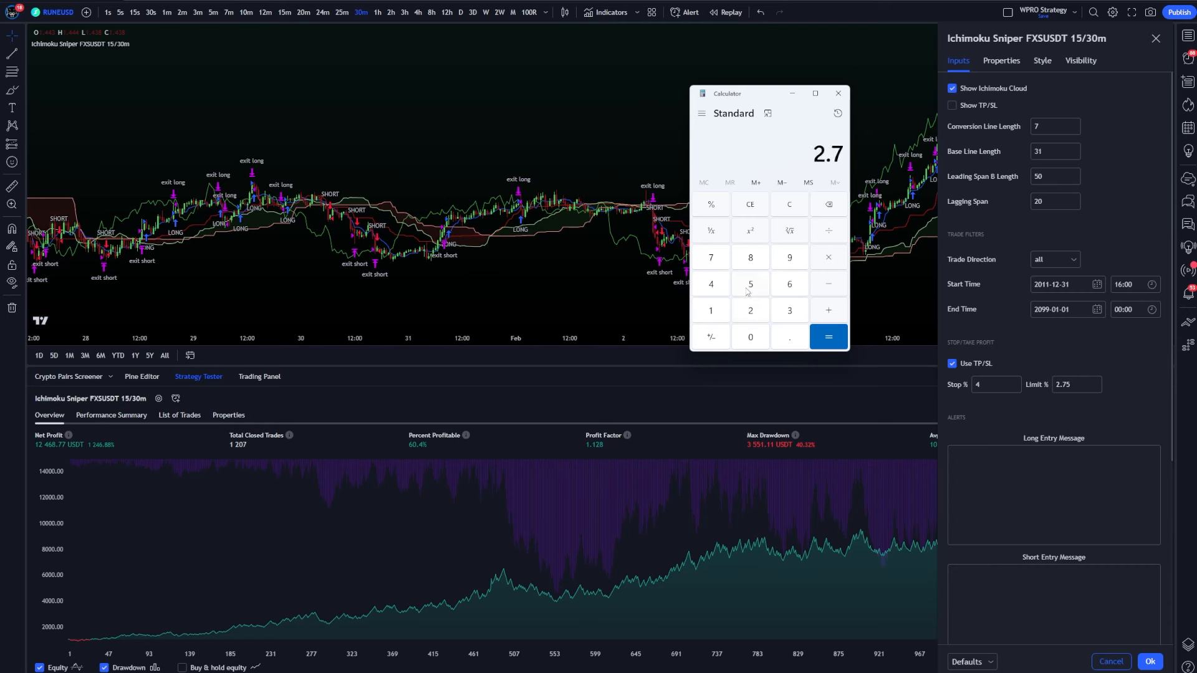
click(828, 336)
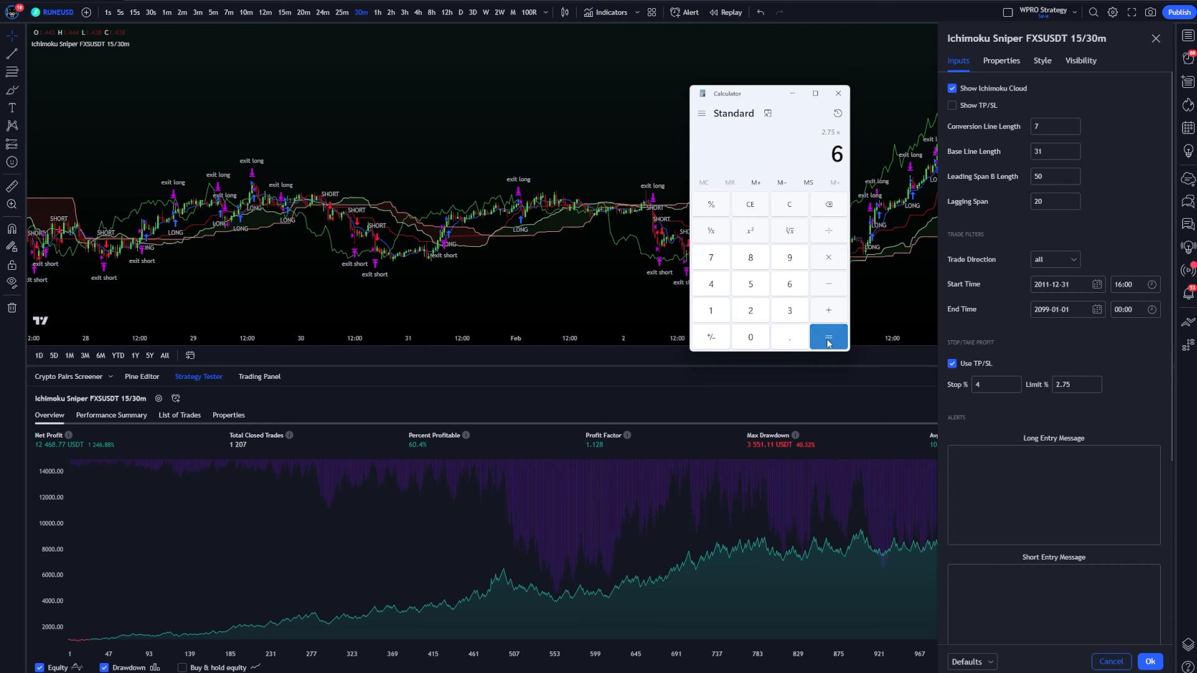
click(828, 336)
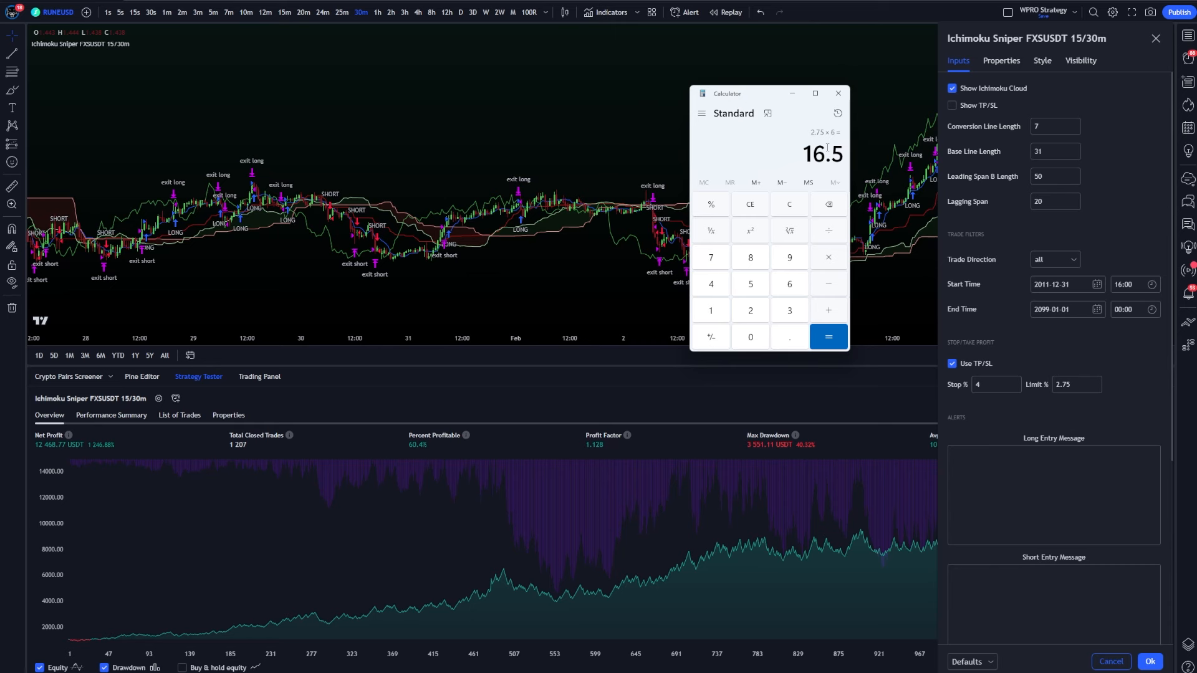
mouse_move(375, 210)
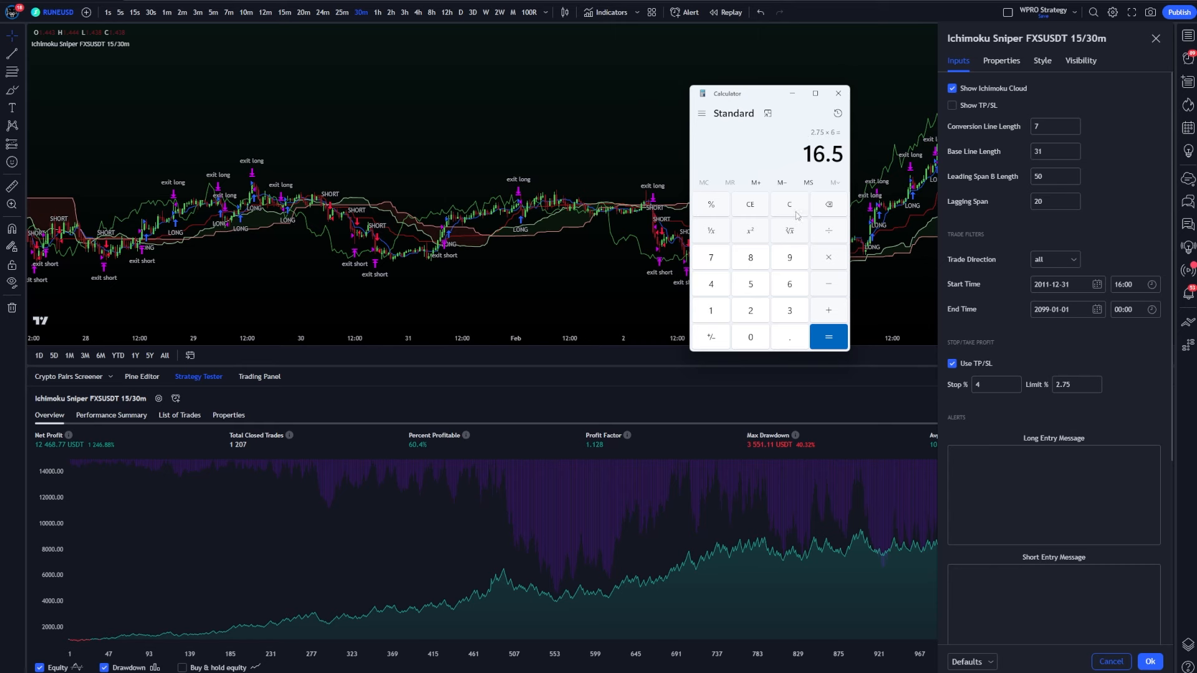
- Return to the strategy inputs and confirm stop 4% and limit 2.75%
click(991, 384)
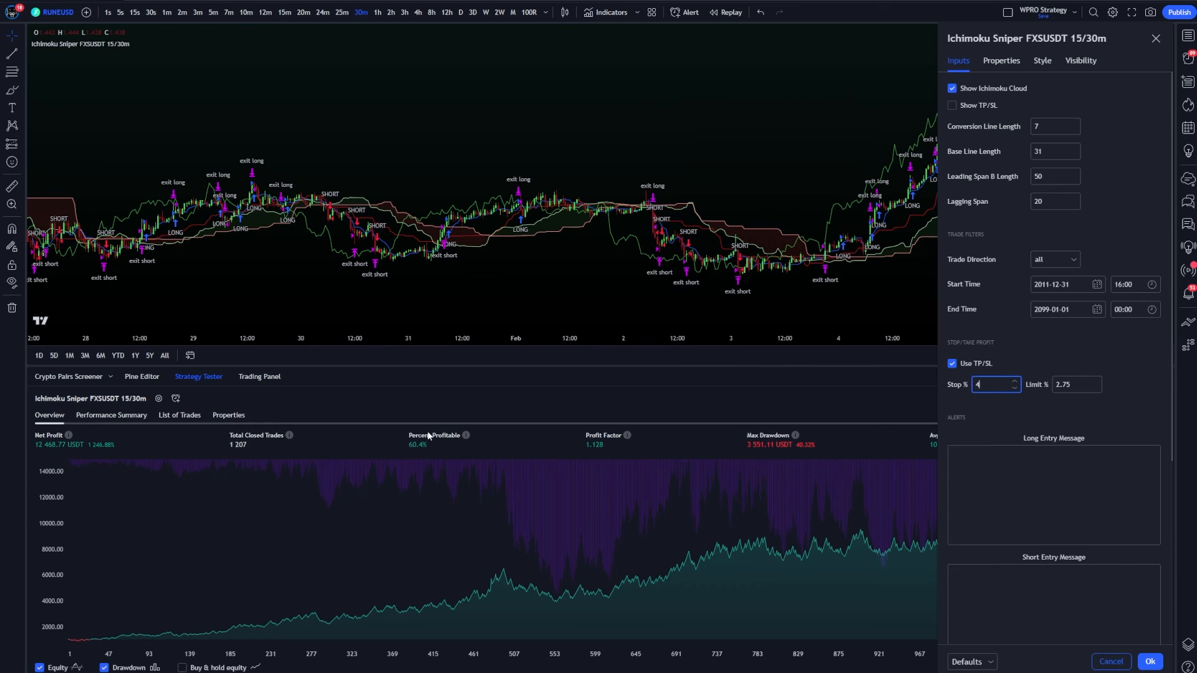
mouse_move(413, 453)
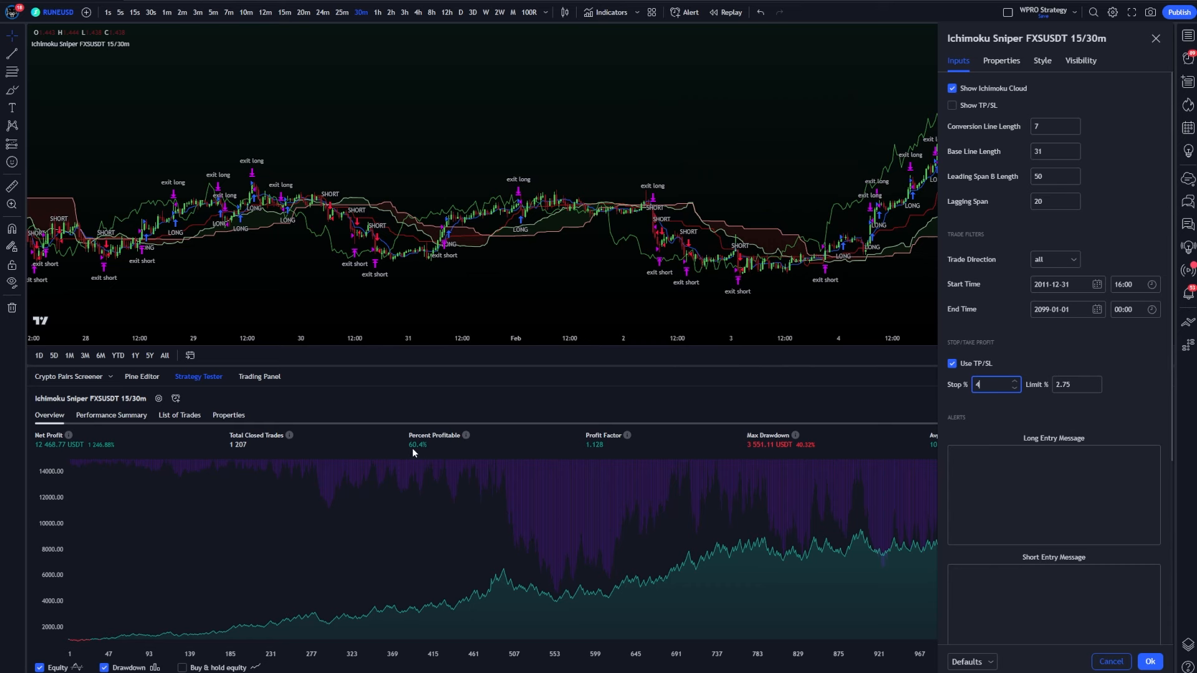
mouse_move(418, 454)
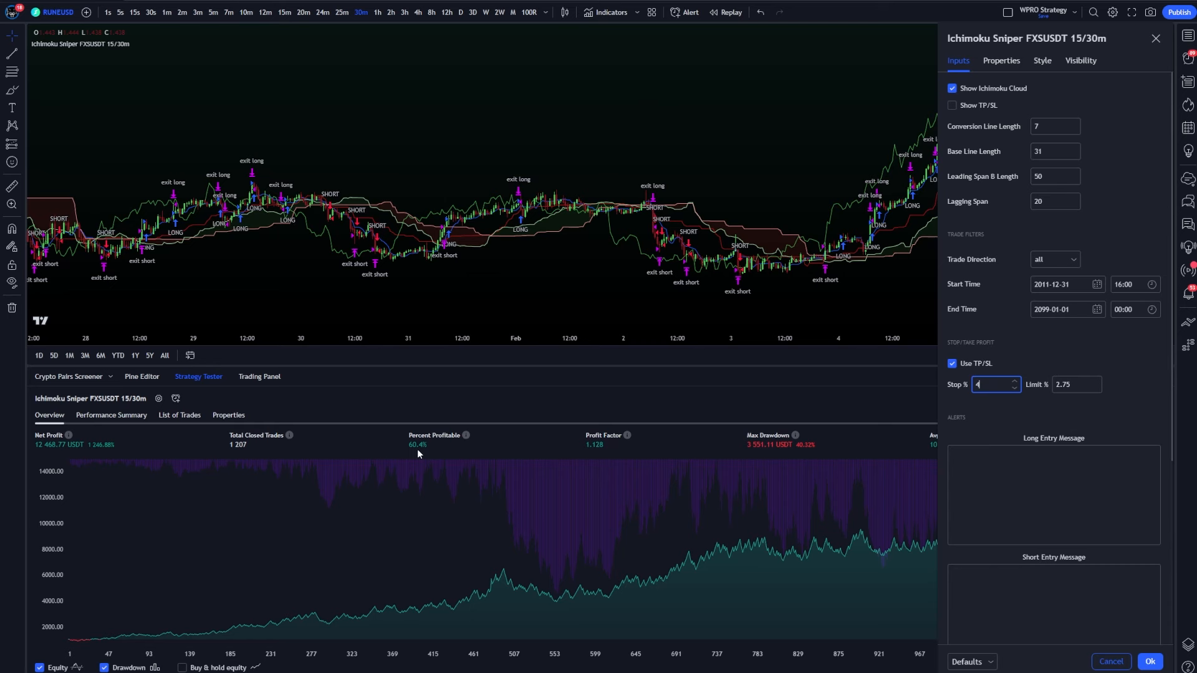
mouse_move(429, 454)
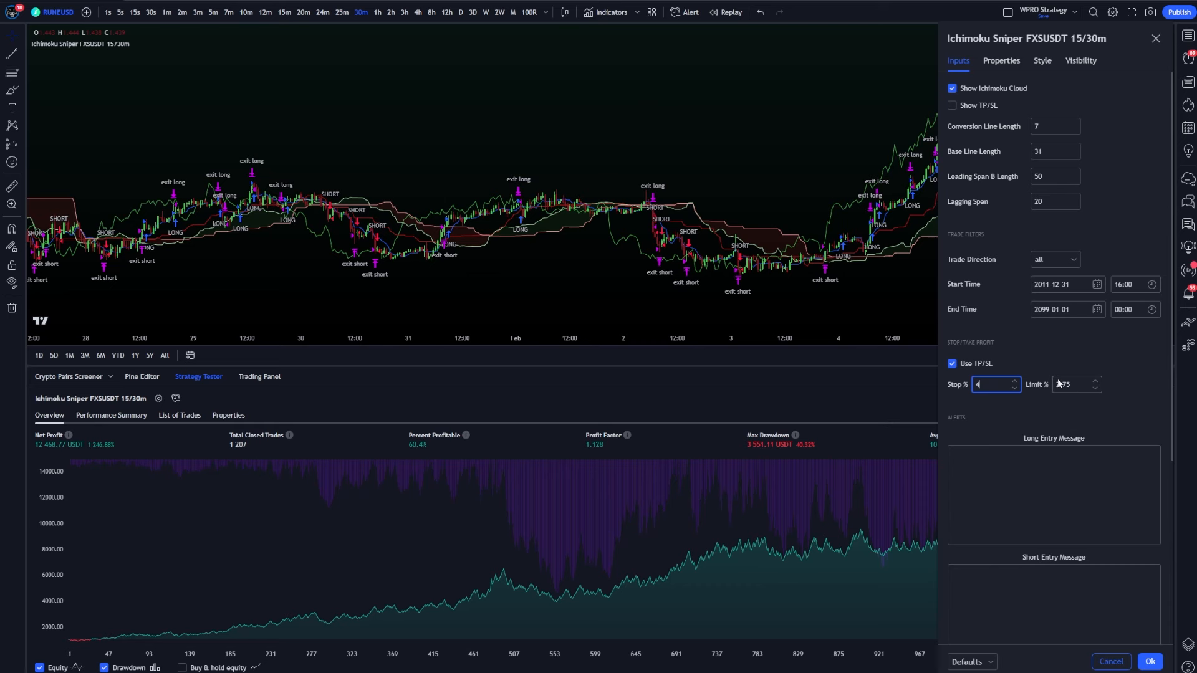
click(1073, 385)
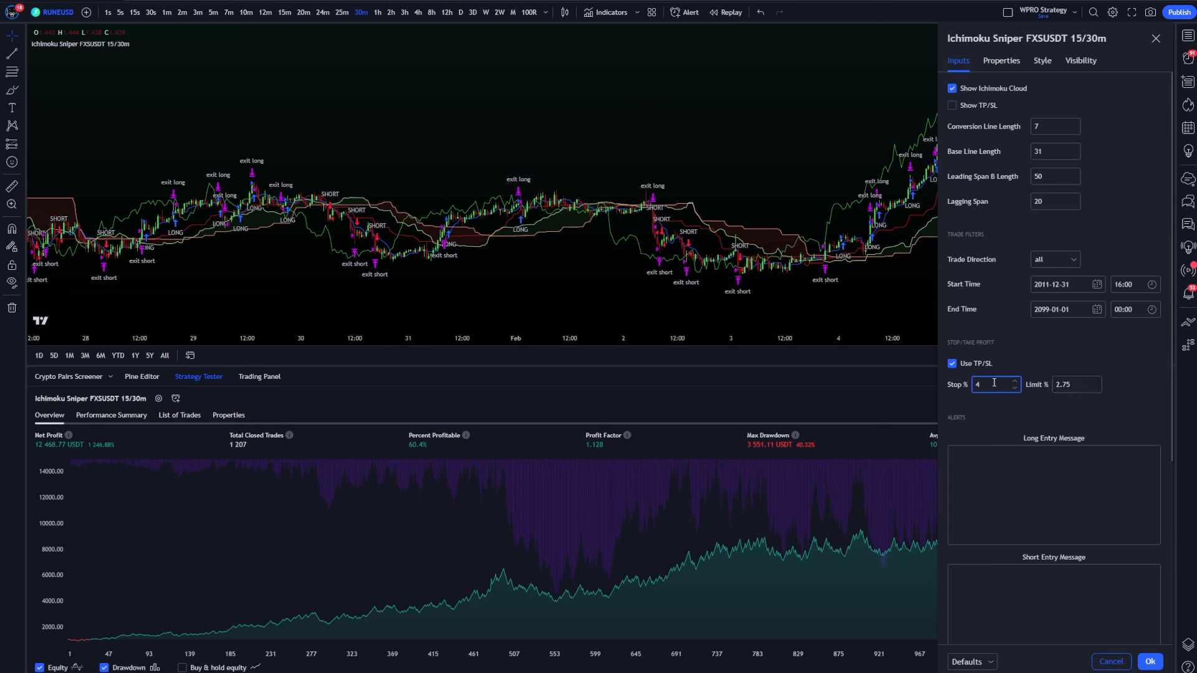
mouse_move(419, 425)
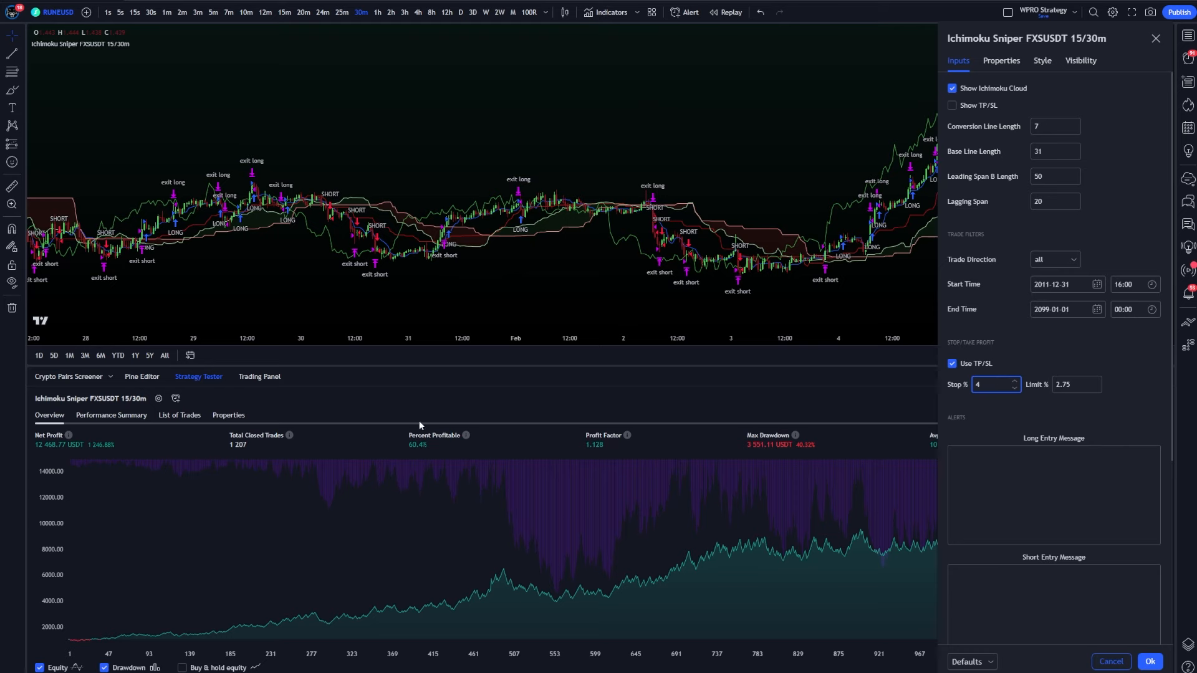
mouse_move(410, 451)
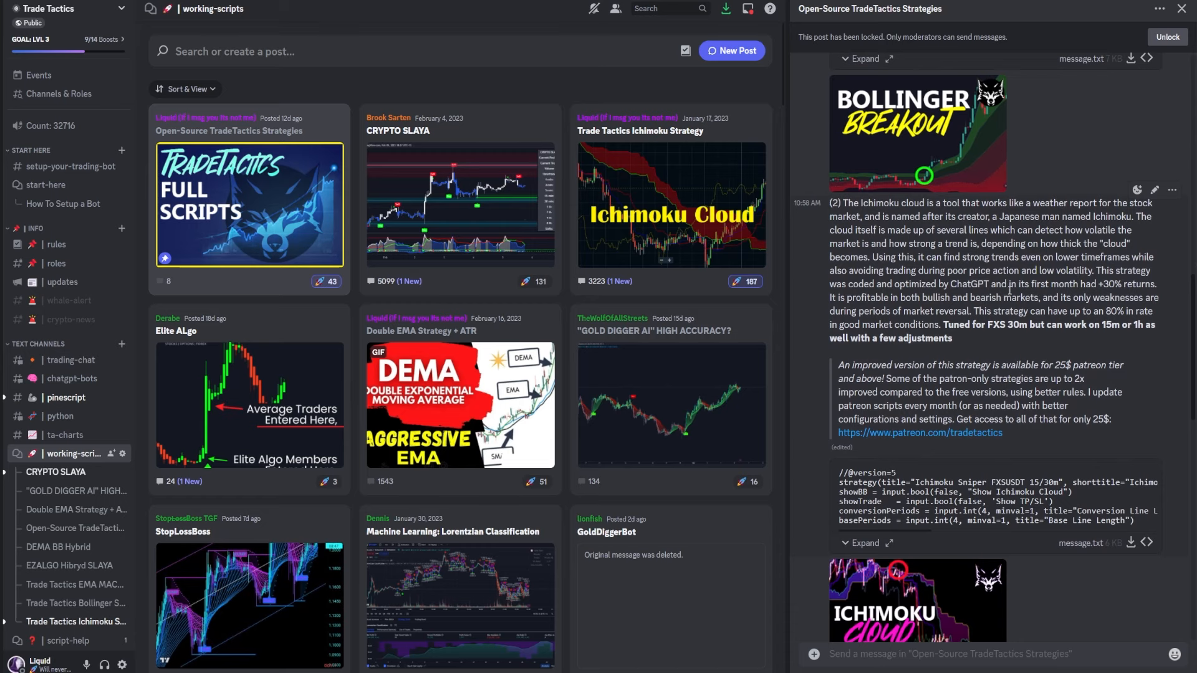
mouse_move(1155, 189)
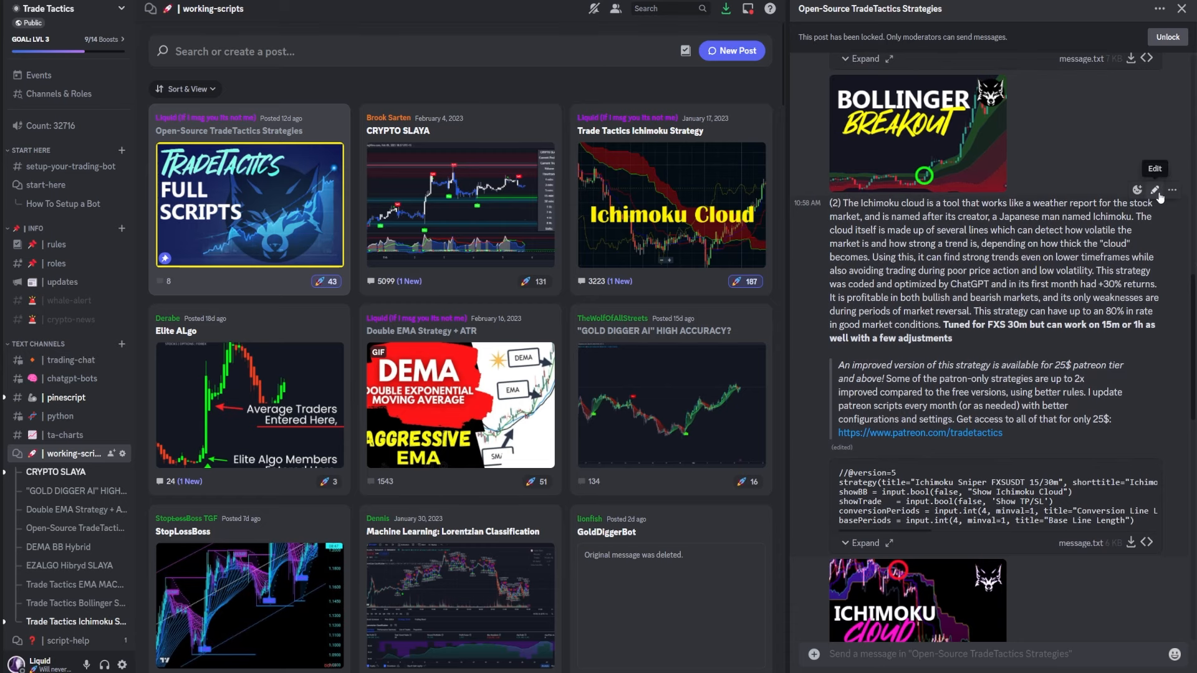
- Edit the Ichimoku post and add the 'FXSUSDT 30m' settings line with APTUSDT and RUNEUSDT
scroll(down, 3)
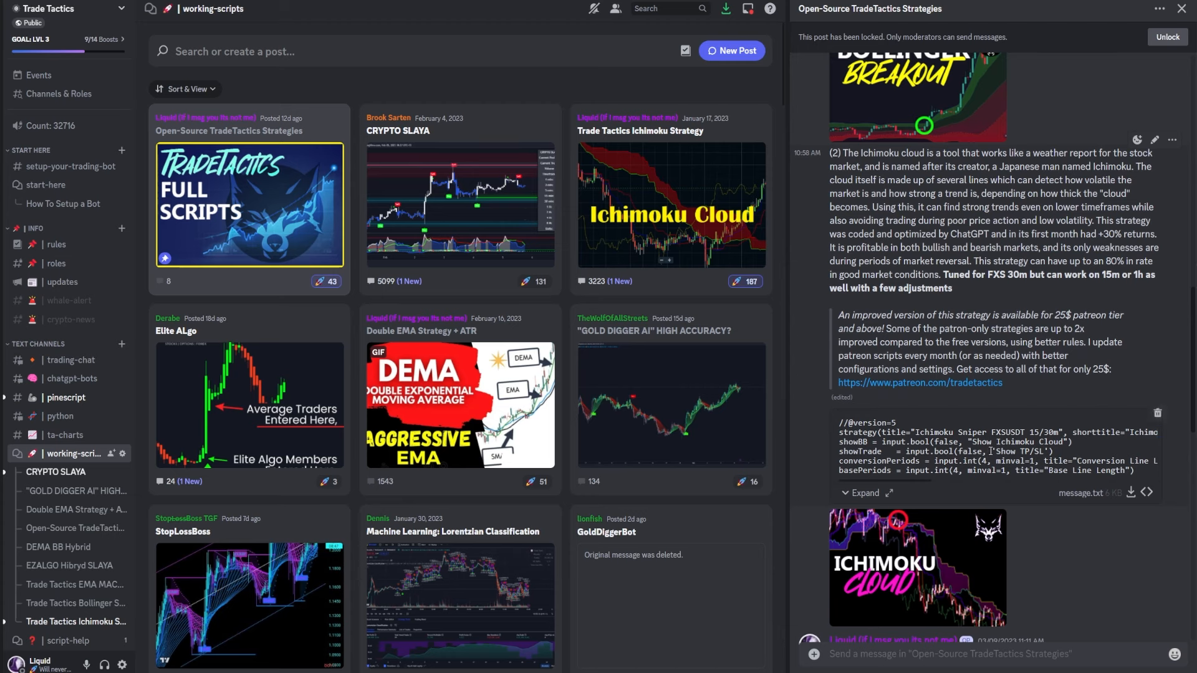
click(1154, 140)
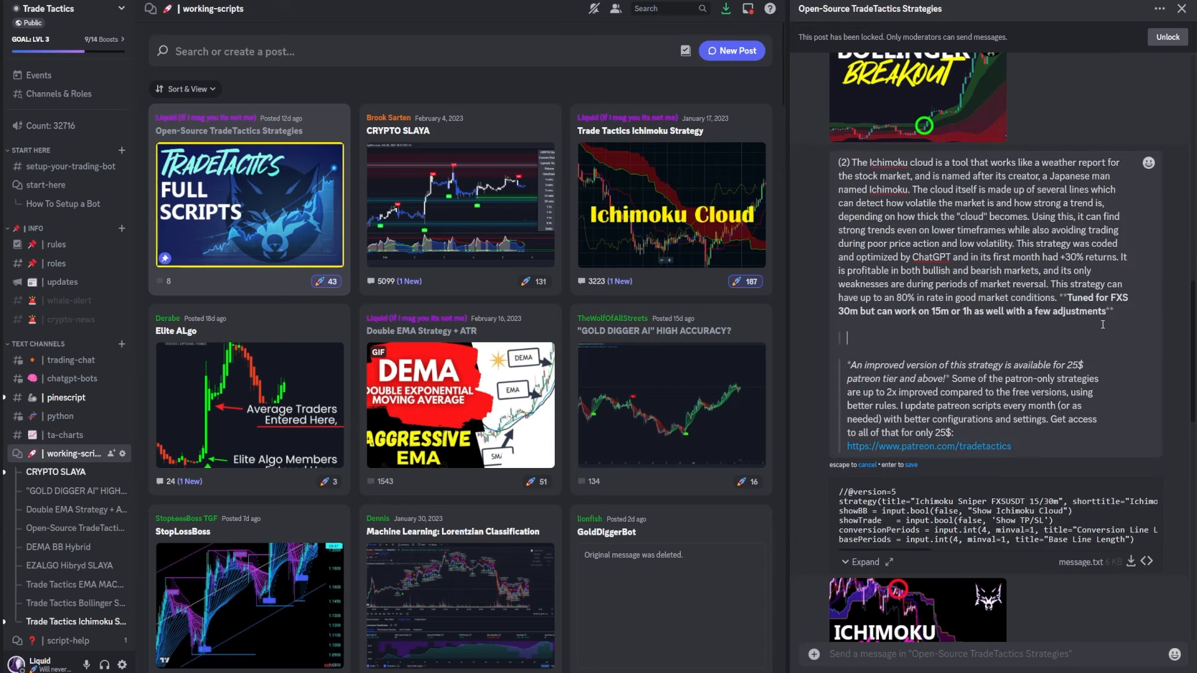
text(FXSUSDT 30m)
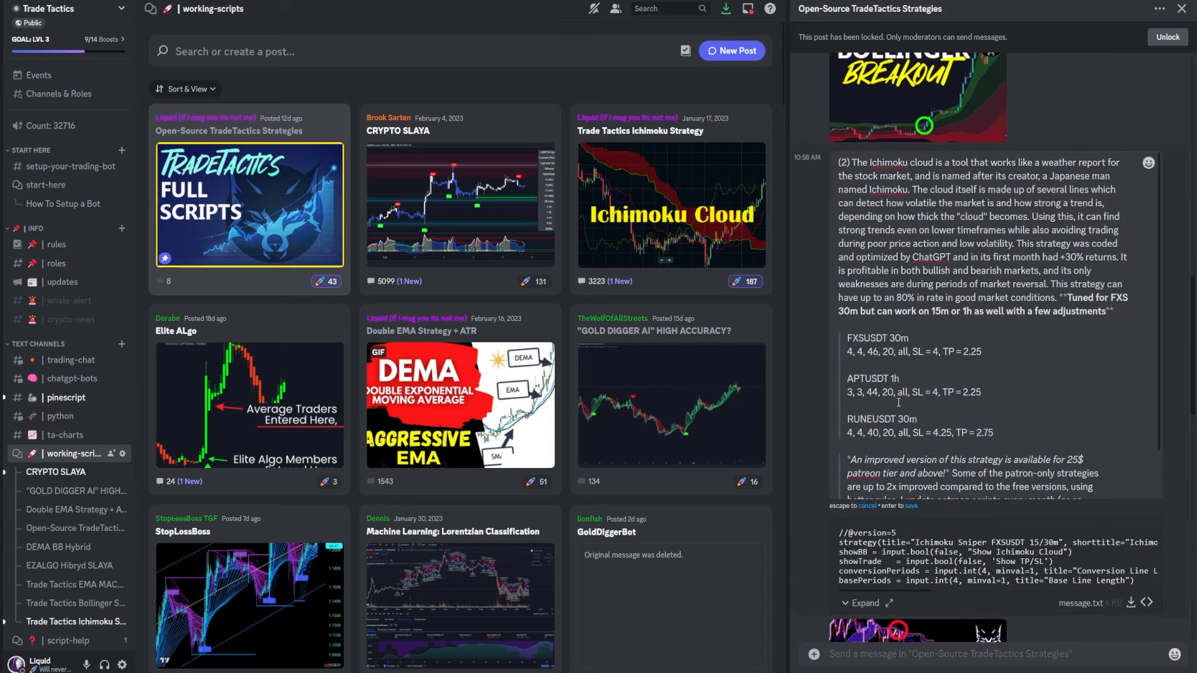
mouse_move(1004, 430)
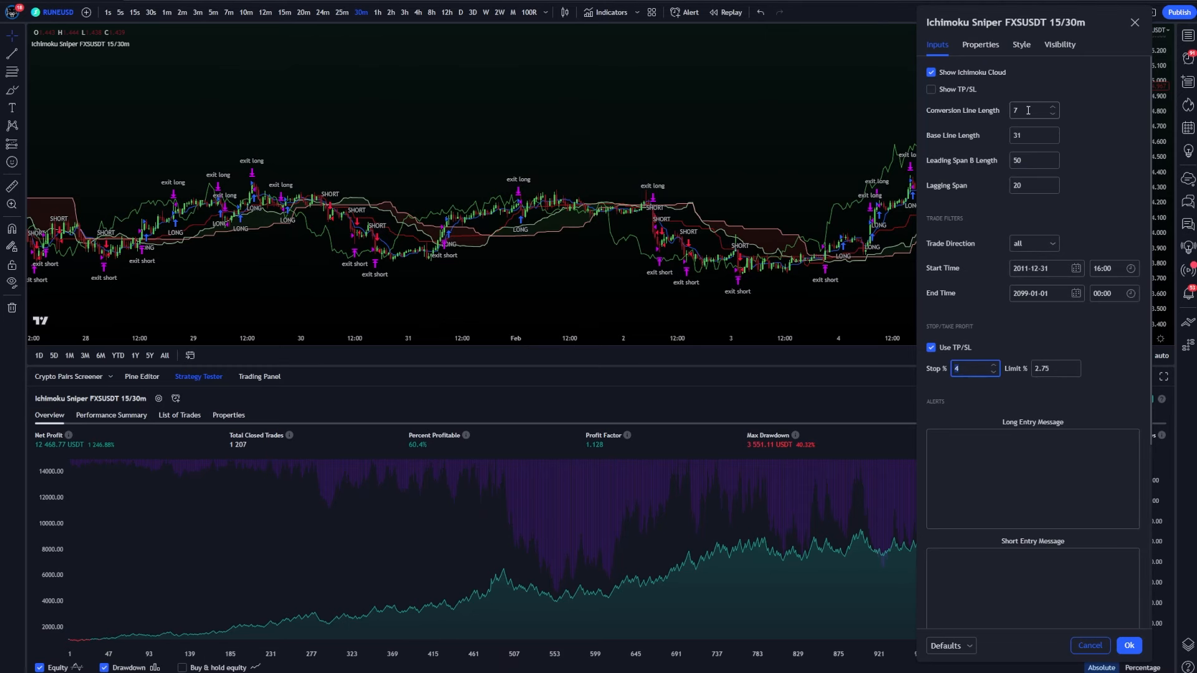
- Review the conversion line length, then show the backtest properties (capital 1,000, 0.05% commission)
click(1033, 161)
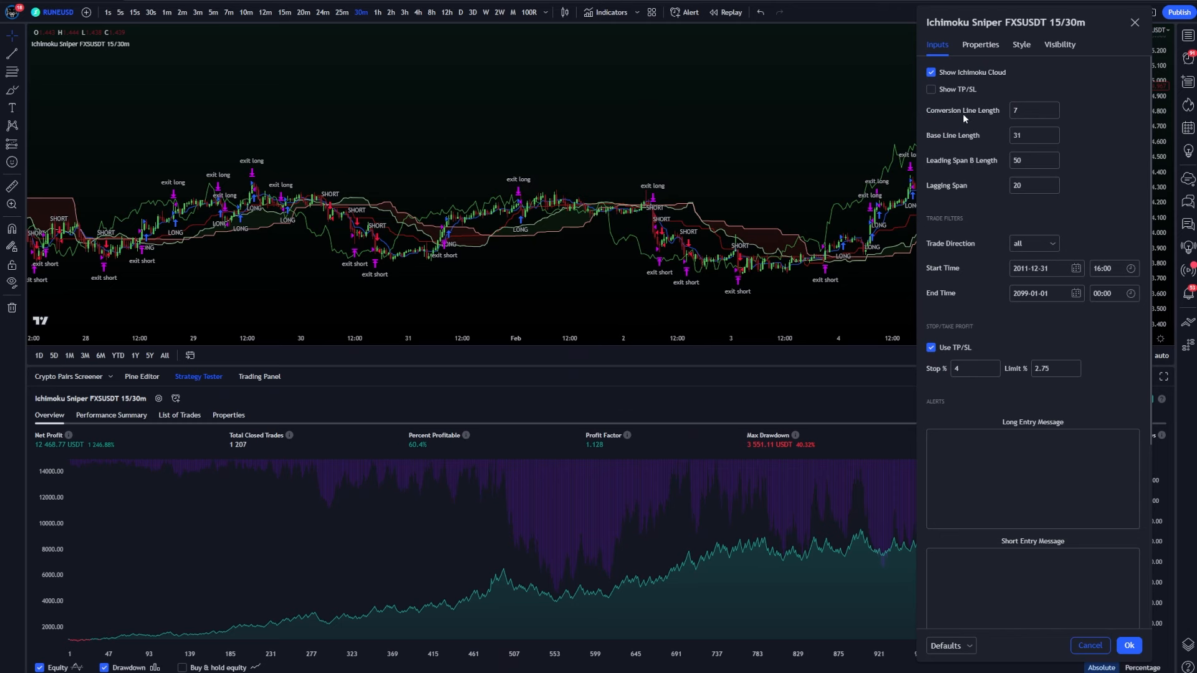
mouse_move(987, 178)
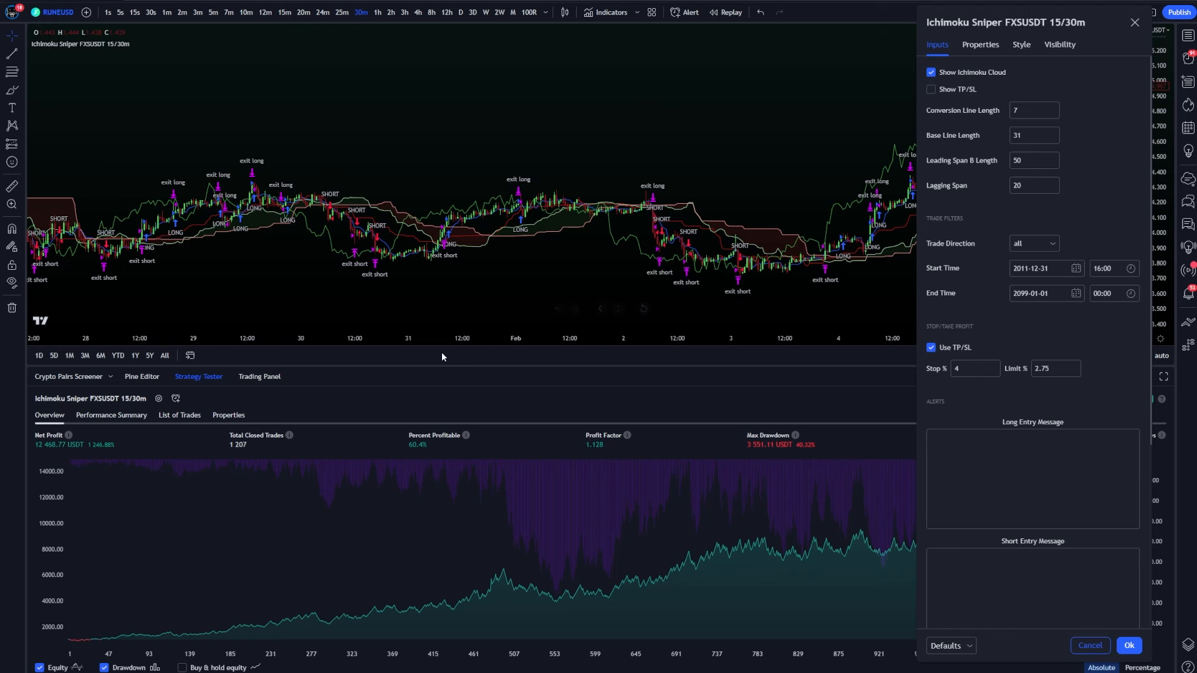
click(980, 51)
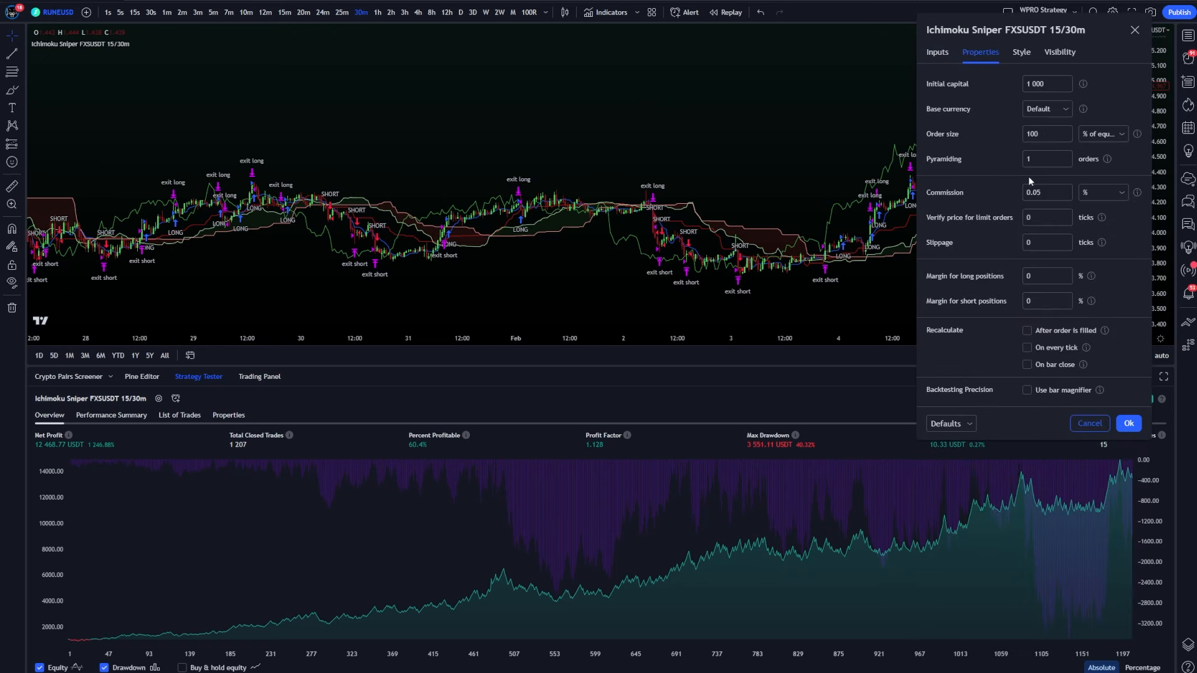
- Check the commission value and close the settings with Ok, leaving the RUNEUSD backtest
click(1047, 193)
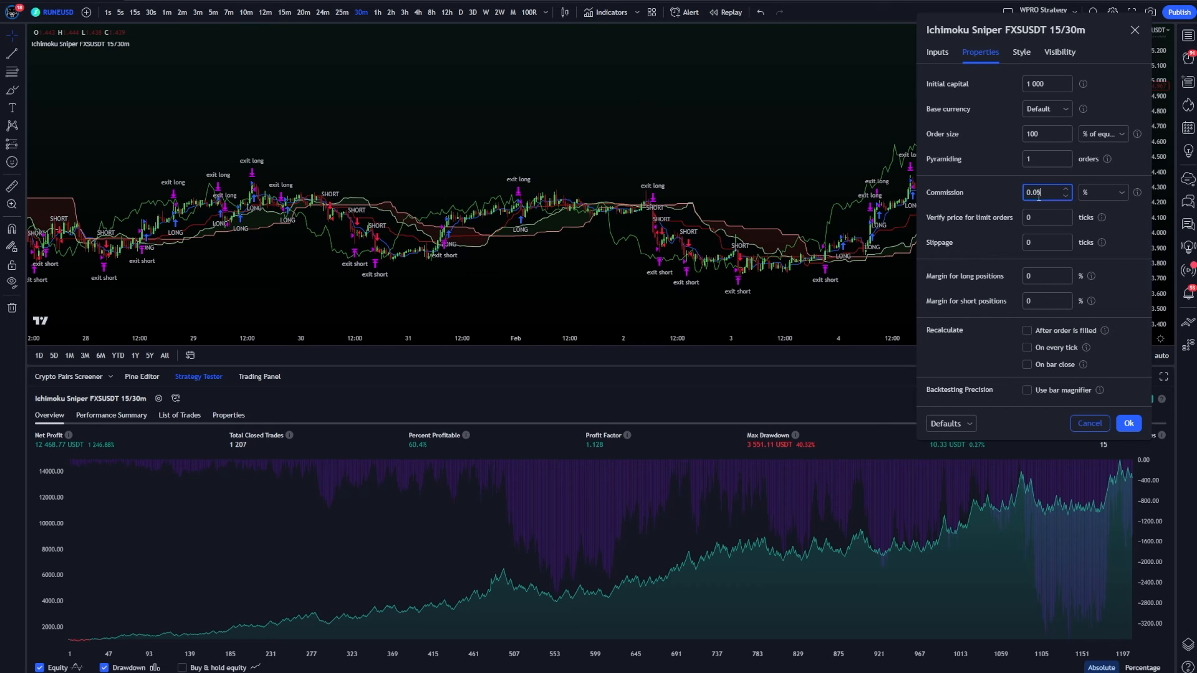
click(937, 52)
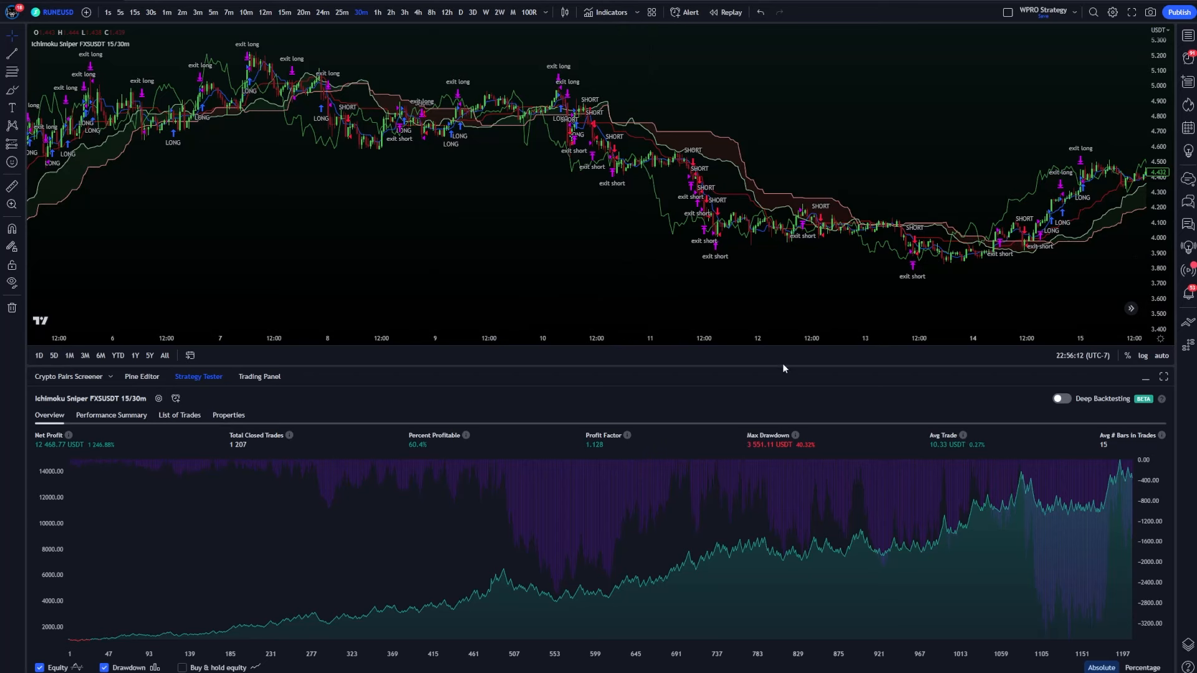
mouse_move(450, 399)
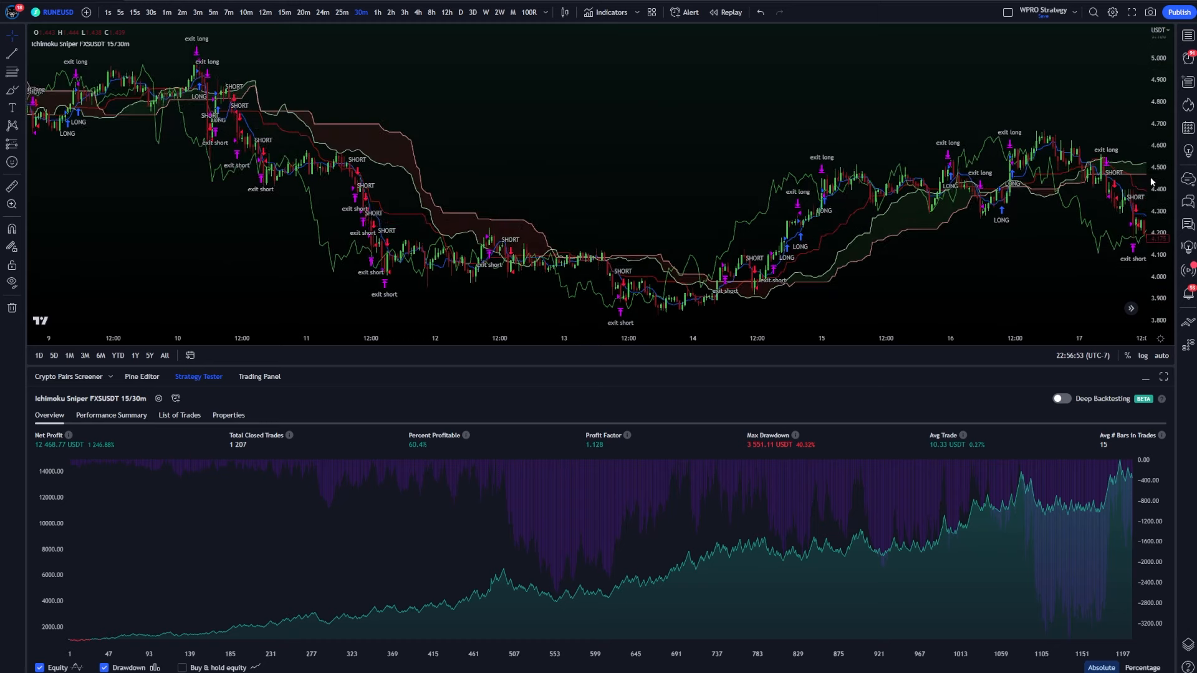
mouse_move(999, 262)
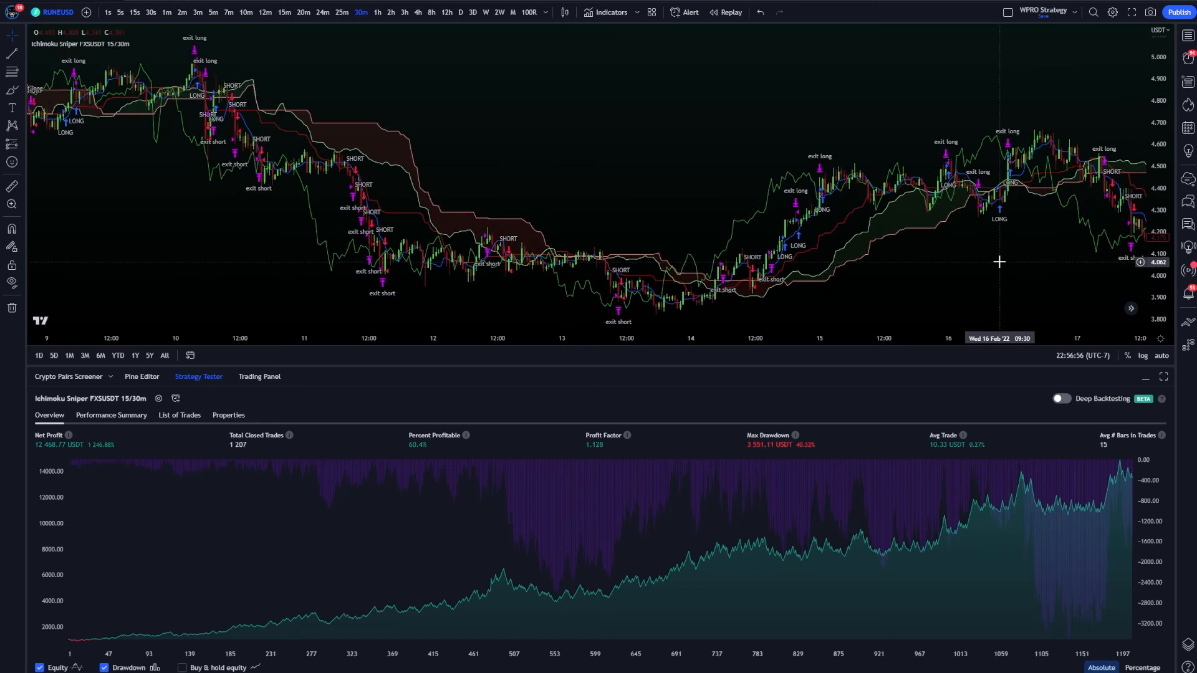